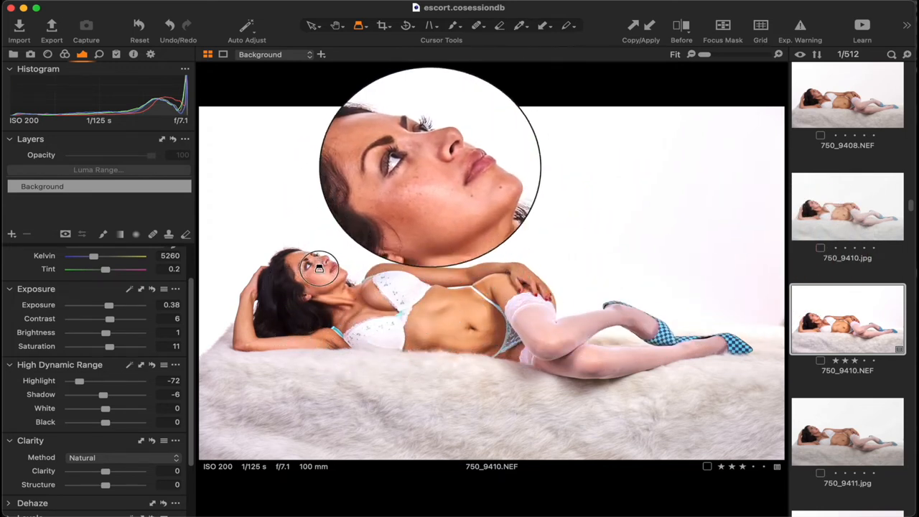
mouse_move(674, 337)
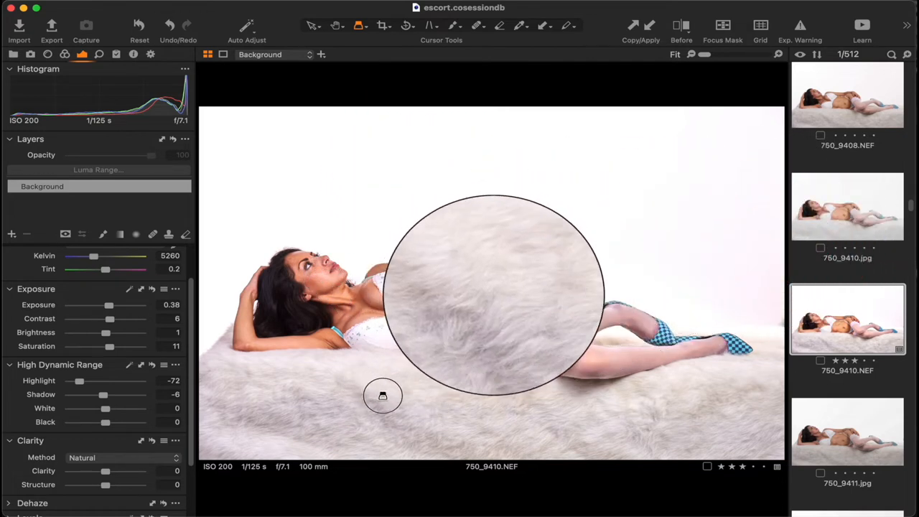
mouse_move(396, 391)
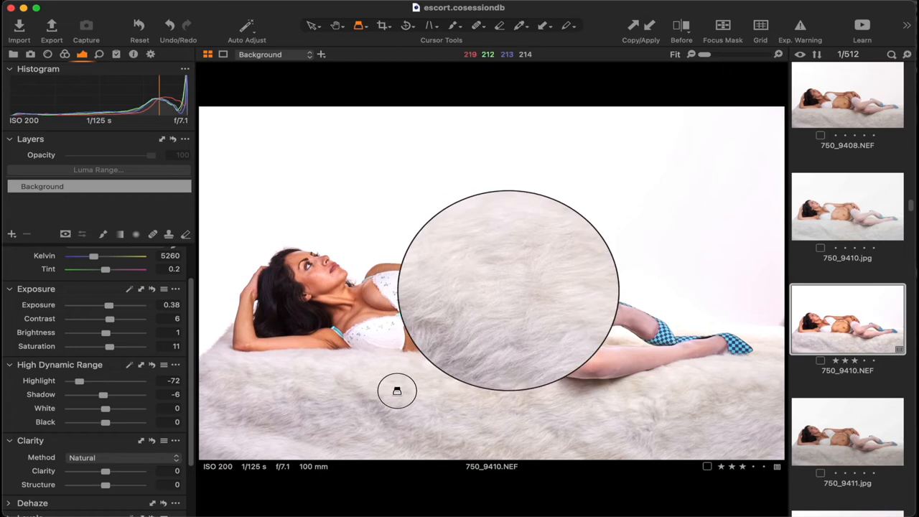
Step: Go from the elixxier home page to the set.a.light 3D V2.5 product page
drag(396, 391, 442, 238)
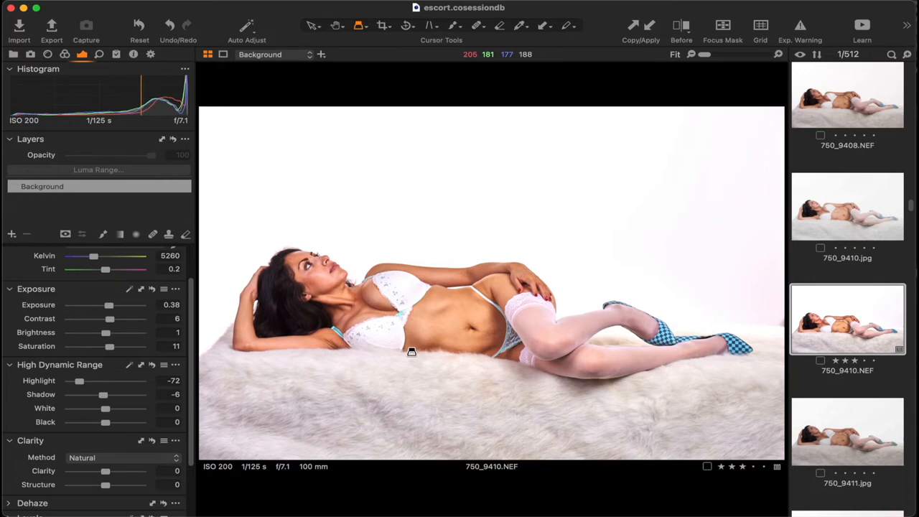
mouse_move(347, 295)
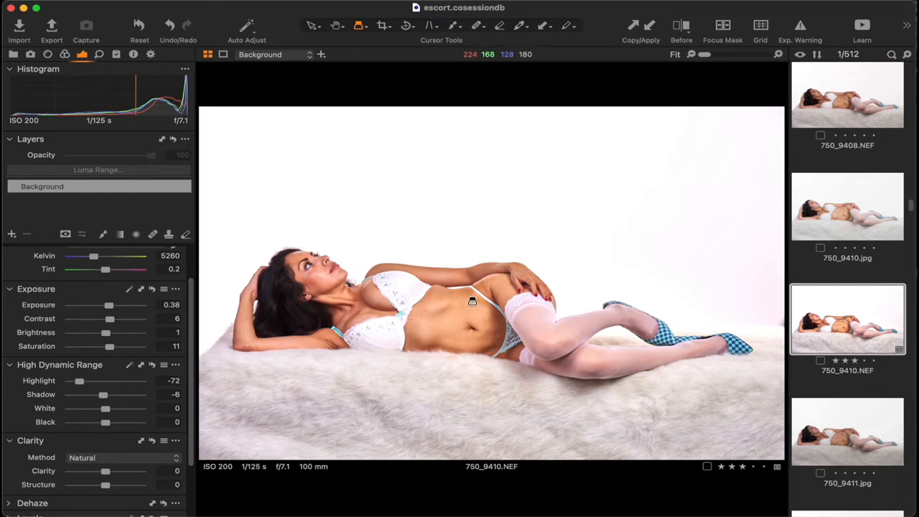
mouse_move(493, 333)
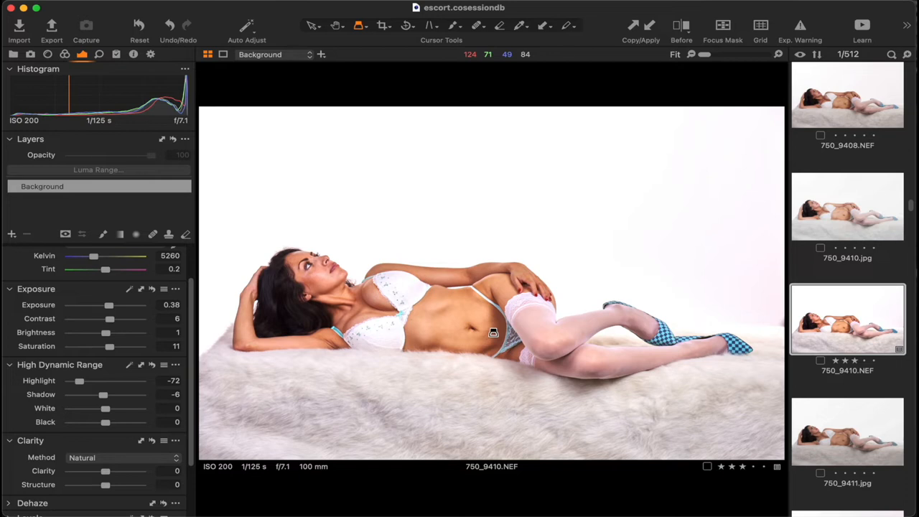
mouse_move(491, 317)
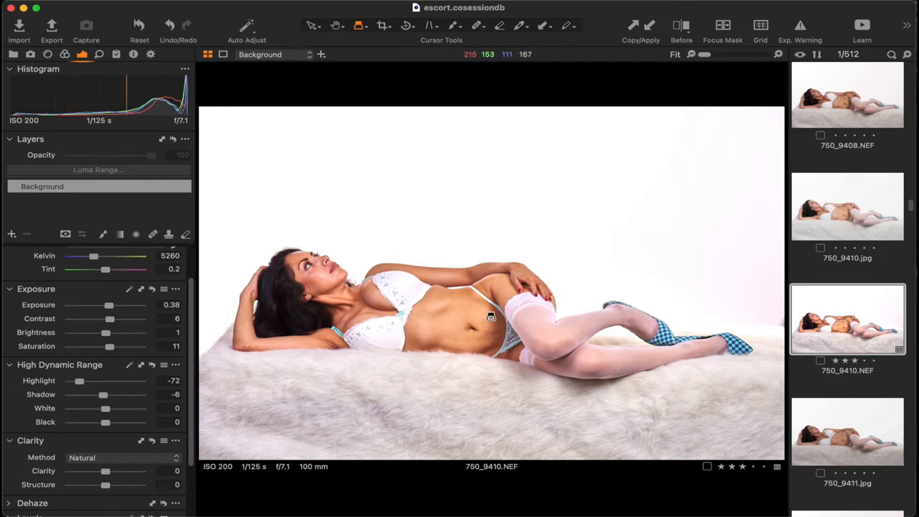
mouse_move(415, 332)
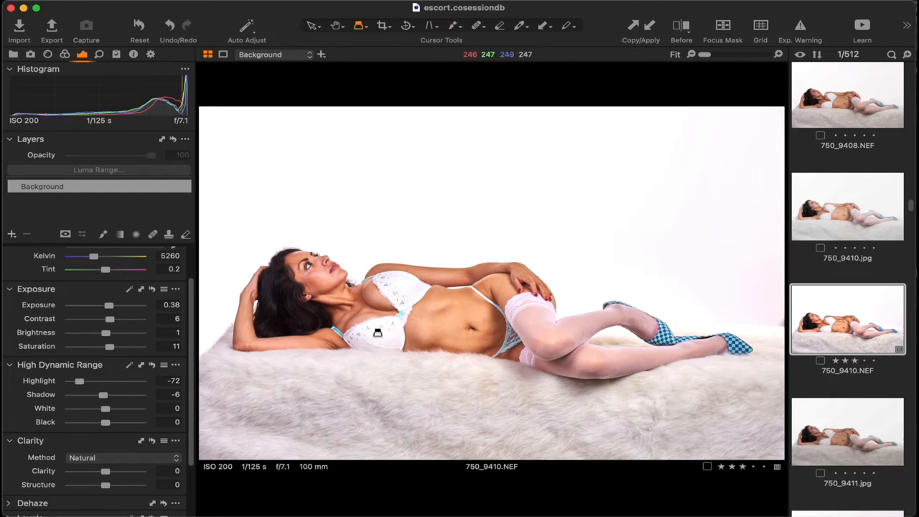
mouse_move(409, 322)
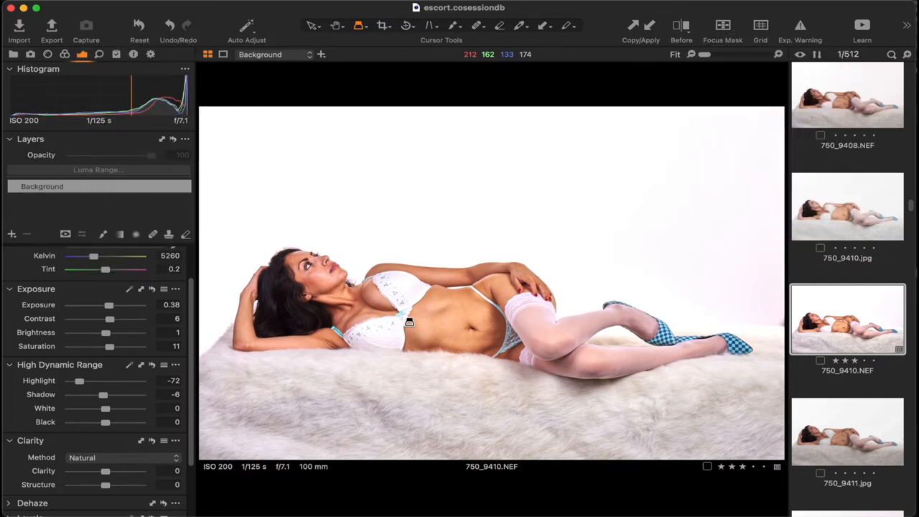
mouse_move(364, 336)
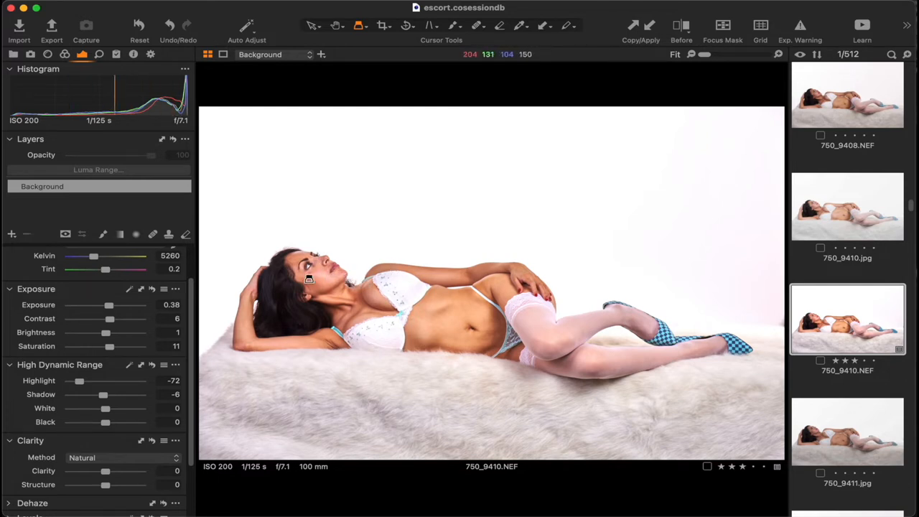
mouse_move(326, 328)
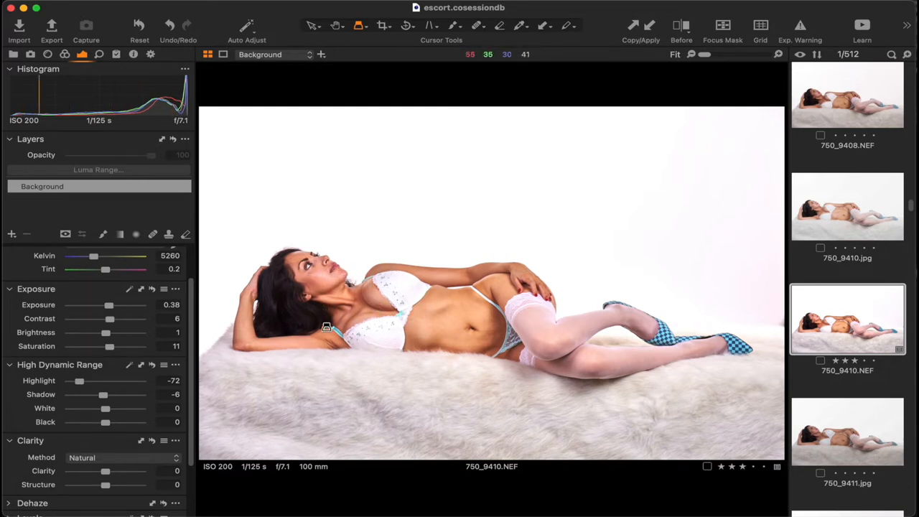
mouse_move(494, 322)
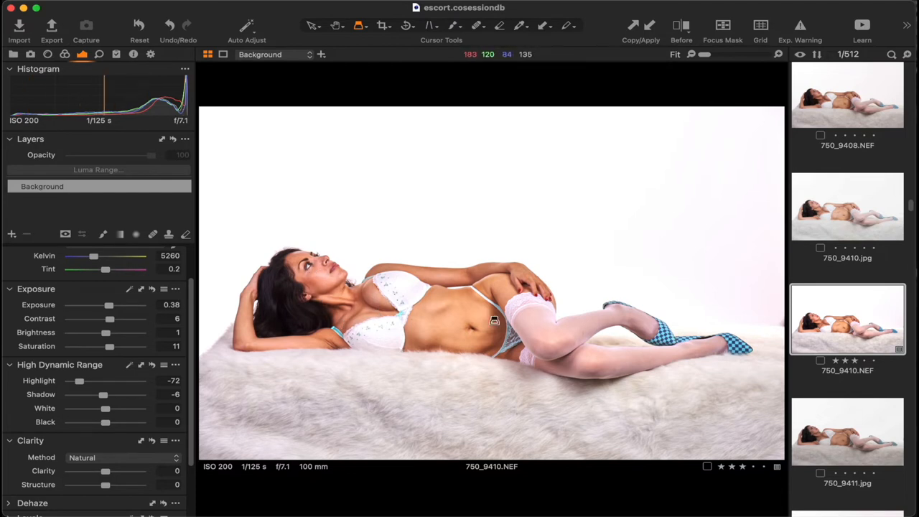
mouse_move(528, 346)
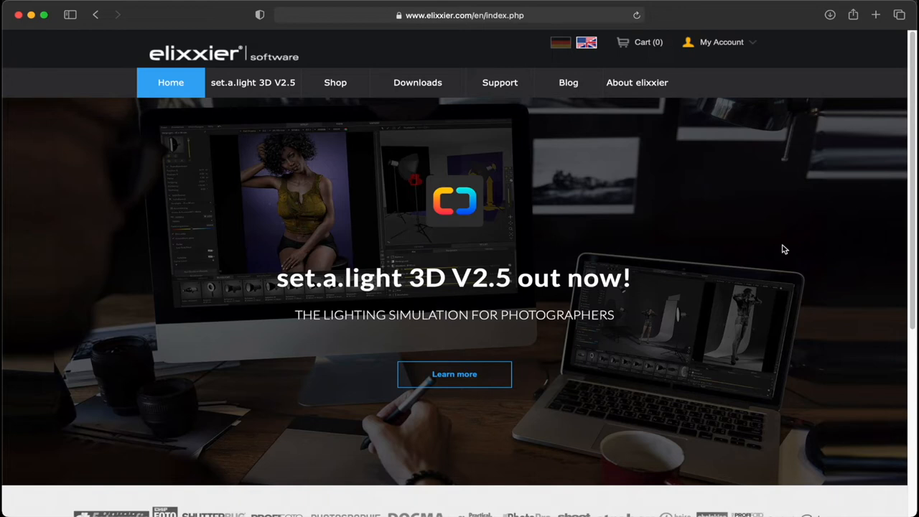
mouse_move(774, 267)
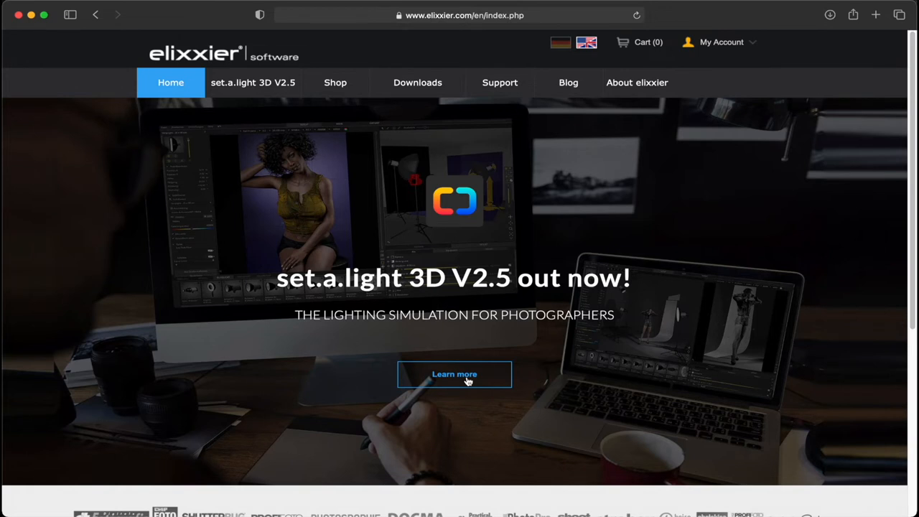
click(454, 373)
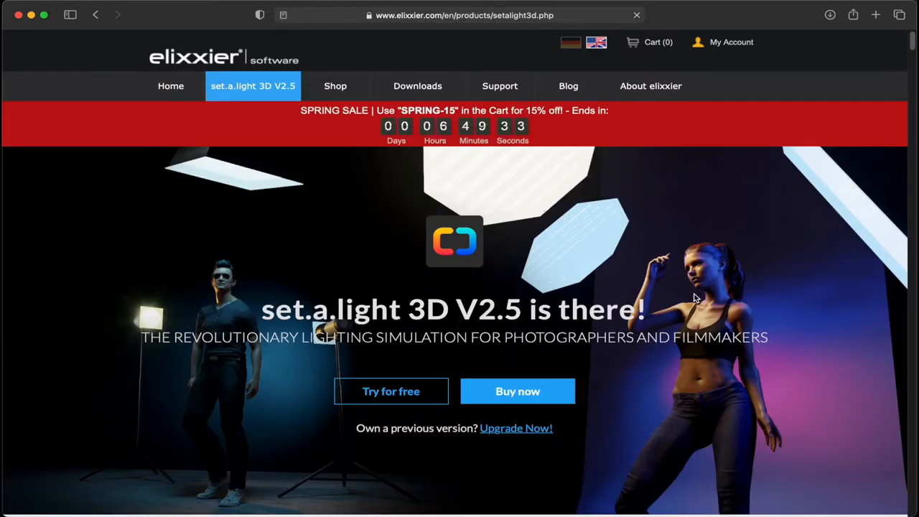
mouse_move(272, 263)
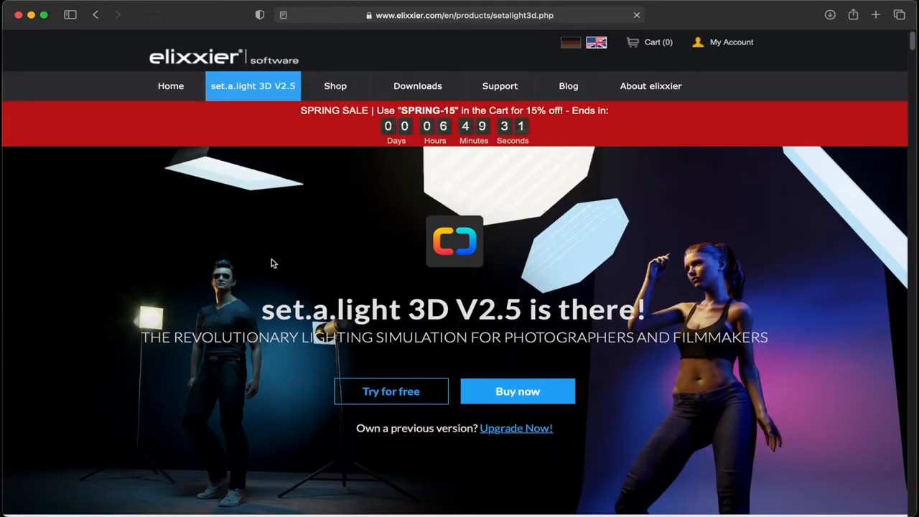
mouse_move(264, 304)
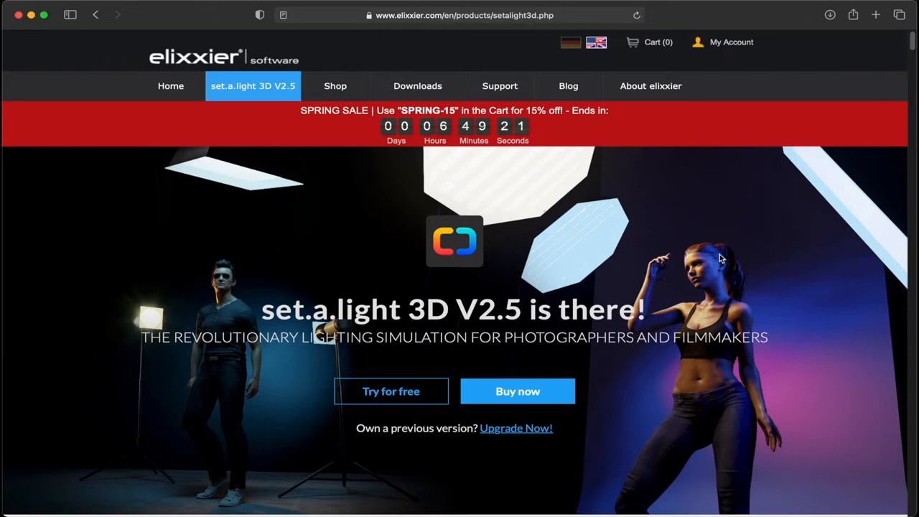
mouse_move(715, 257)
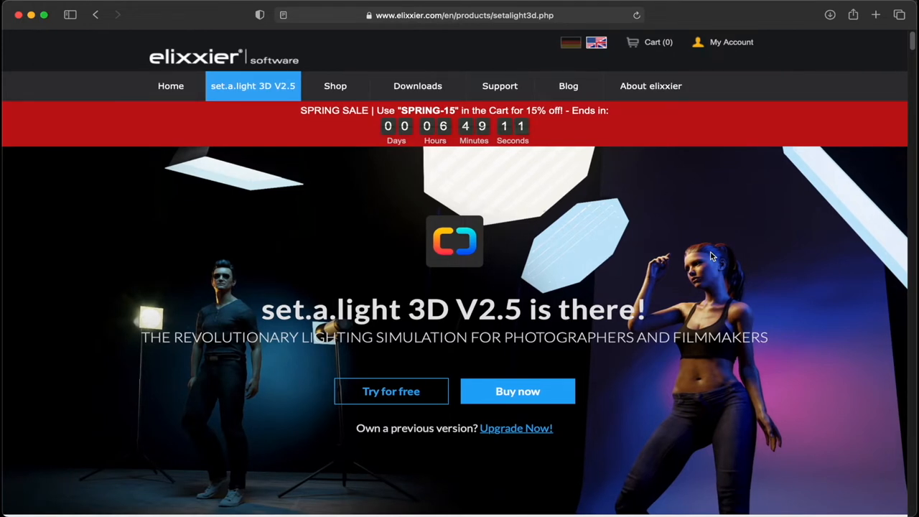
mouse_move(684, 260)
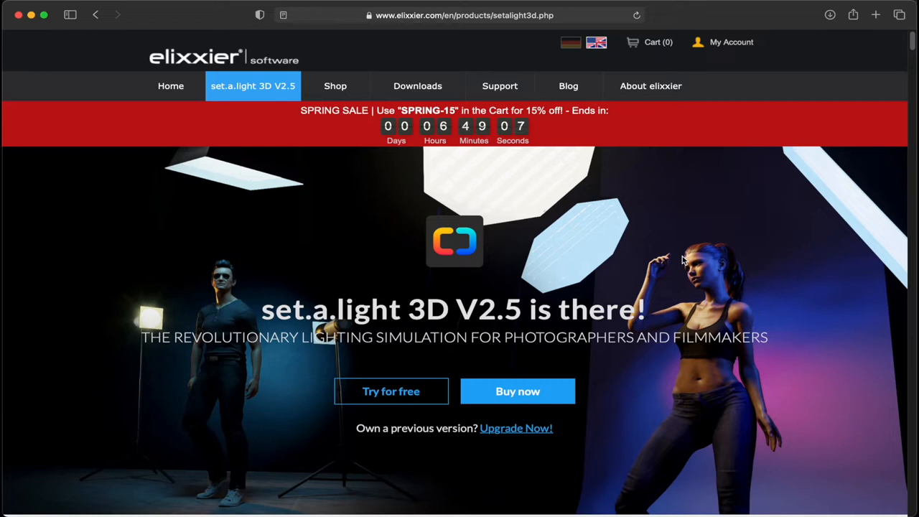
scroll(down, 3)
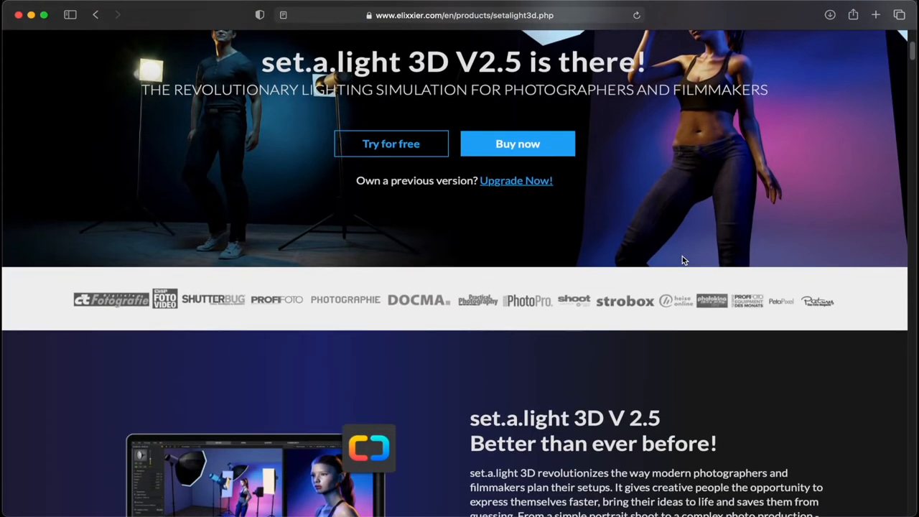
scroll(down, 3)
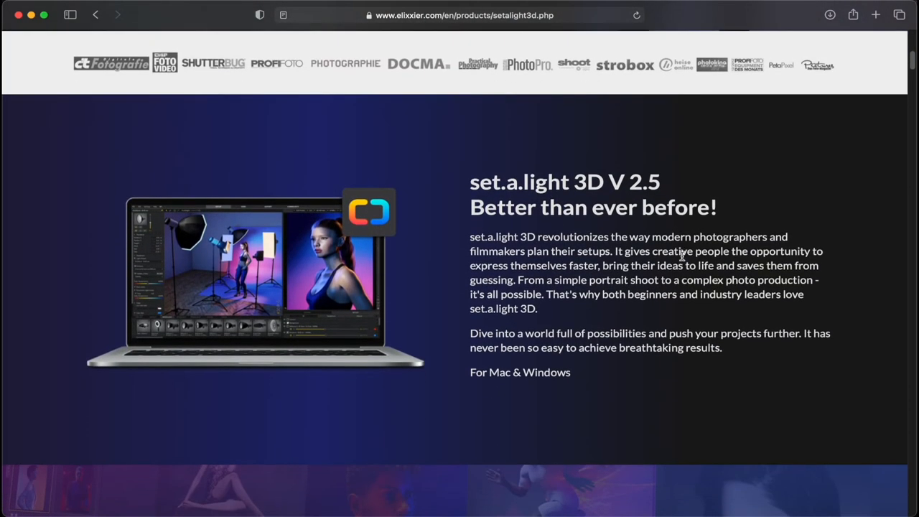
scroll(down, 3)
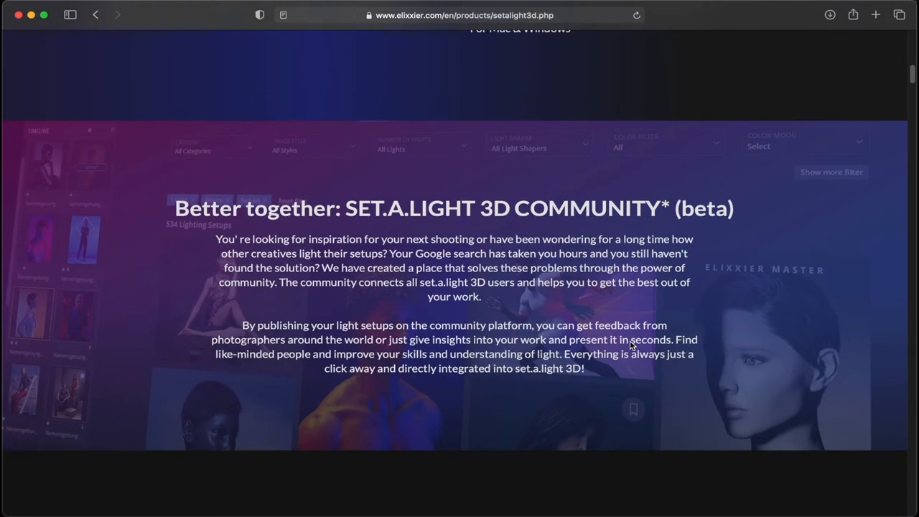
scroll(down, 3)
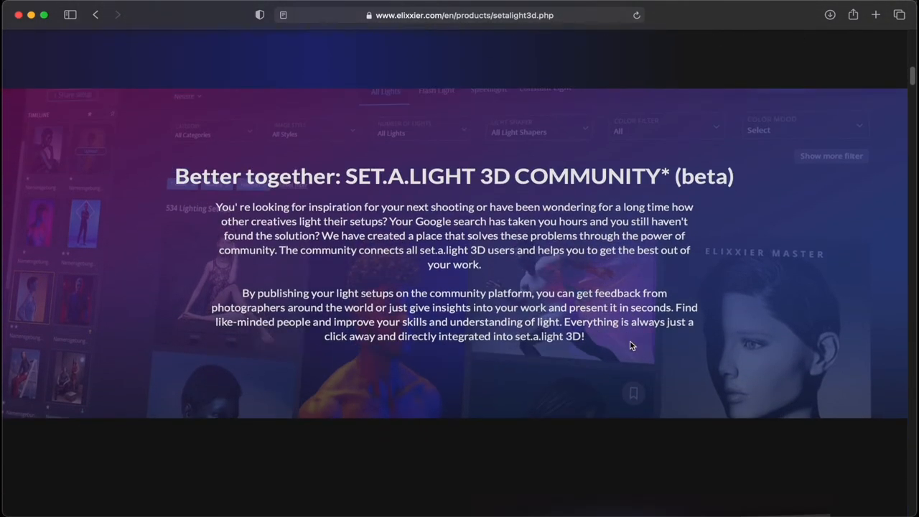
scroll(down, 3)
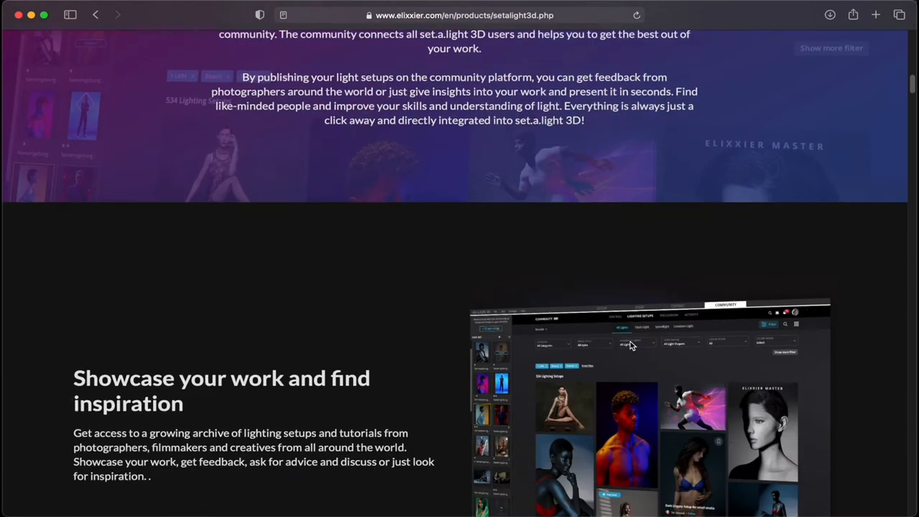
scroll(down, 3)
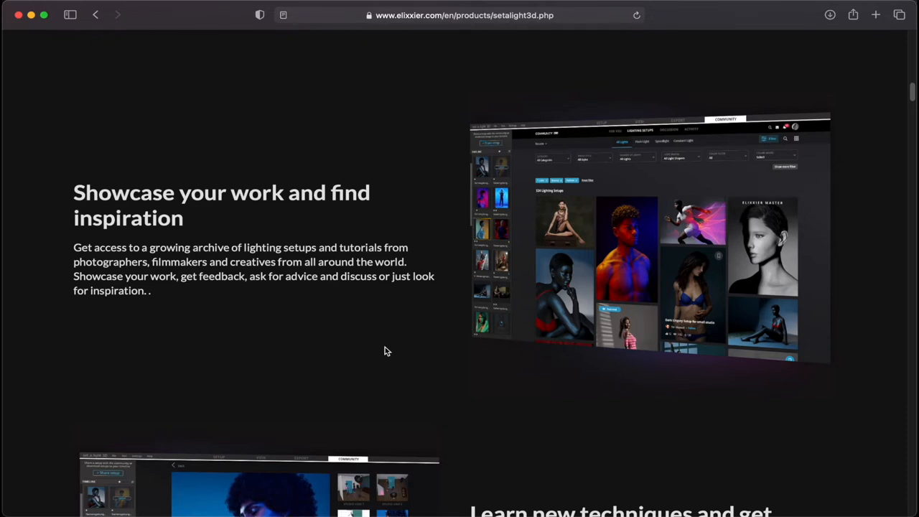
scroll(down, 3)
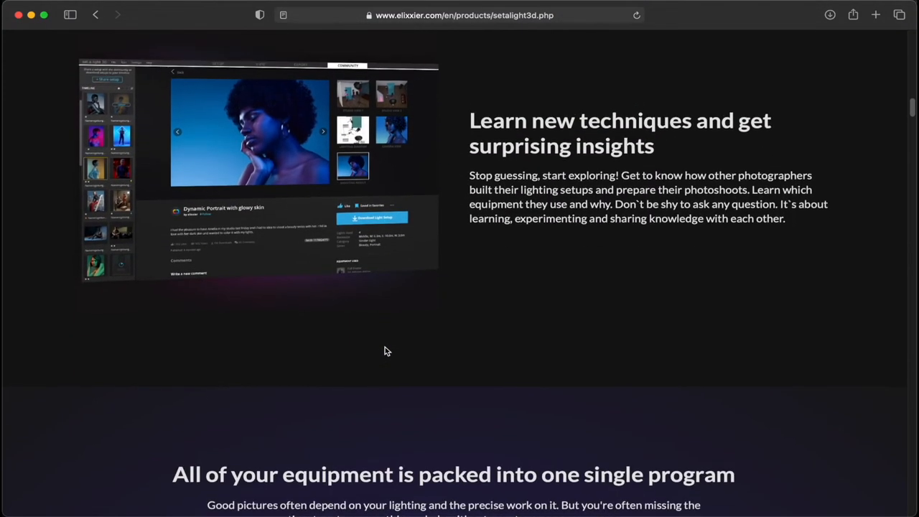
scroll(down, 3)
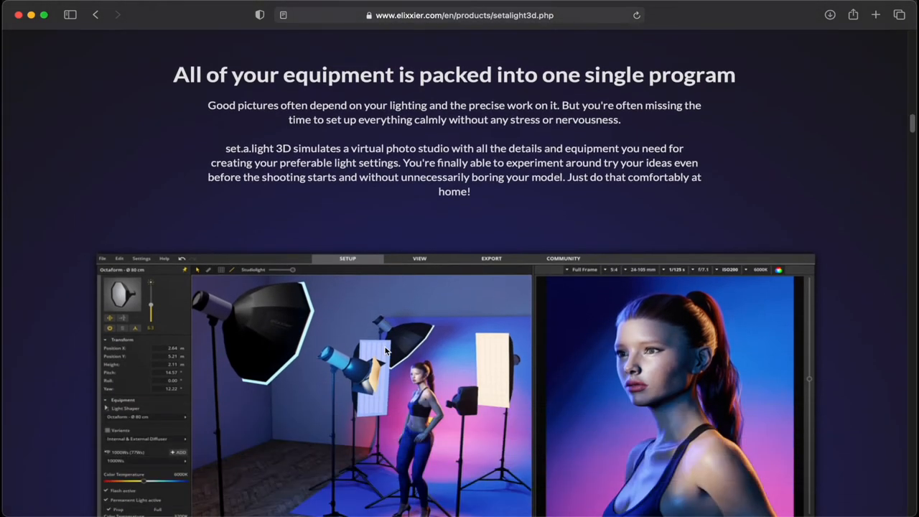
scroll(down, 3)
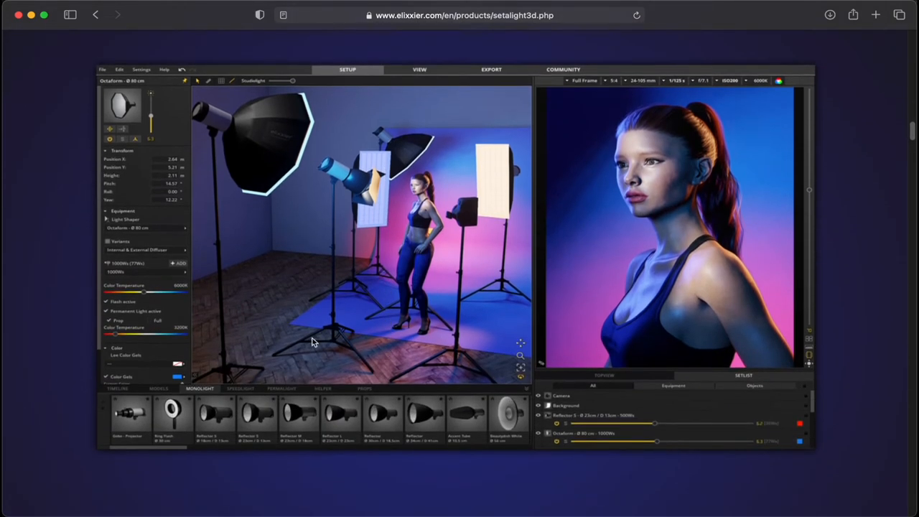
scroll(down, 3)
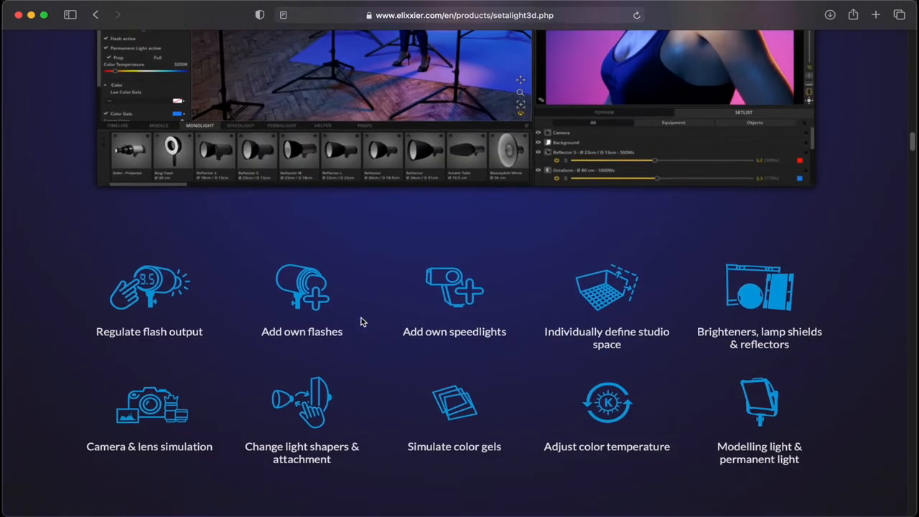
scroll(down, 3)
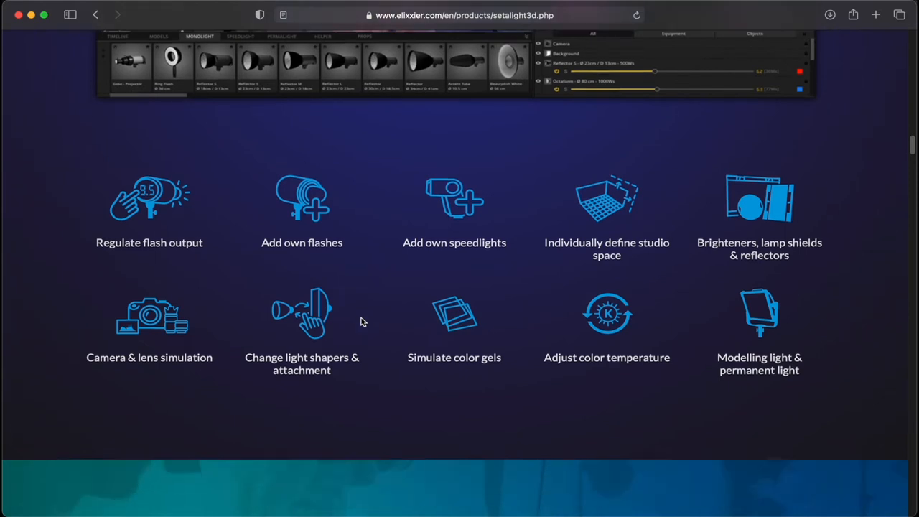
scroll(up, 3)
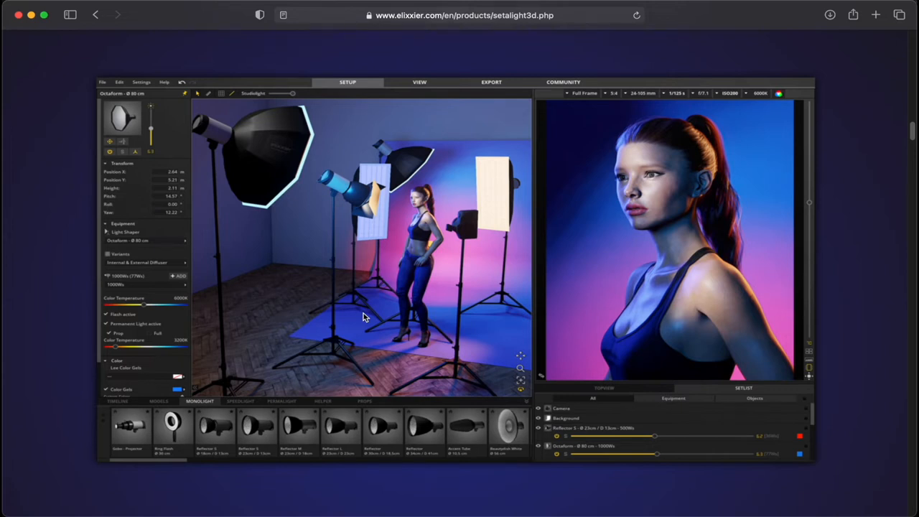
scroll(down, 3)
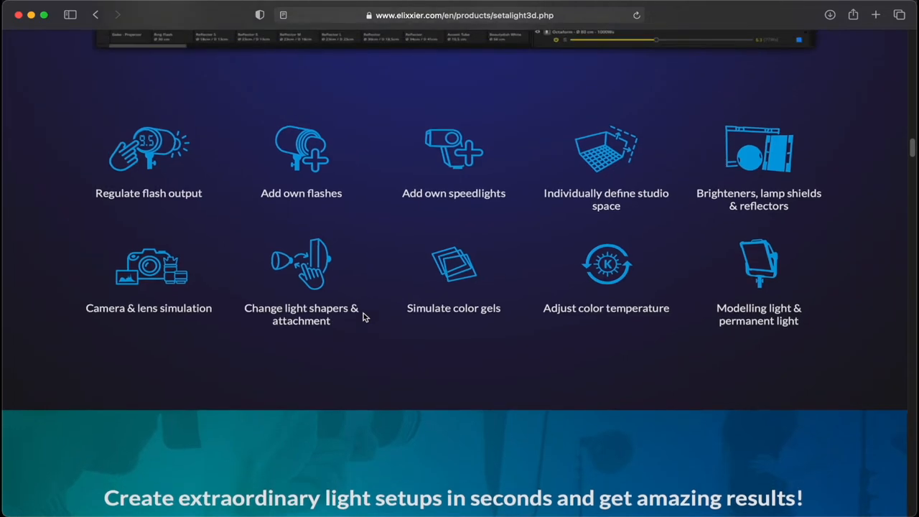
scroll(down, 3)
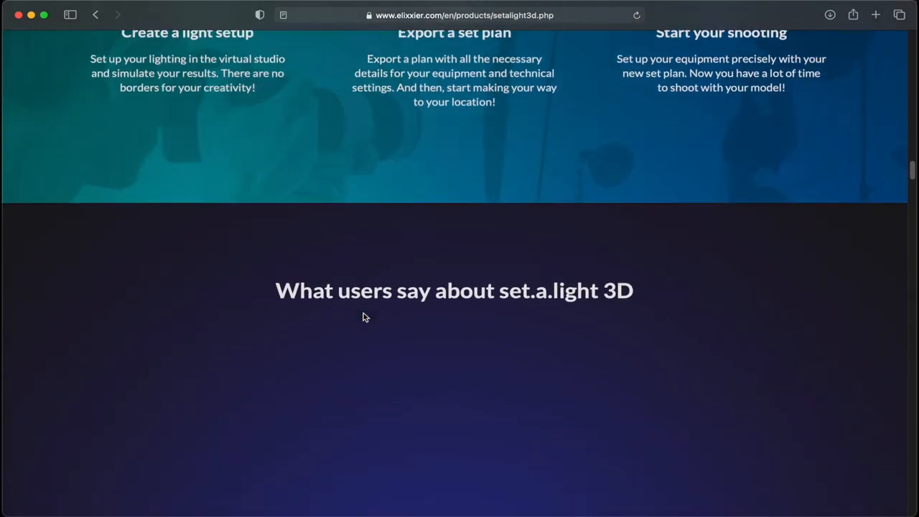
scroll(down, 3)
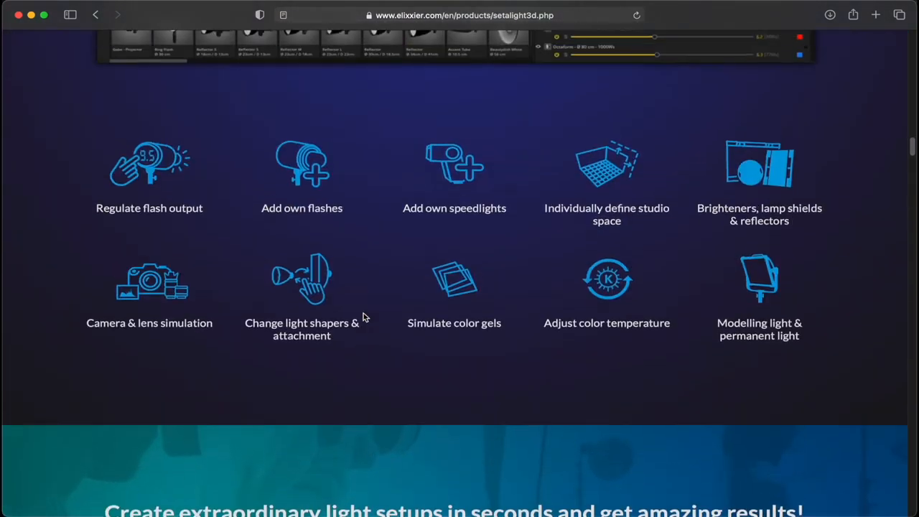
scroll(up, 3)
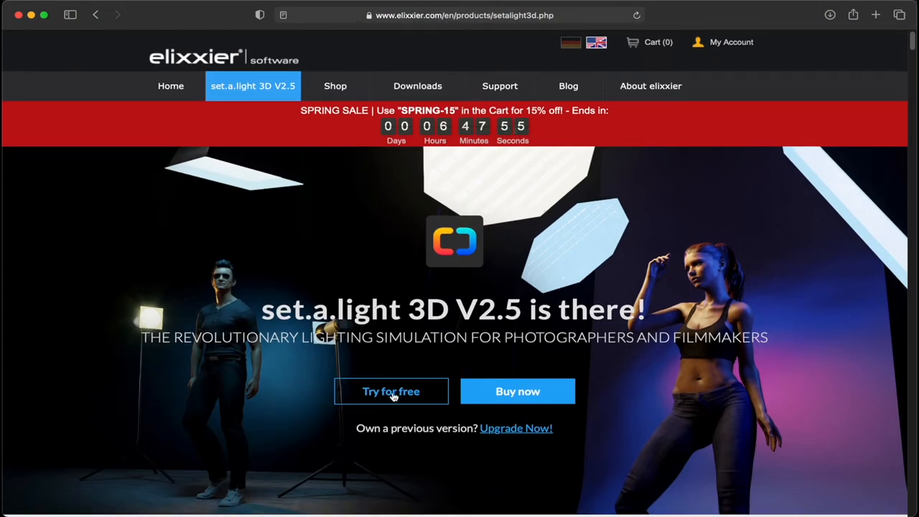
mouse_move(407, 287)
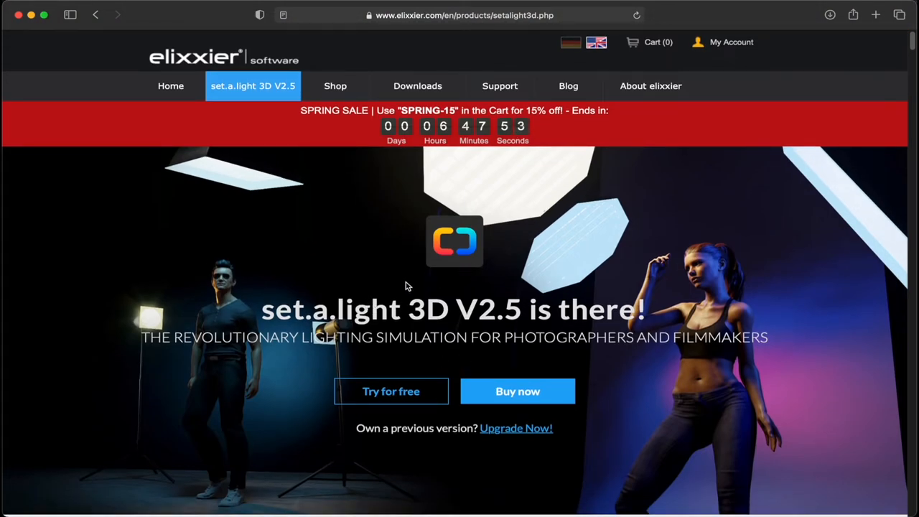
mouse_move(380, 109)
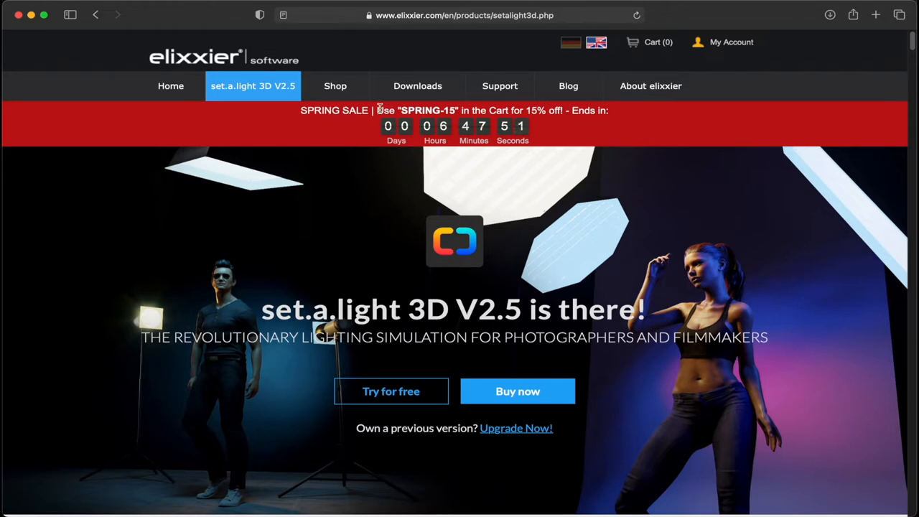
mouse_move(675, 184)
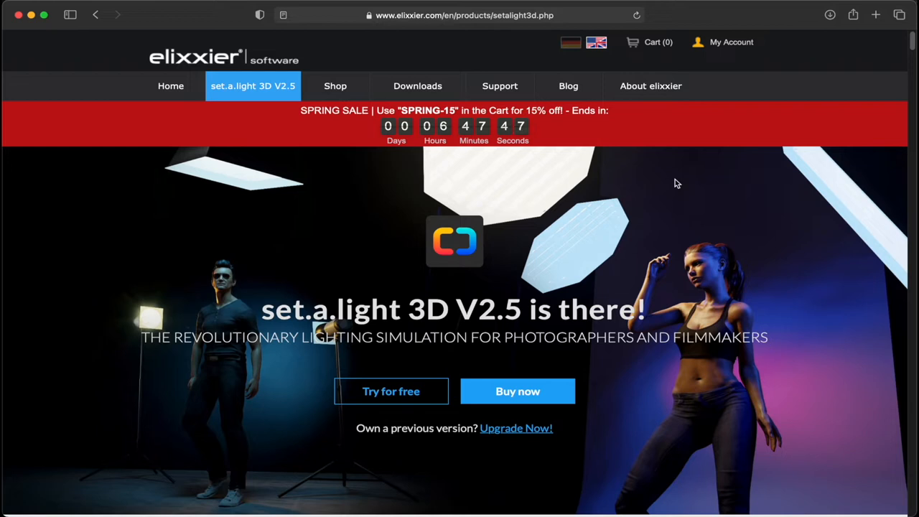
mouse_move(567, 194)
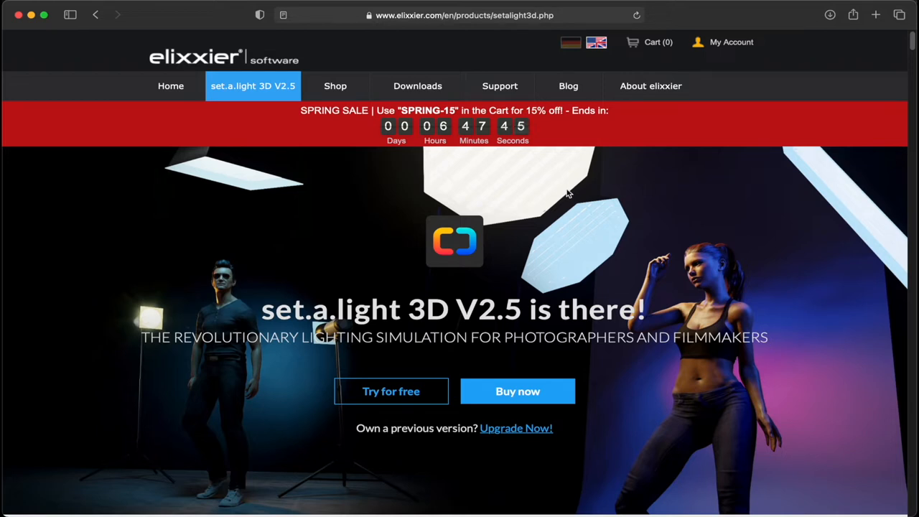
mouse_move(581, 189)
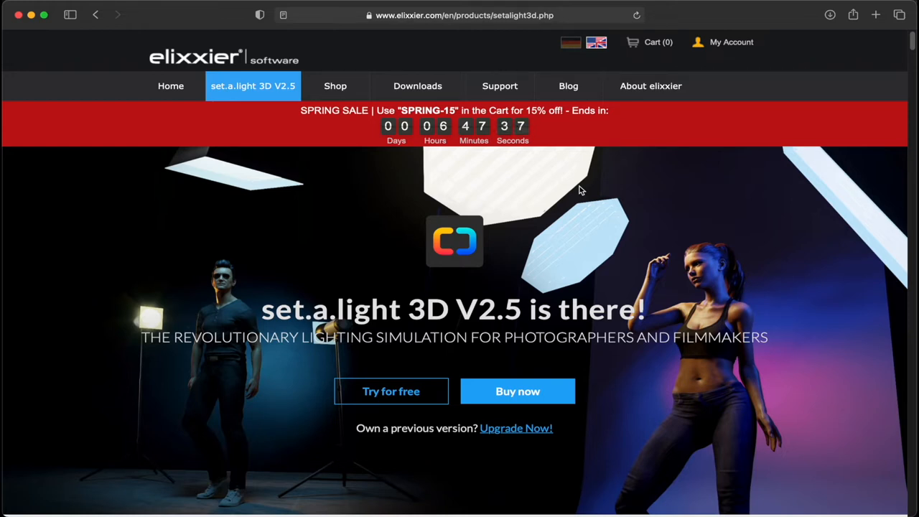
mouse_move(227, 164)
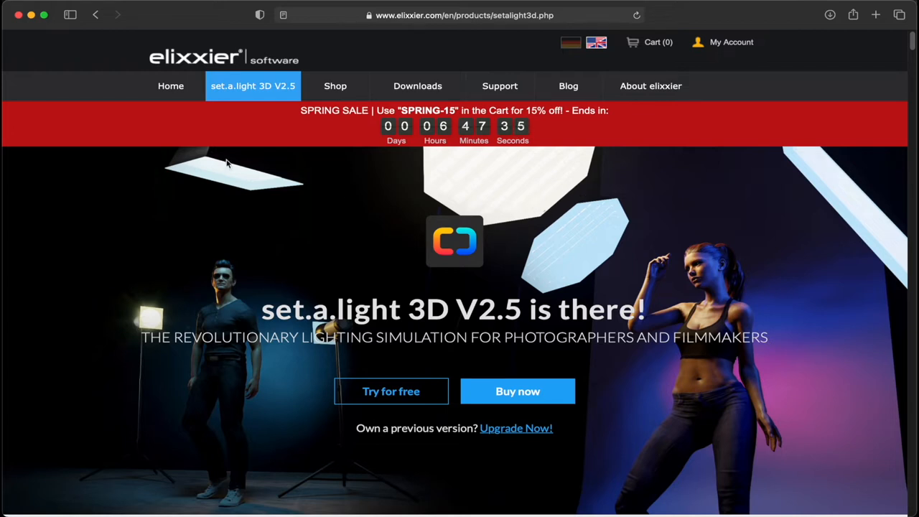
mouse_move(189, 164)
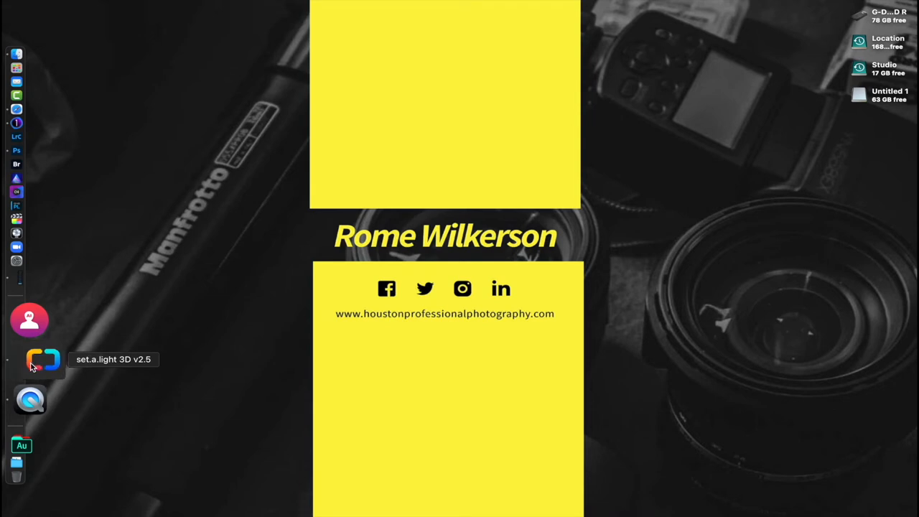
Step: Launch set.a.light 3D, run the Studio trial edition and start a new shooting in a Medium Room
click(41, 358)
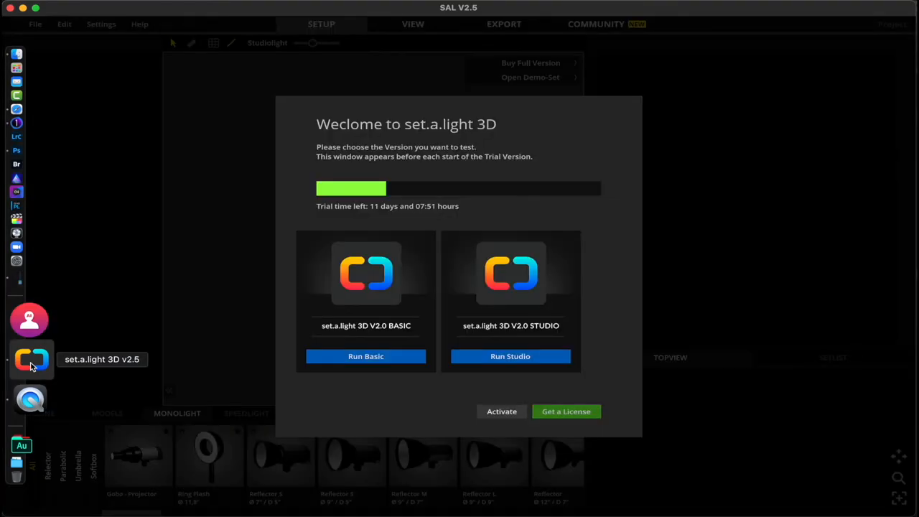
click(511, 356)
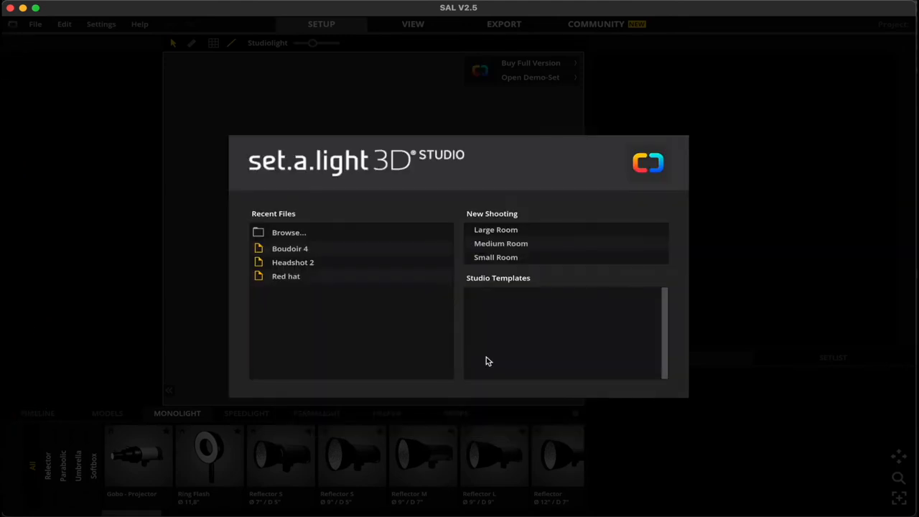
mouse_move(337, 329)
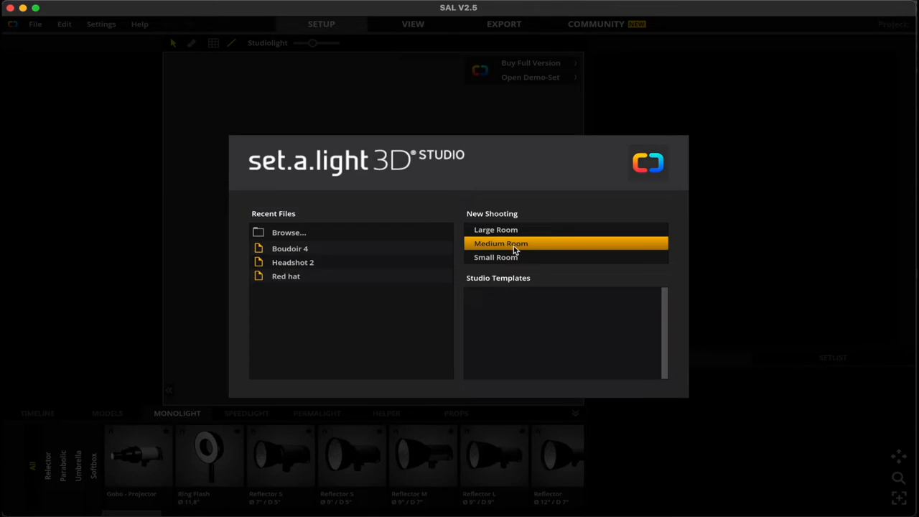
click(495, 230)
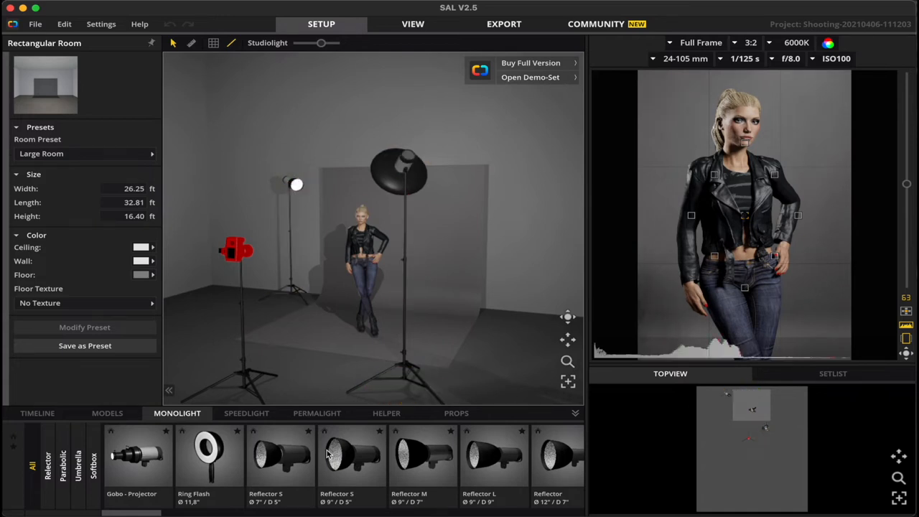
mouse_move(577, 219)
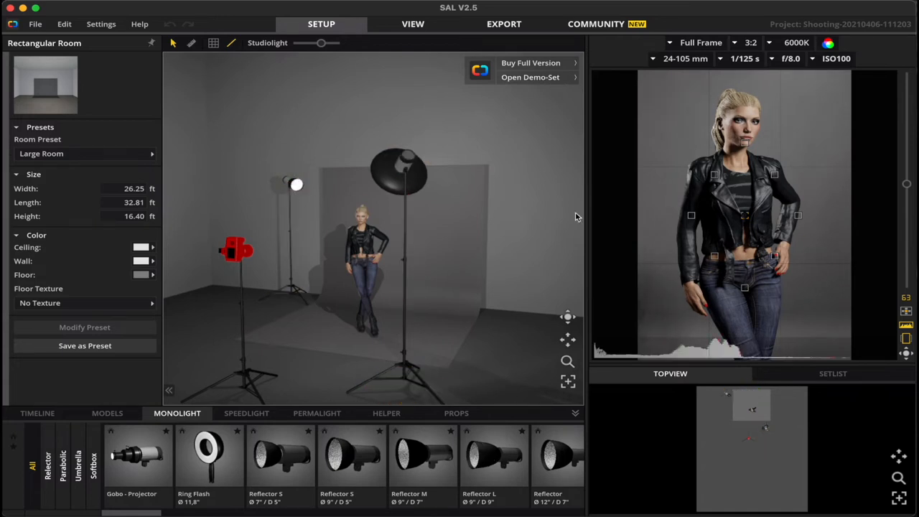
Step: Load the saved Boudoir 4.set file from the elixxier folder
click(530, 78)
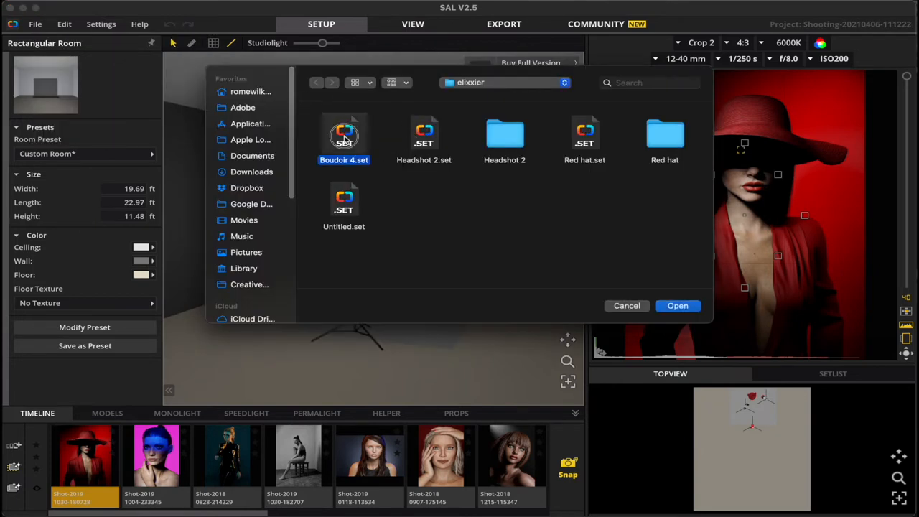
mouse_move(573, 278)
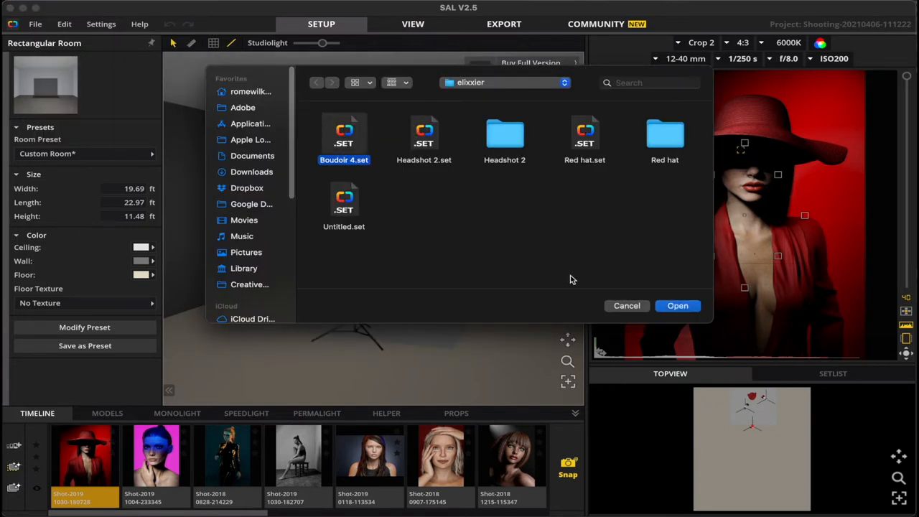
click(678, 305)
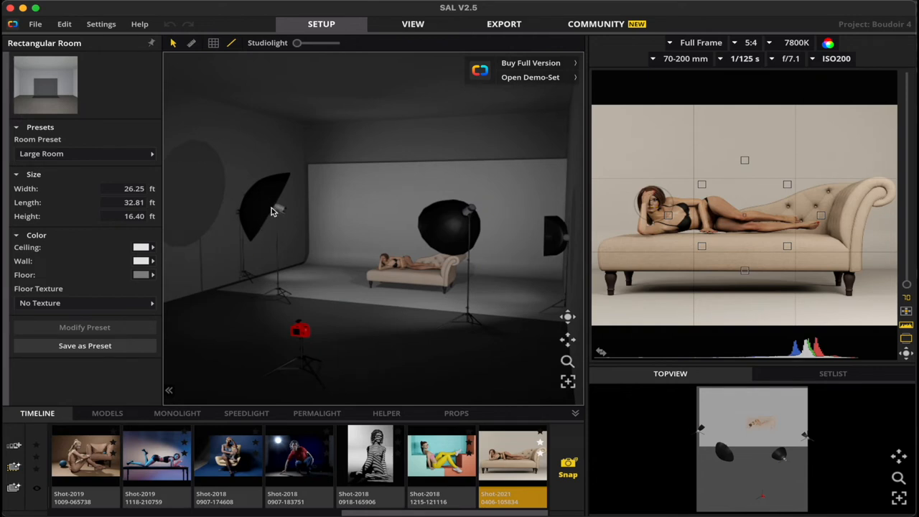
Step: Inspect the softbox and small left light from above, return to eye level and select the studio camera
click(466, 215)
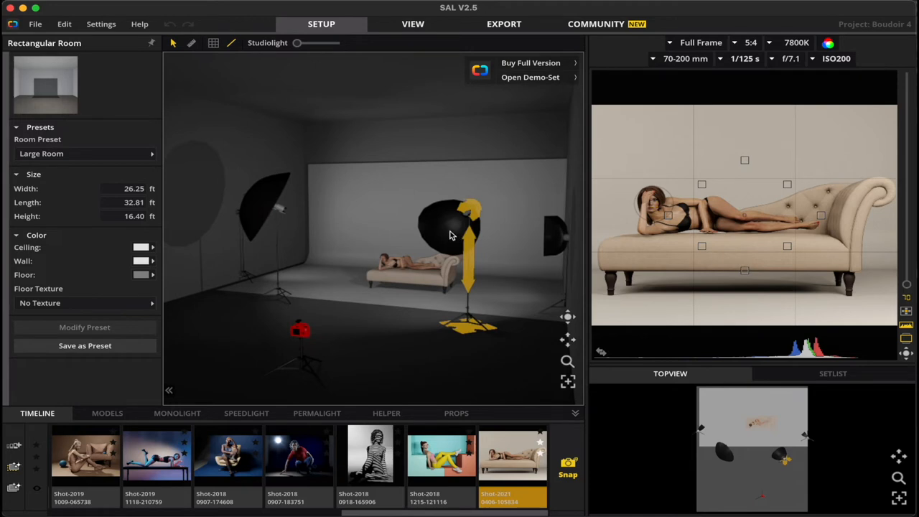
mouse_move(446, 238)
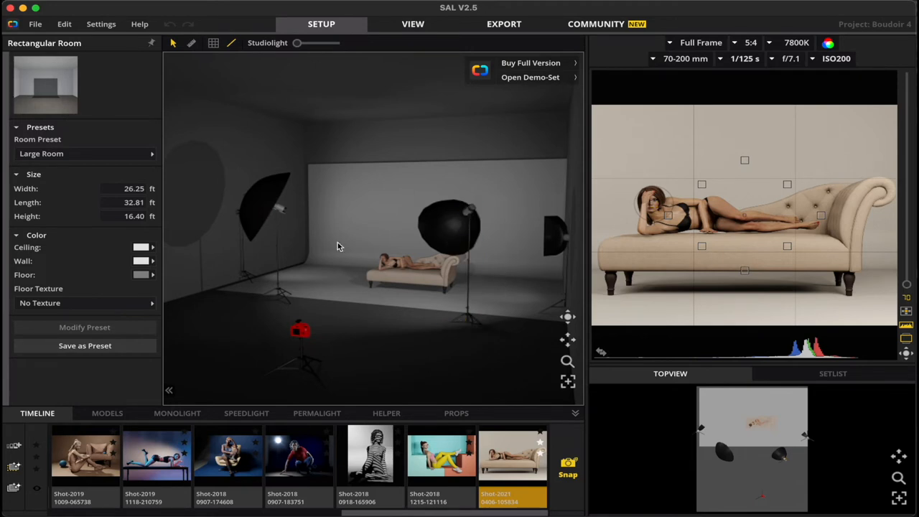
mouse_move(569, 342)
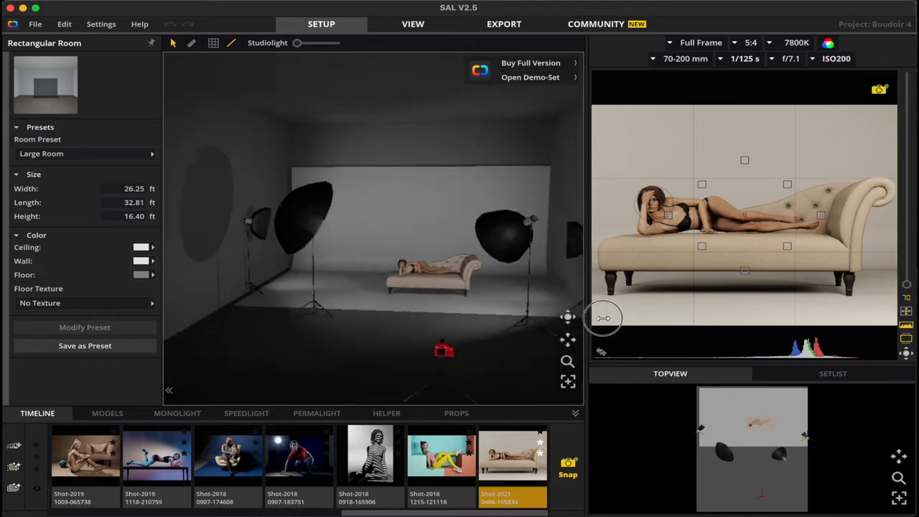
drag(603, 317, 610, 358)
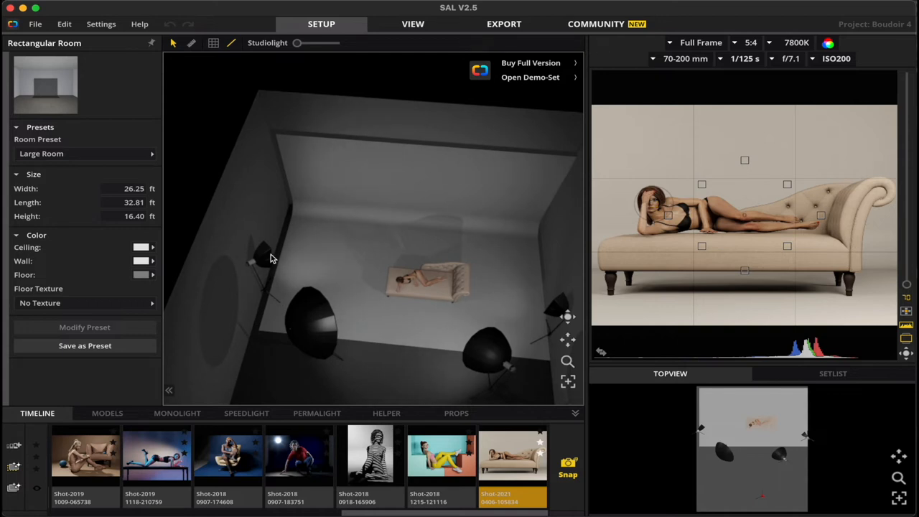
click(261, 270)
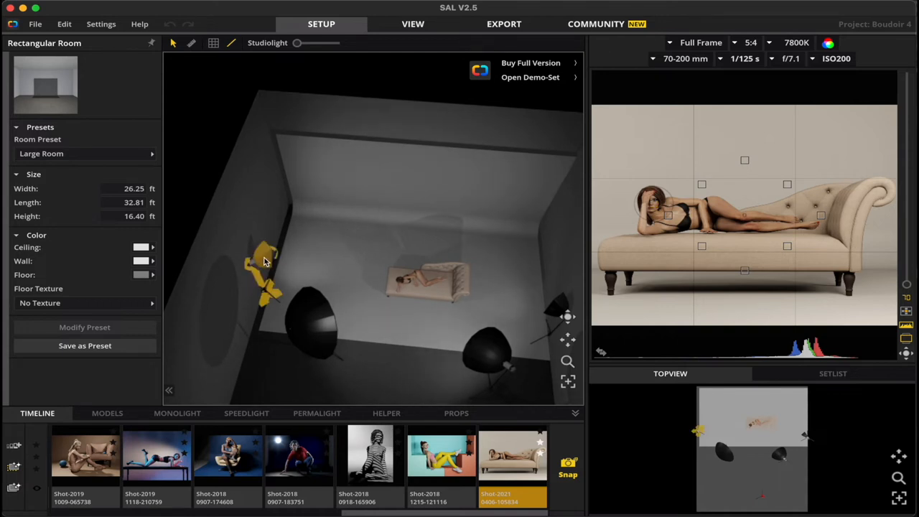
drag(266, 273, 553, 316)
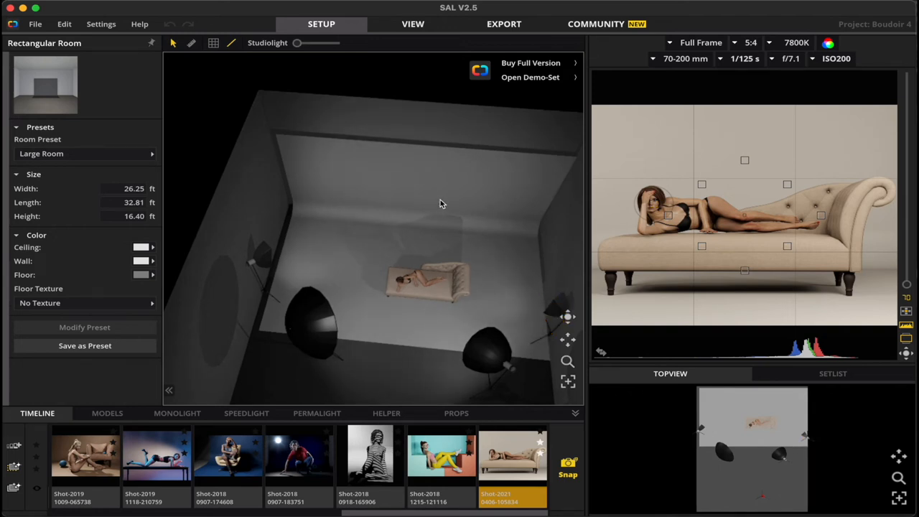
mouse_move(448, 208)
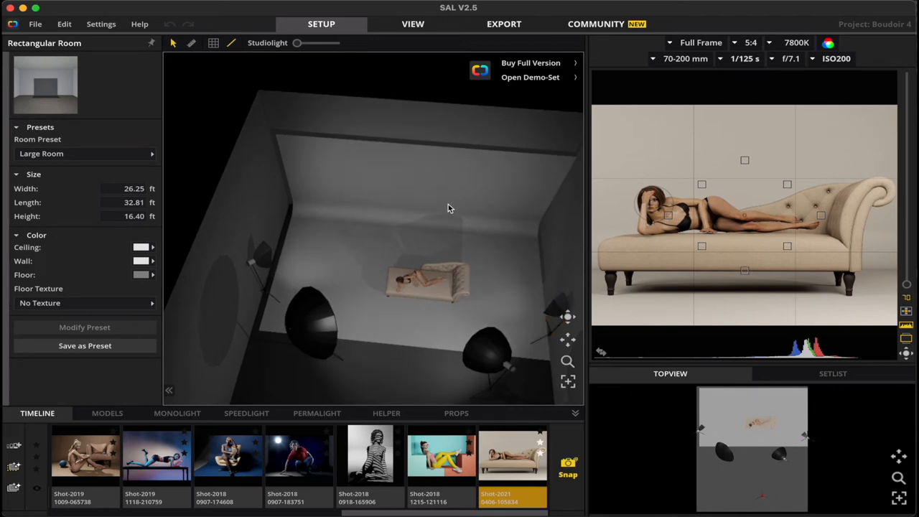
mouse_move(385, 302)
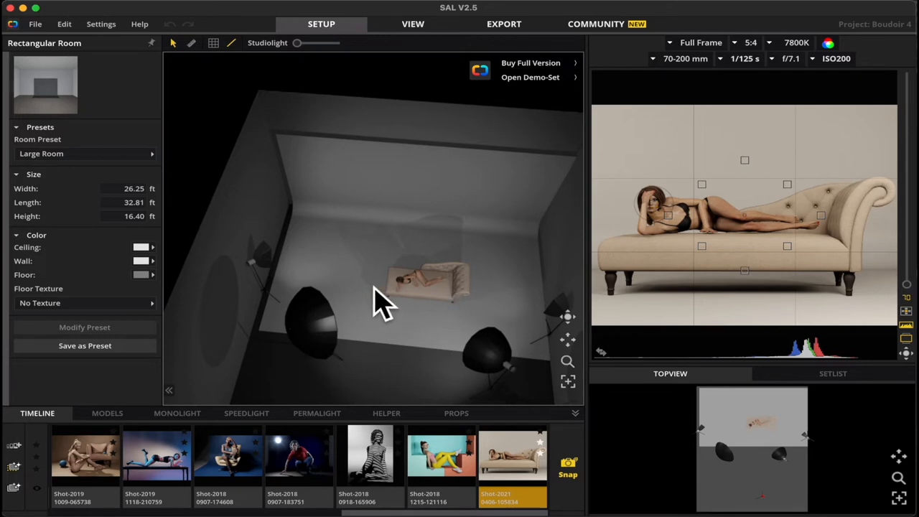
mouse_move(448, 294)
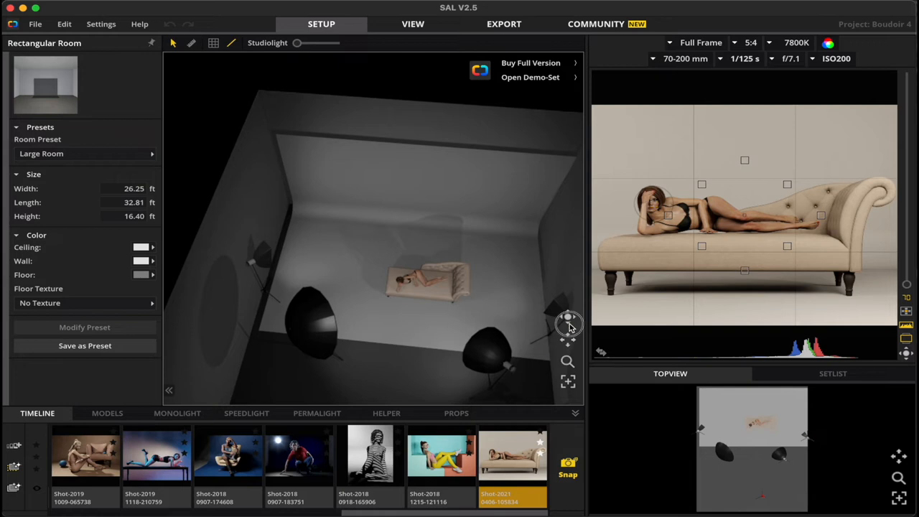
drag(567, 327, 571, 223)
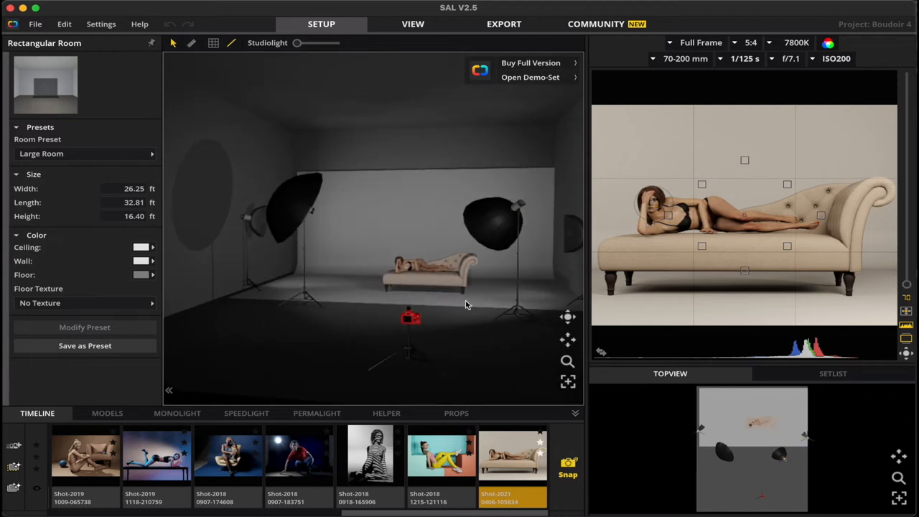
click(499, 215)
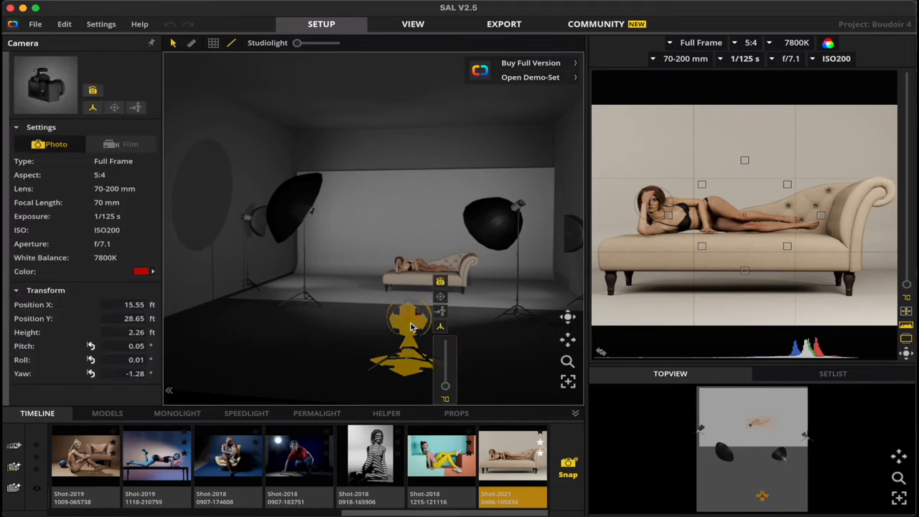
mouse_move(441, 280)
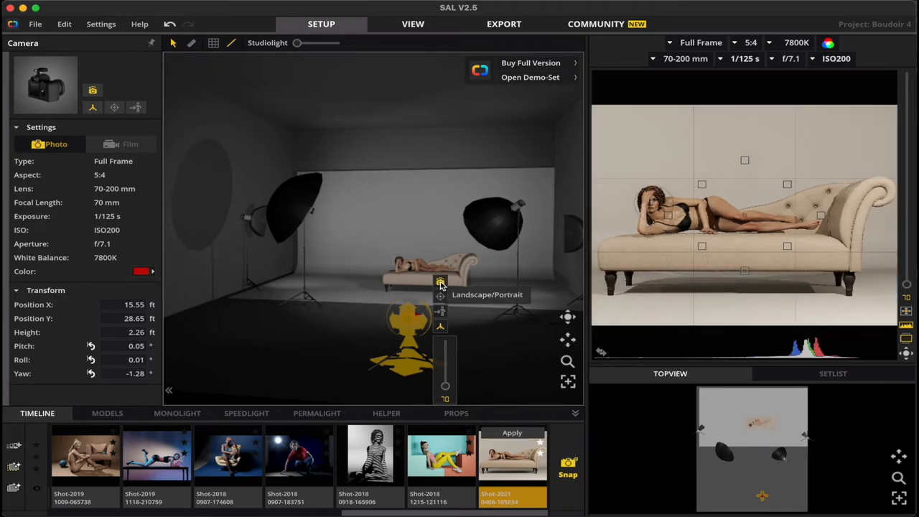
Step: Switch the camera to portrait orientation and collapse the snapshot timeline
click(439, 281)
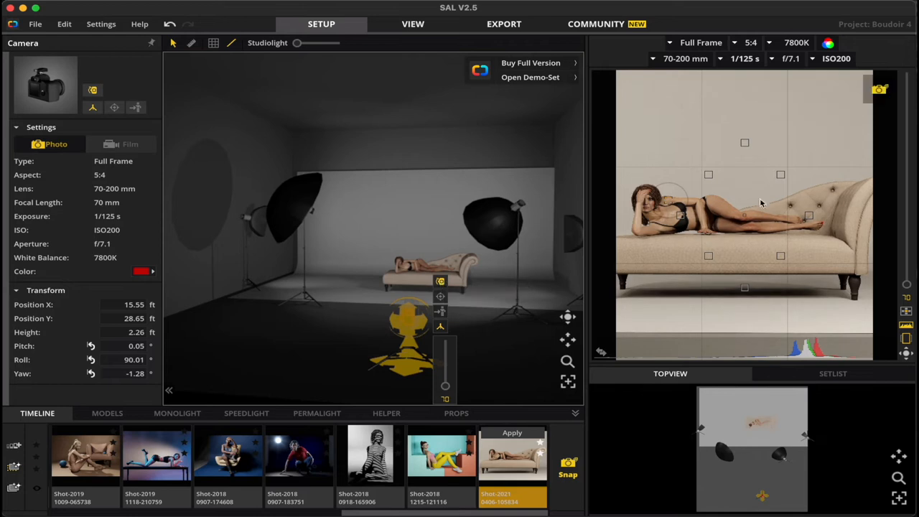
mouse_move(764, 212)
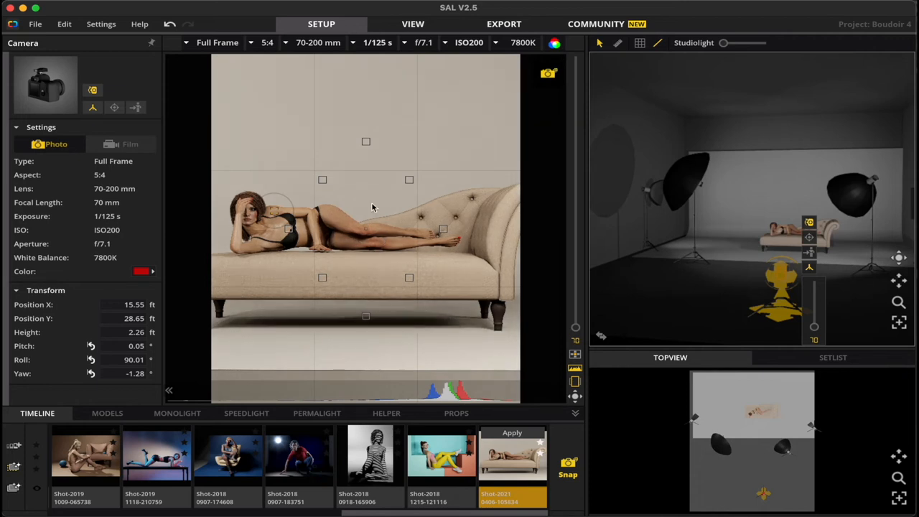
mouse_move(385, 221)
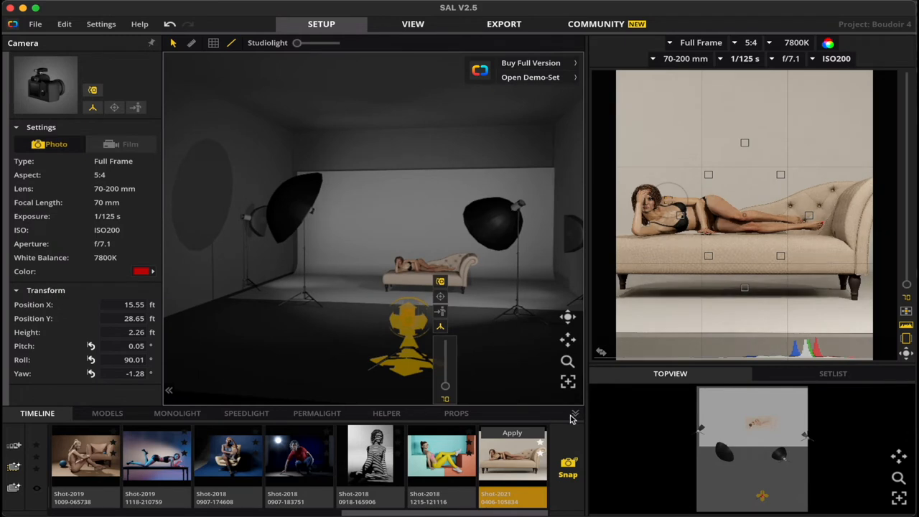
click(574, 415)
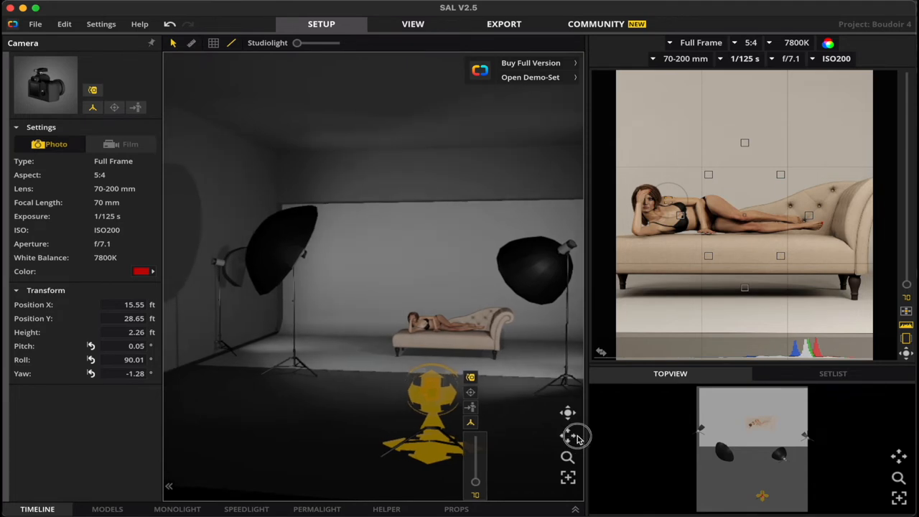
Step: Select the light on the right and nudge the umbrella light's power up and back down
drag(577, 437, 516, 413)
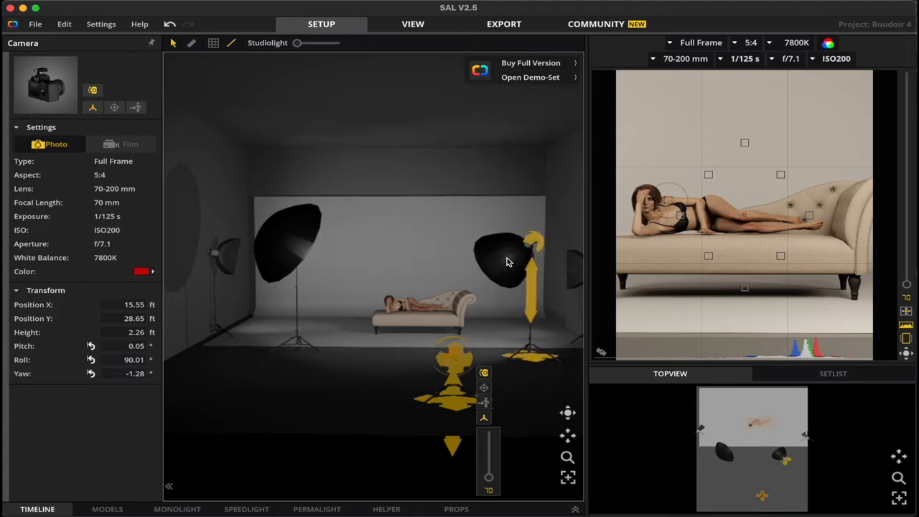
click(510, 258)
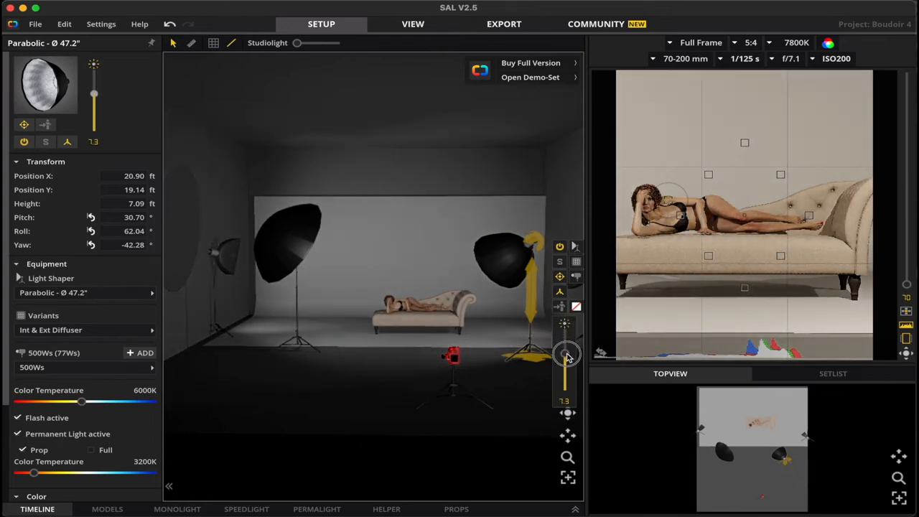
drag(565, 356, 564, 350)
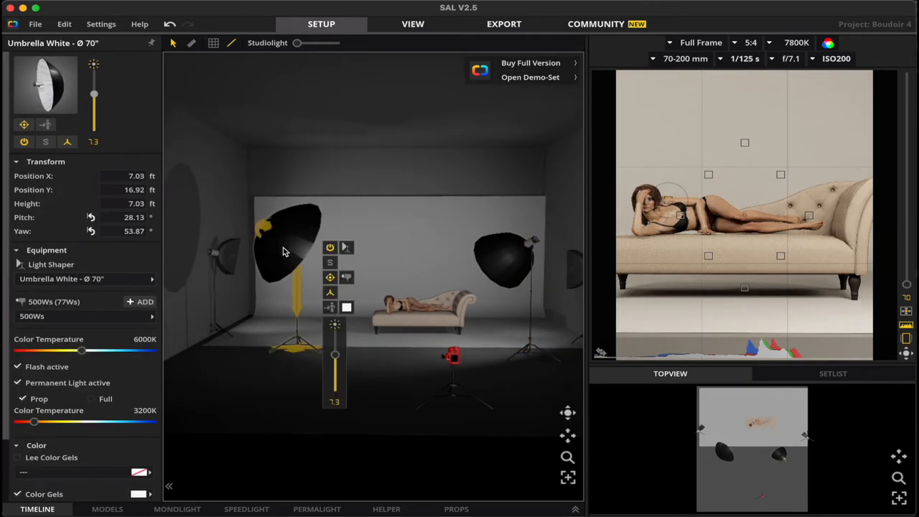
drag(333, 356, 333, 337)
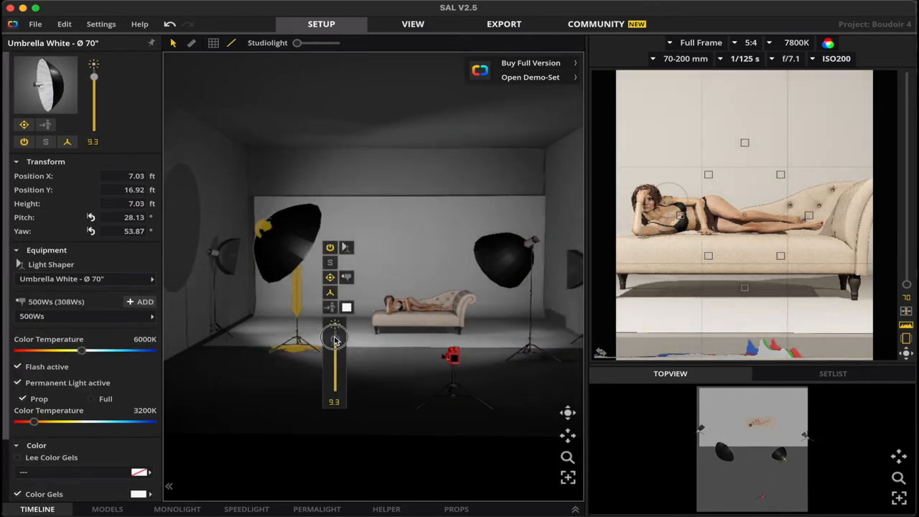
drag(333, 337, 333, 358)
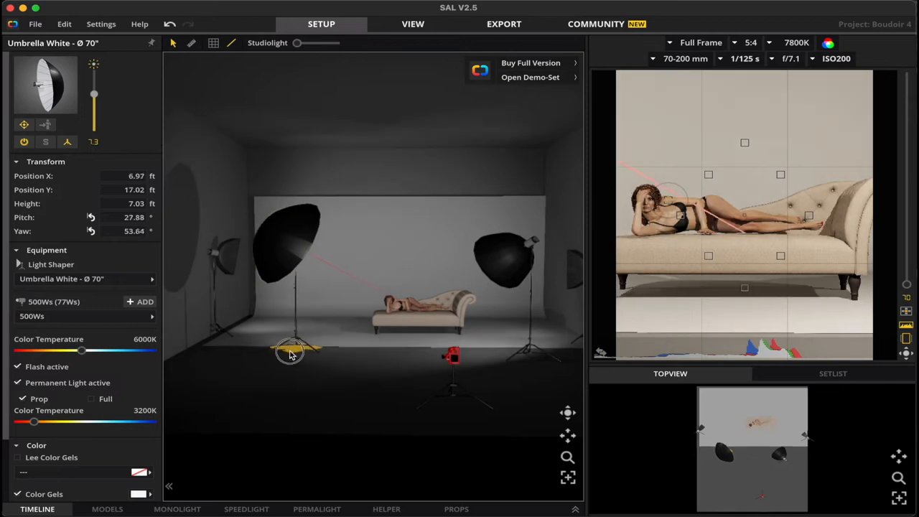
Step: Slide the white umbrella light across the floor to a new spot aimed at the model
drag(290, 352, 313, 344)
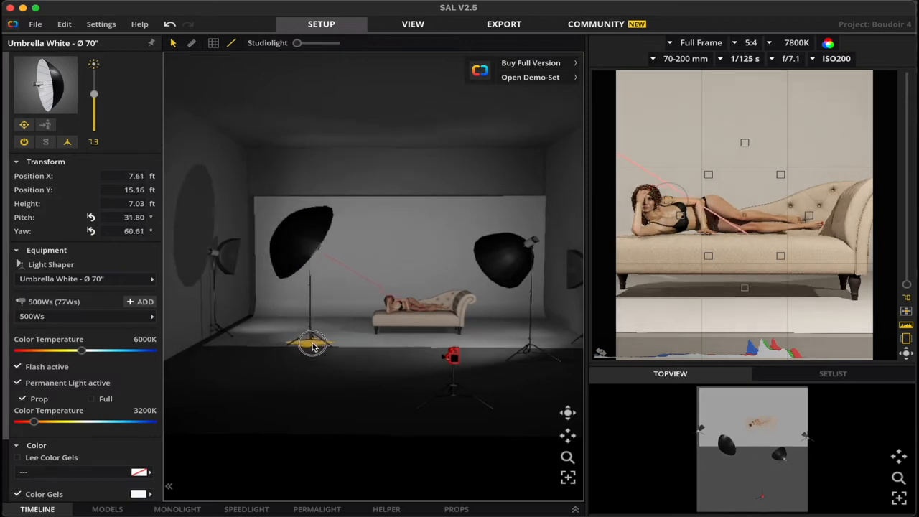
drag(313, 343, 282, 357)
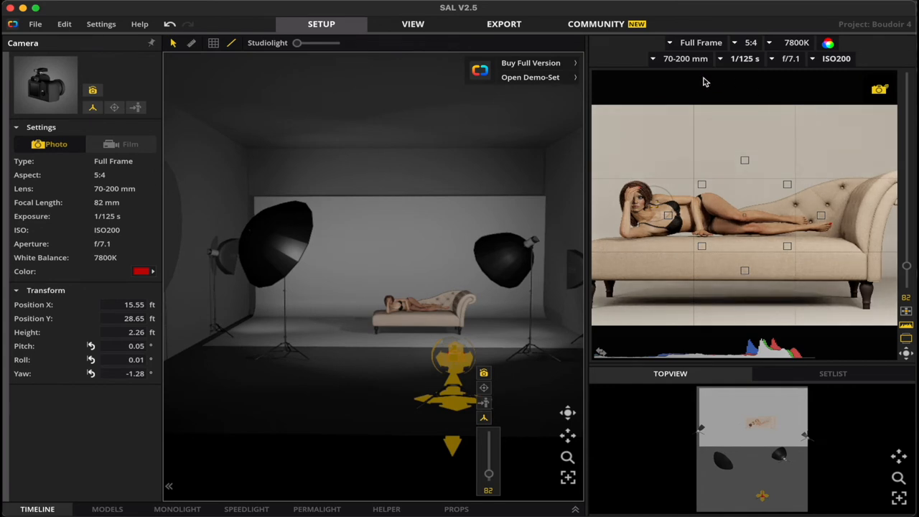
mouse_move(674, 62)
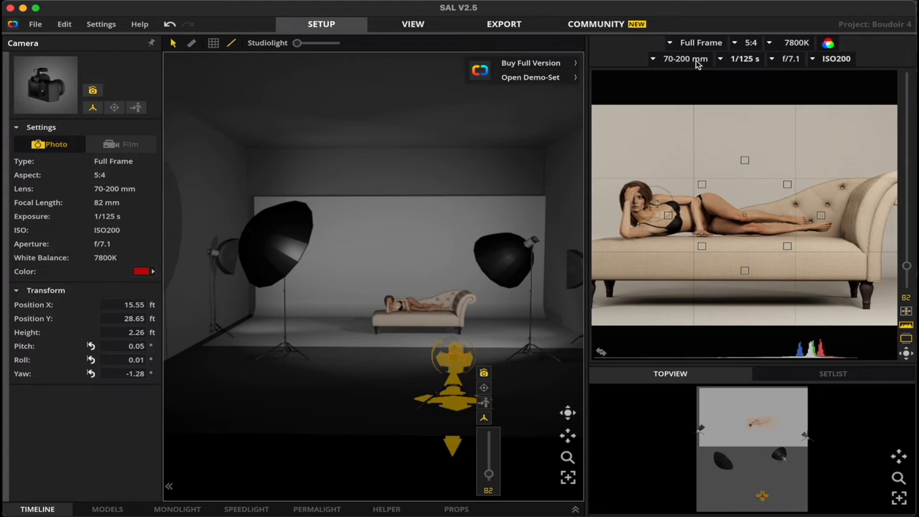
mouse_move(739, 66)
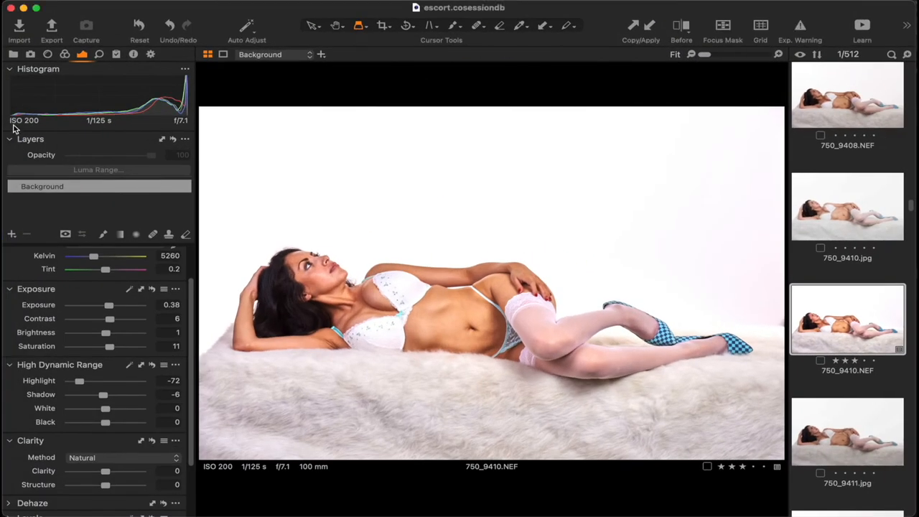
mouse_move(88, 137)
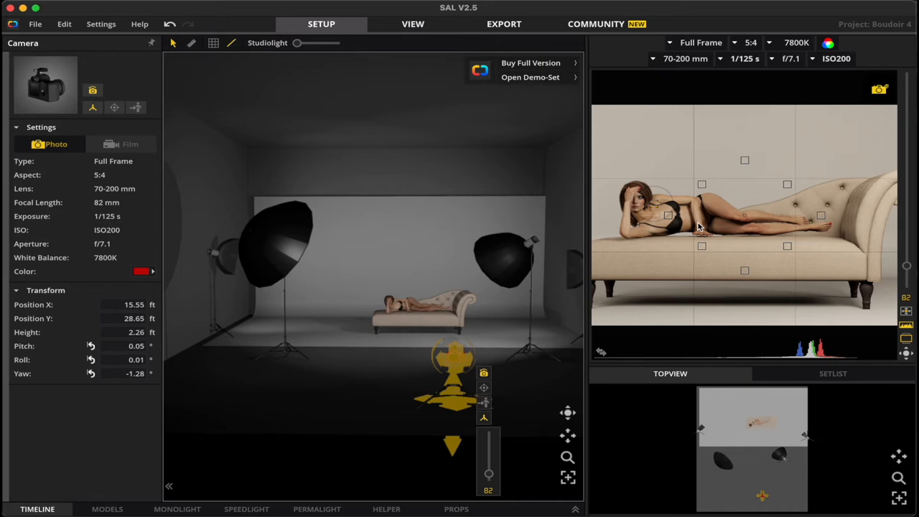
mouse_move(700, 204)
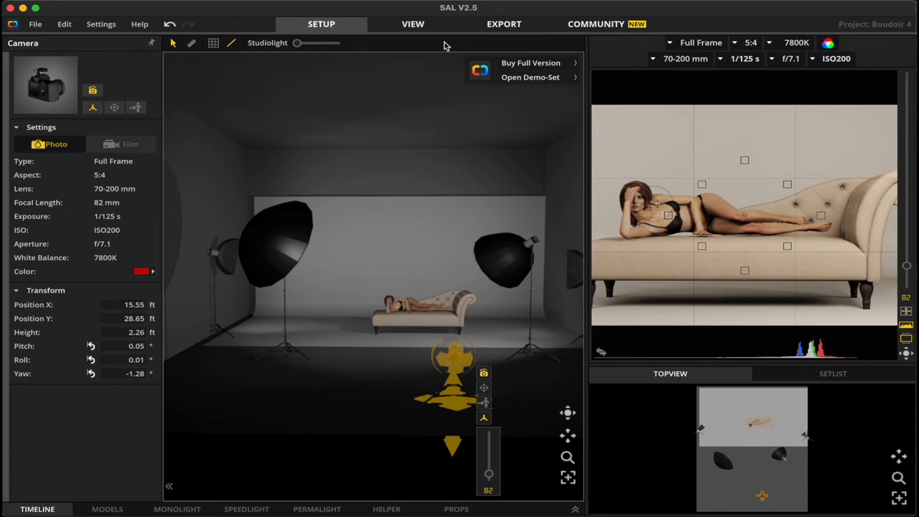
Step: Render the reclining-model shot at full quality in the View workspace
click(414, 23)
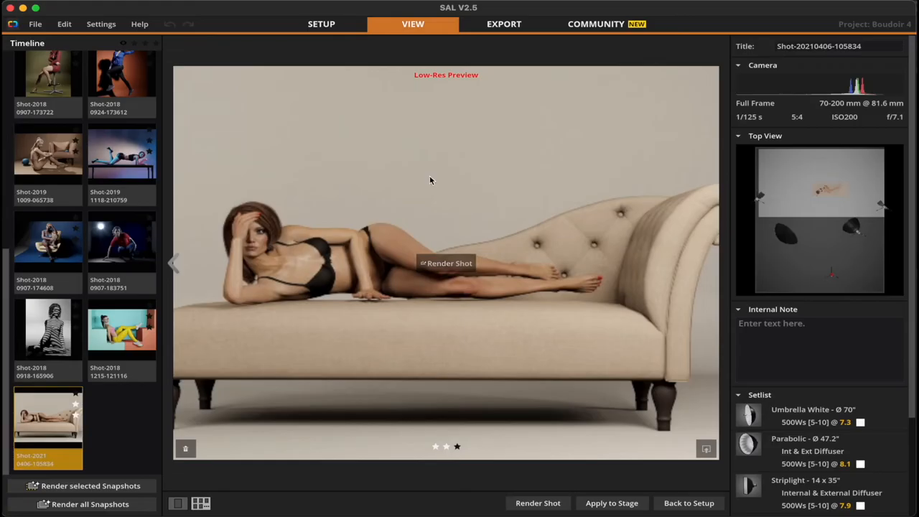
mouse_move(451, 267)
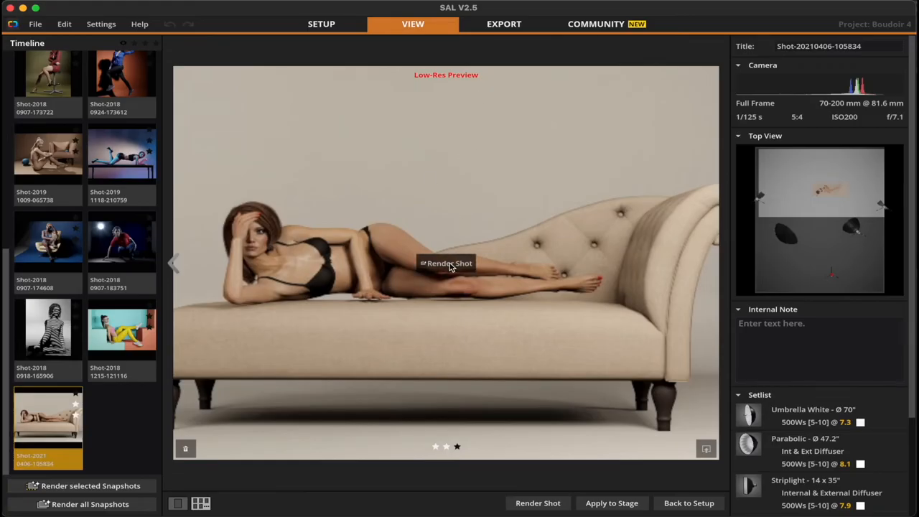
click(445, 263)
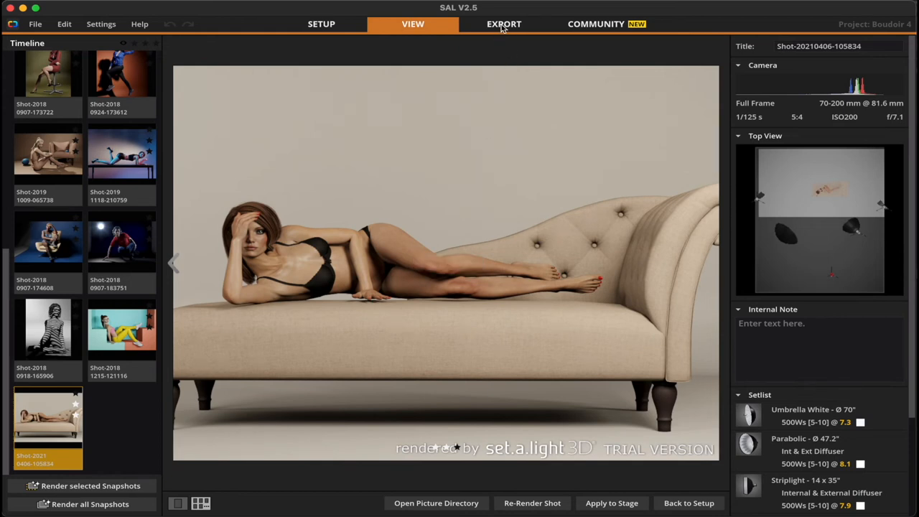
Step: Move to the Export workspace and re-render the boudoir shot within the export sheet
click(503, 23)
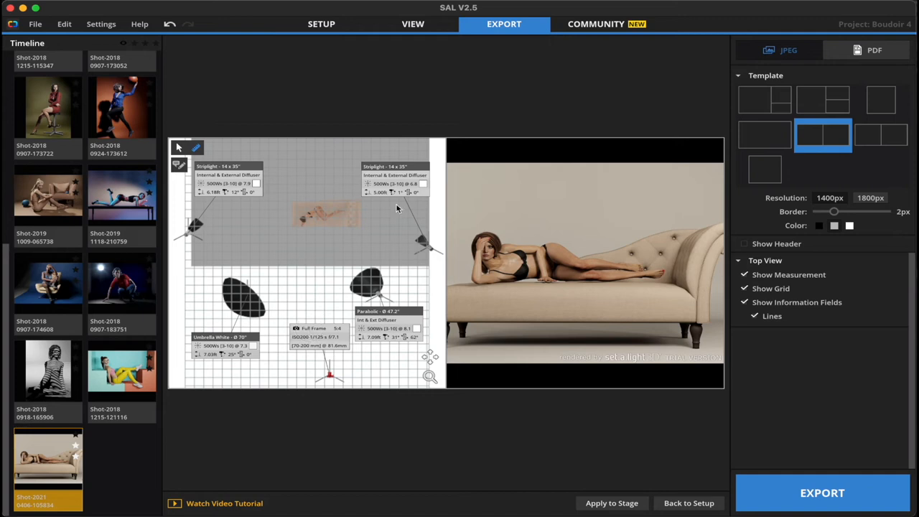
mouse_move(343, 245)
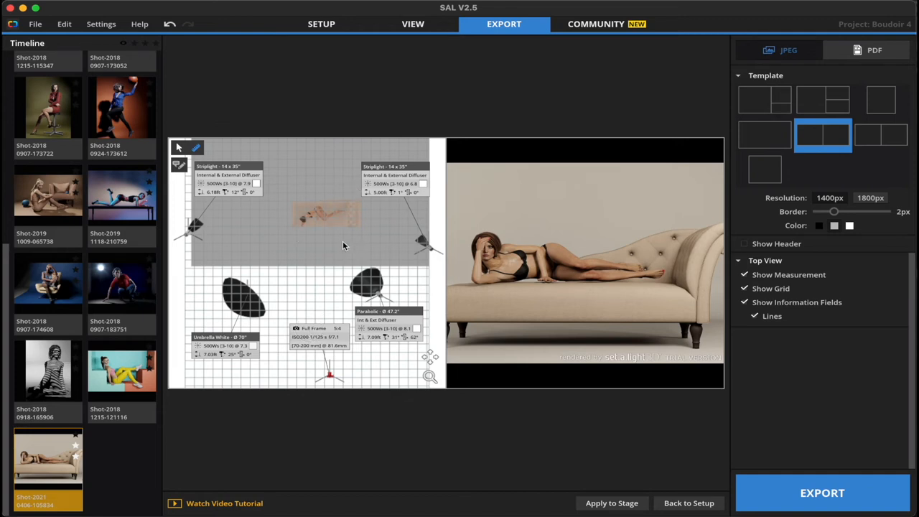
mouse_move(566, 218)
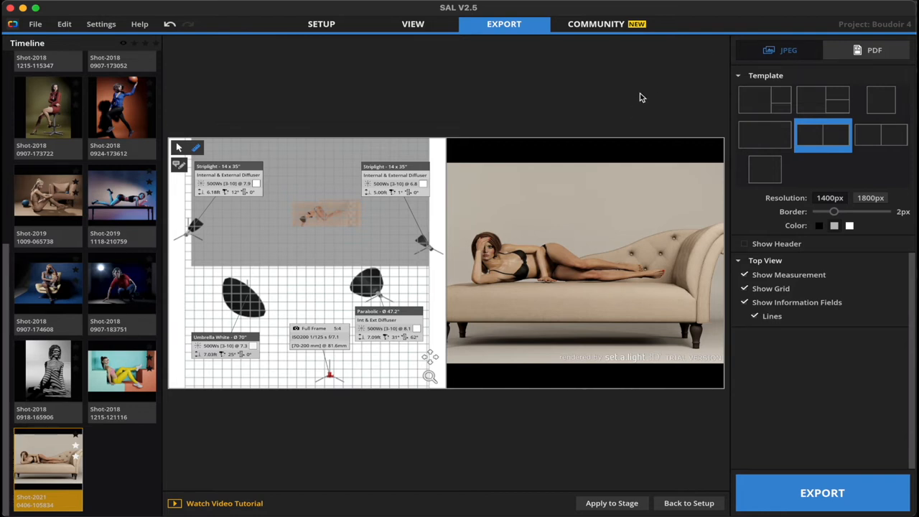
mouse_move(393, 281)
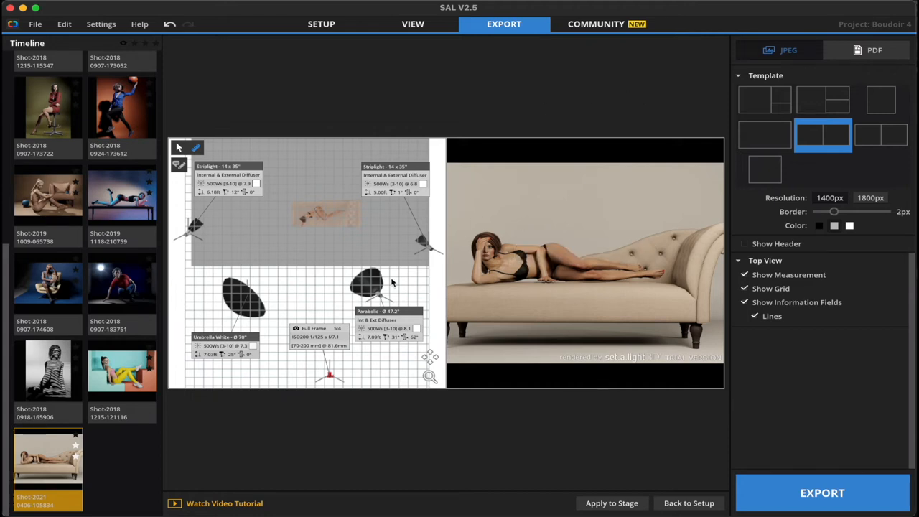
mouse_move(351, 242)
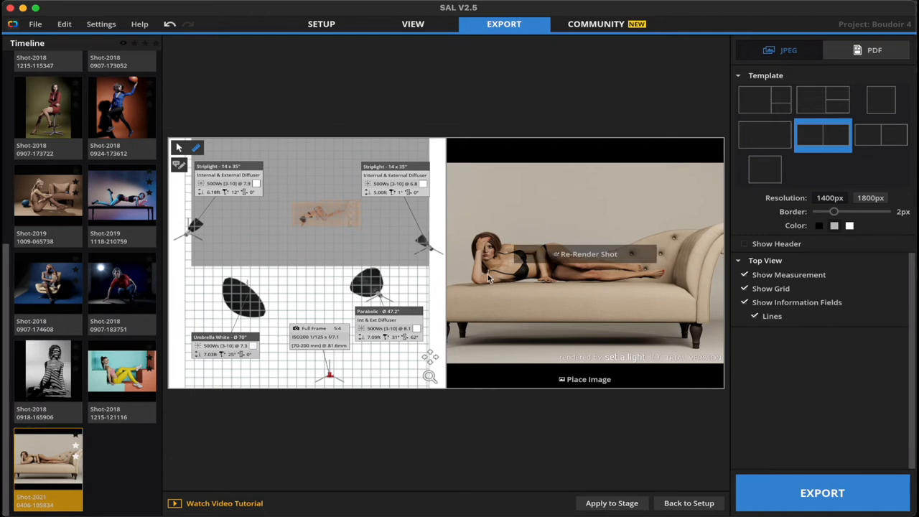
mouse_move(591, 259)
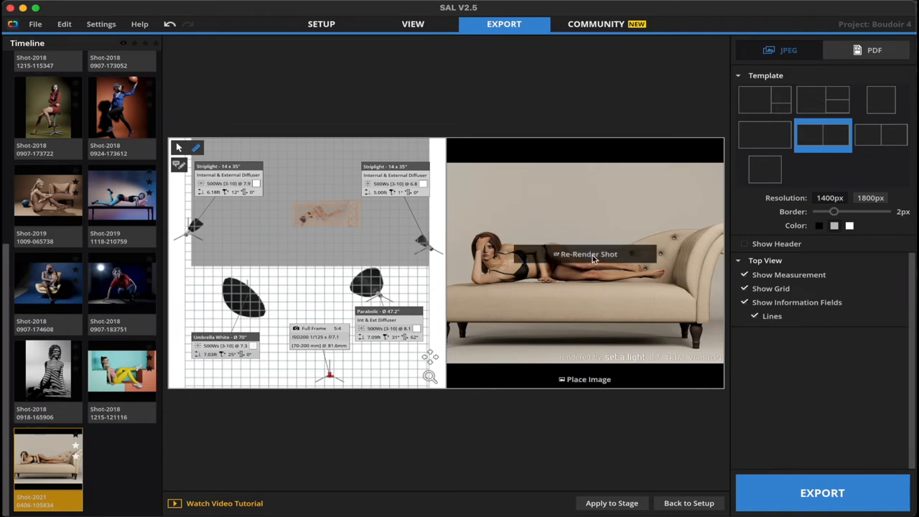
click(585, 252)
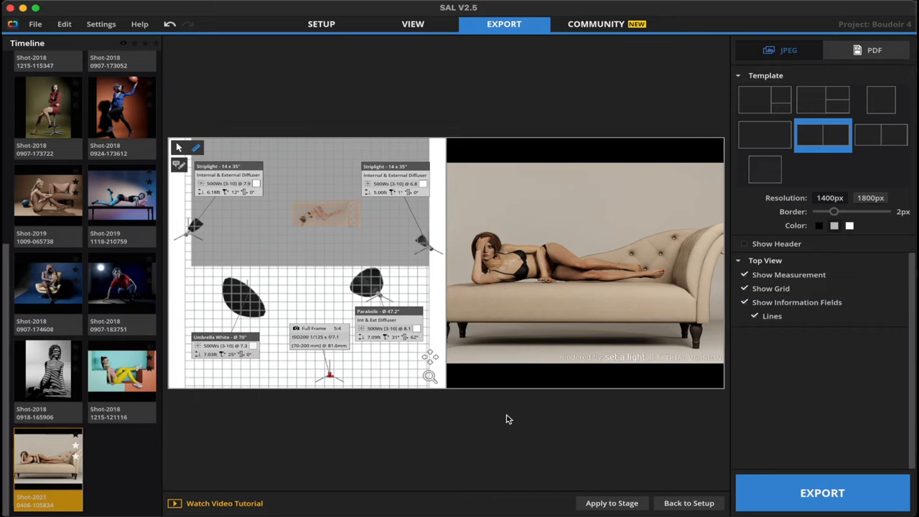
mouse_move(308, 178)
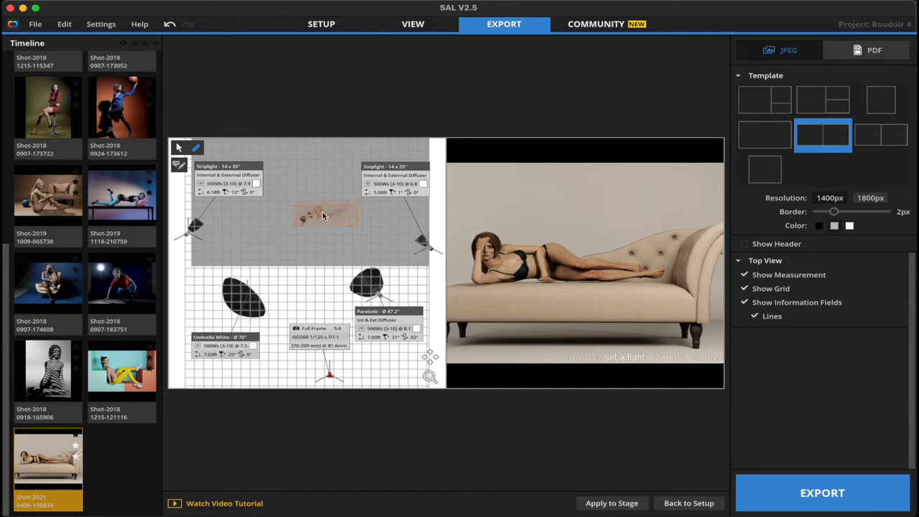
mouse_move(322, 365)
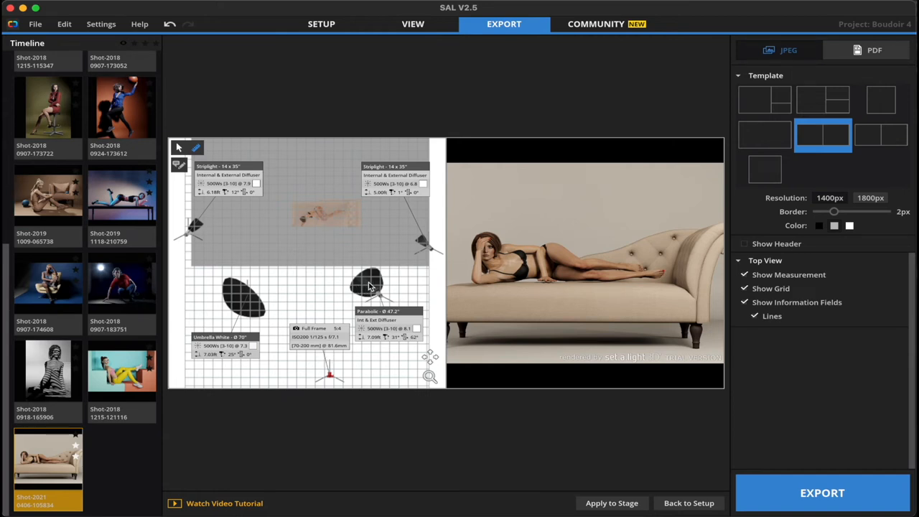
mouse_move(313, 222)
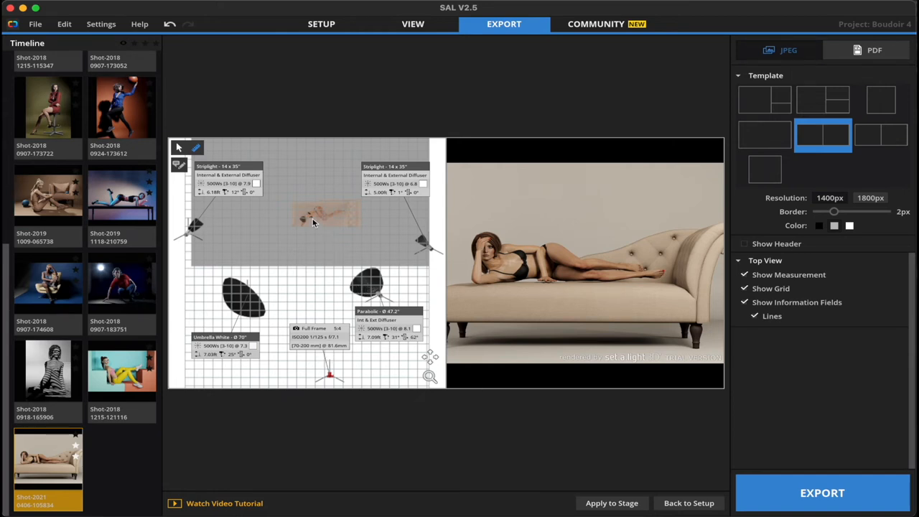
mouse_move(505, 201)
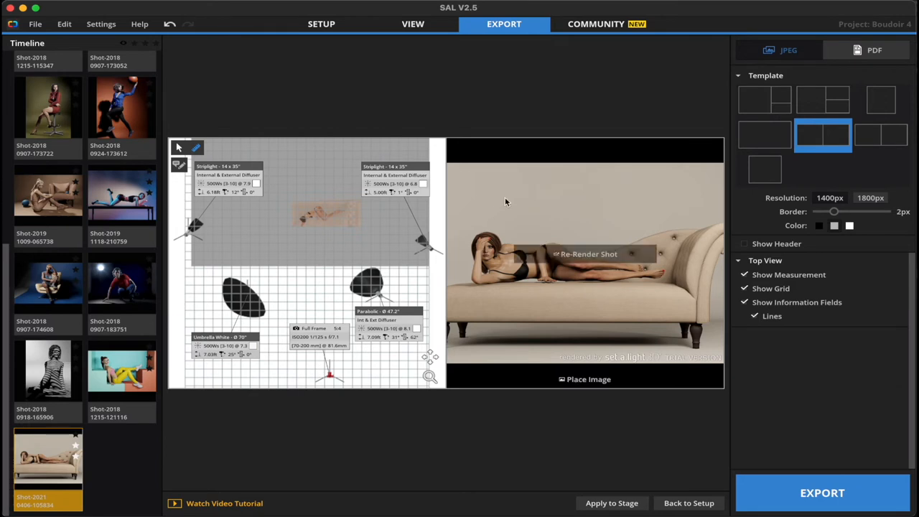
Step: Choose the three-panel template adding the 3D studio view and start the JPG export
click(764, 101)
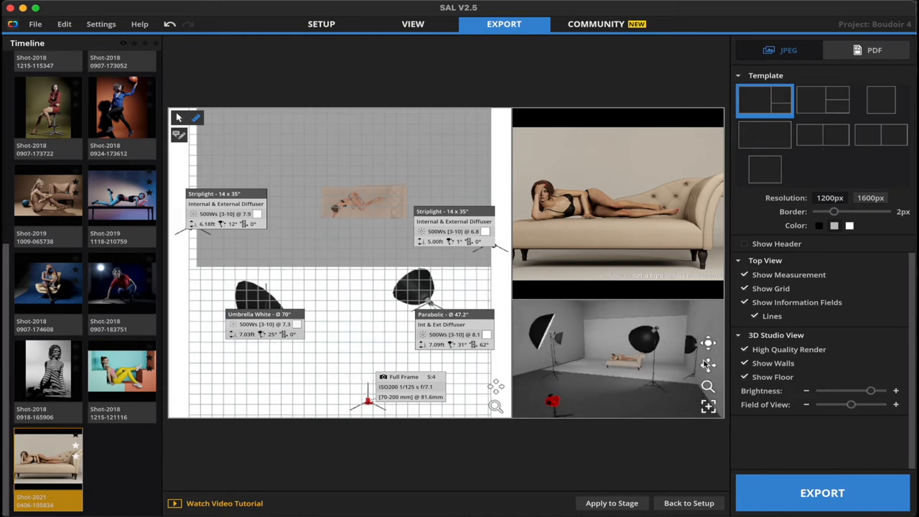
mouse_move(706, 362)
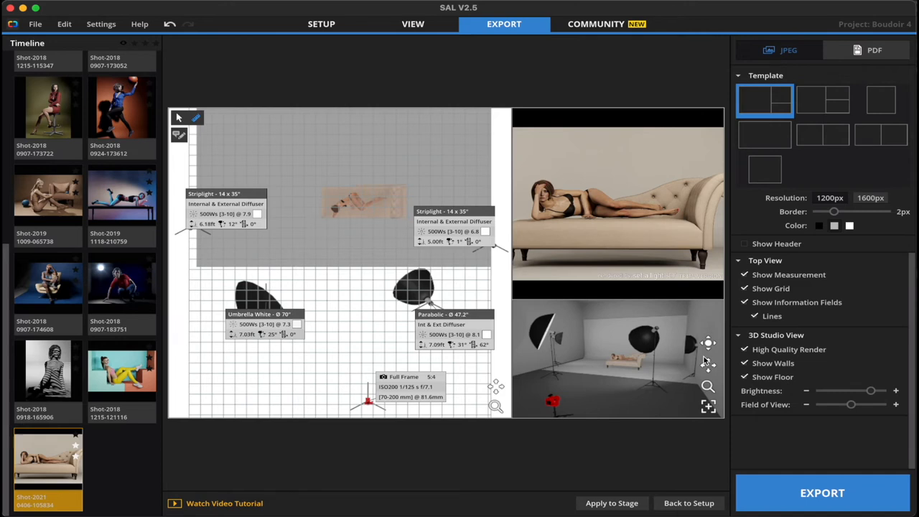
mouse_move(705, 359)
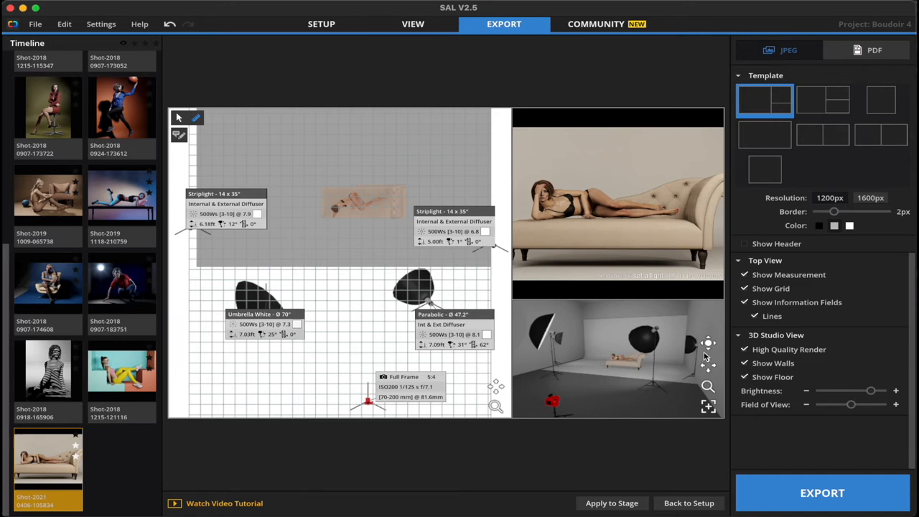
mouse_move(640, 329)
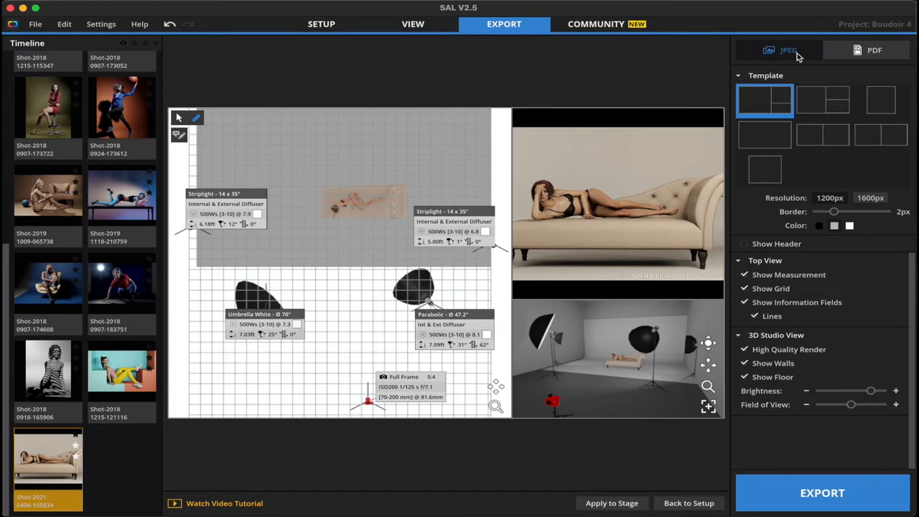
mouse_move(790, 48)
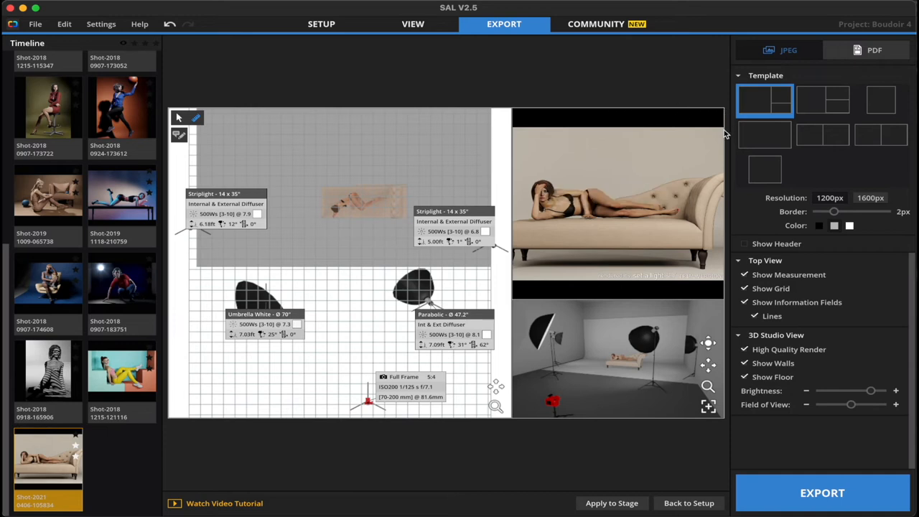
mouse_move(702, 171)
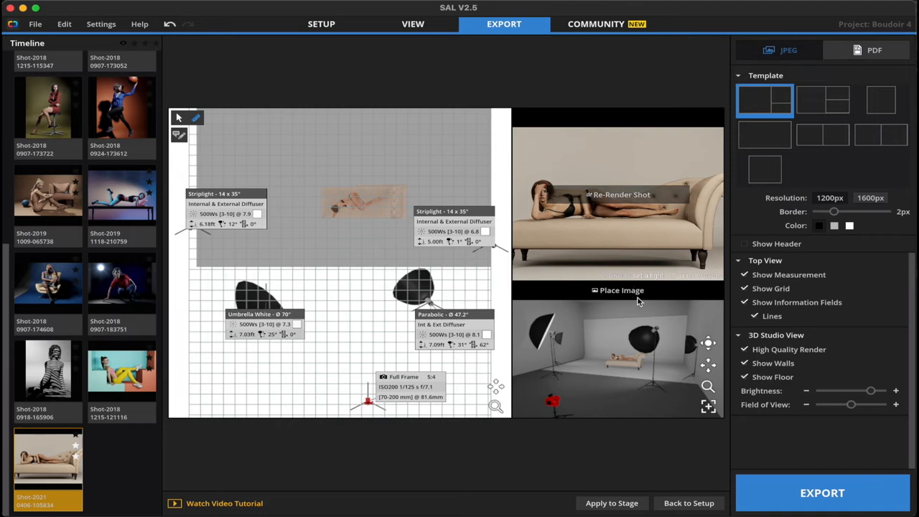
click(821, 493)
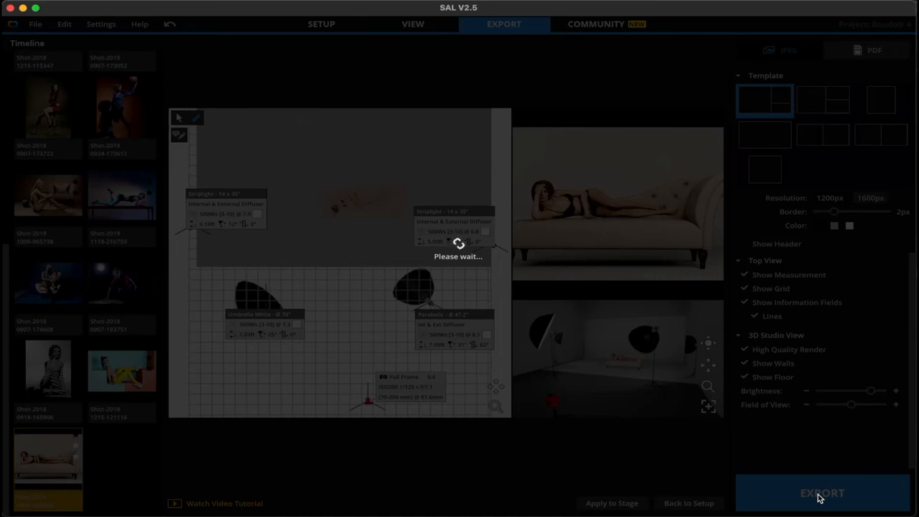
Step: Save the exported sheet as Boudoir set.jpg in the Pictures folder
click(821, 494)
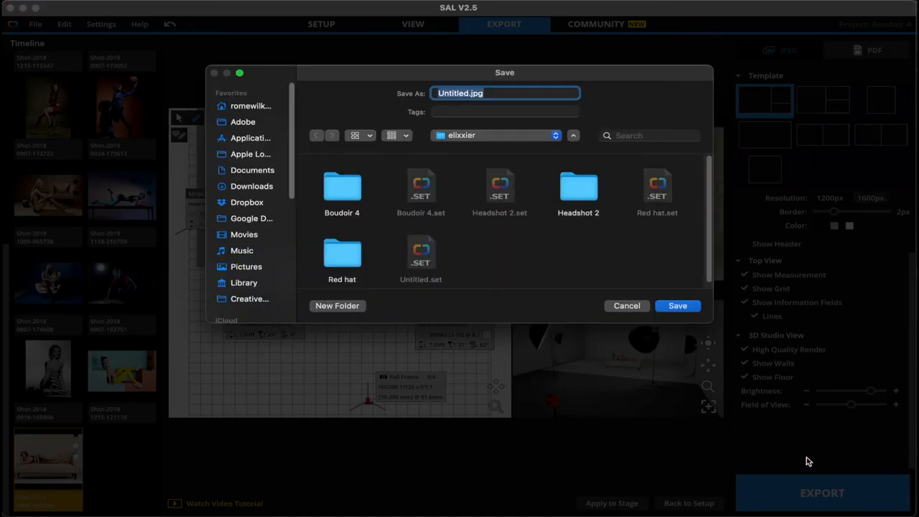
click(471, 93)
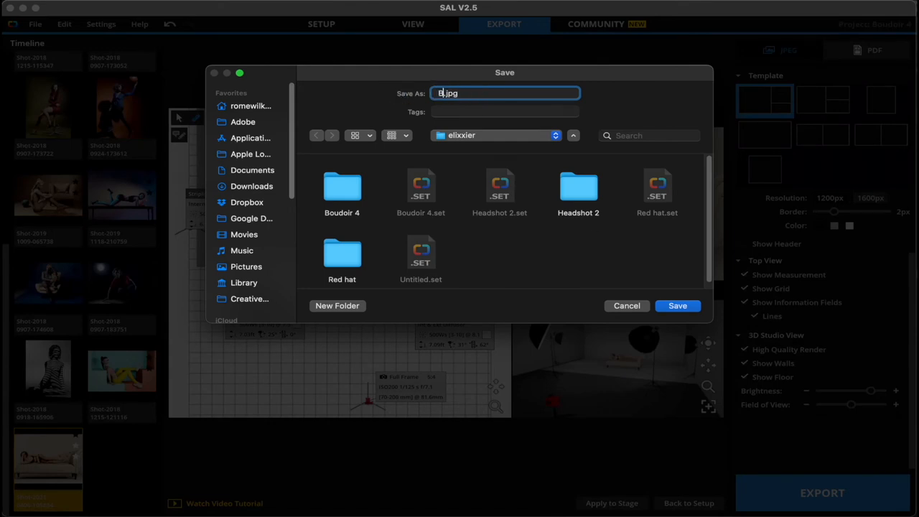
text(Boudoir set)
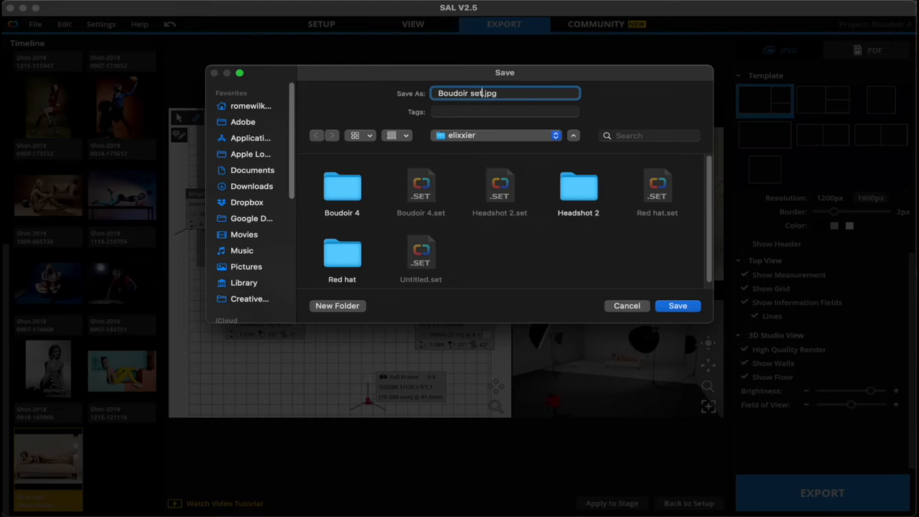
mouse_move(666, 295)
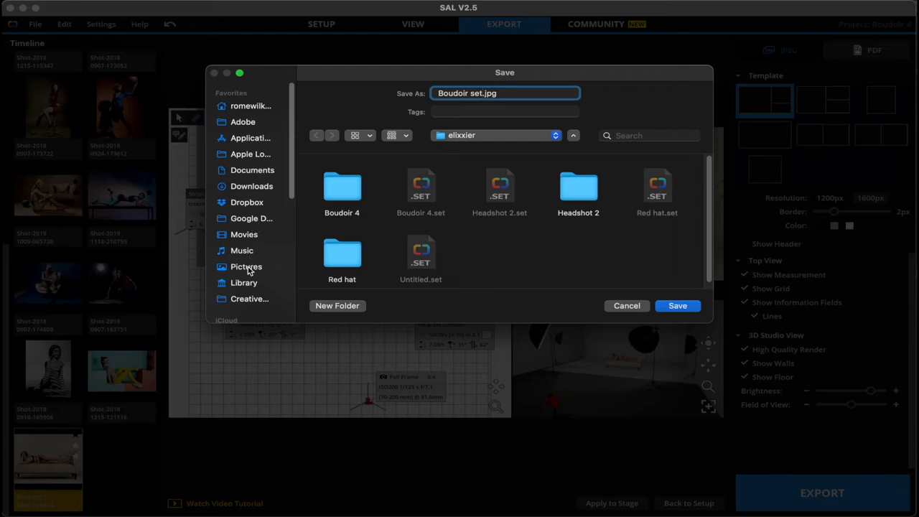
click(247, 266)
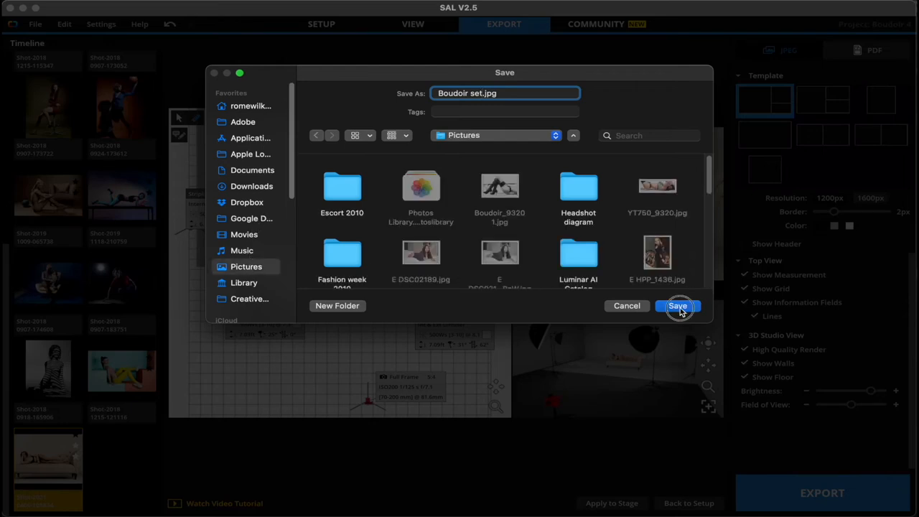
click(677, 304)
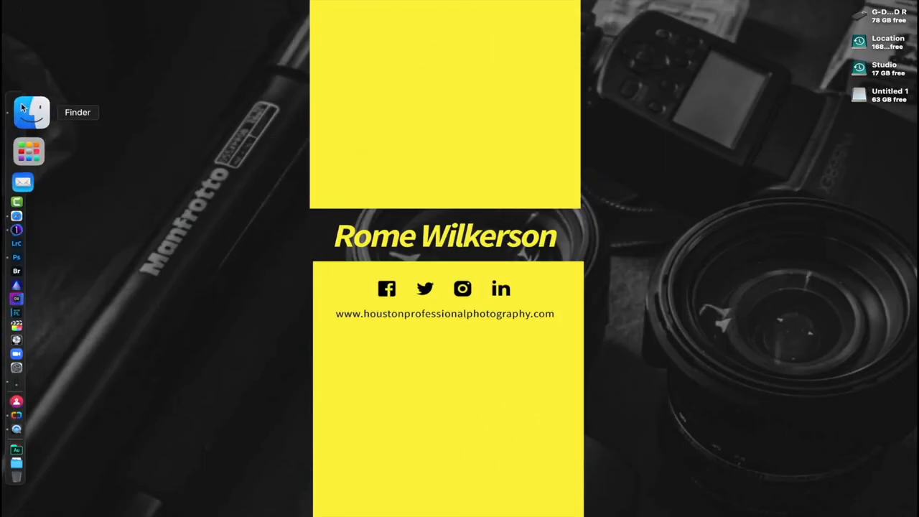
click(30, 112)
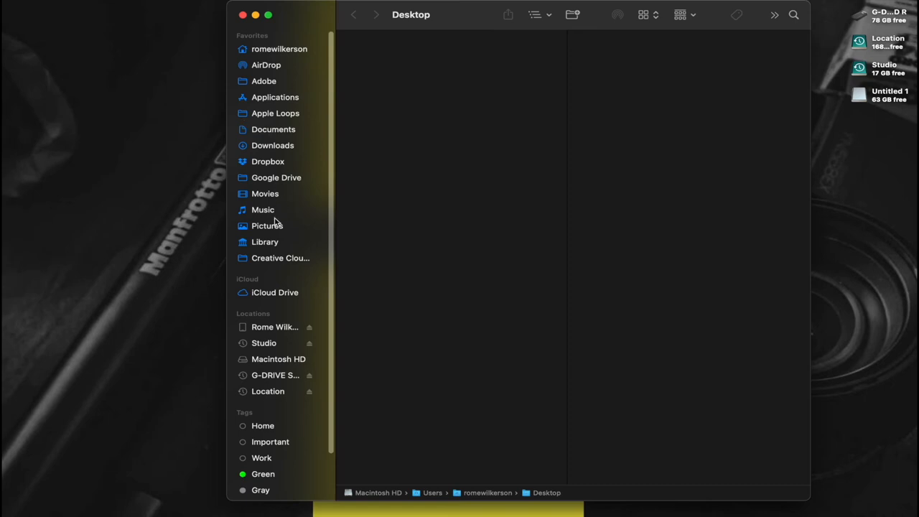
click(267, 226)
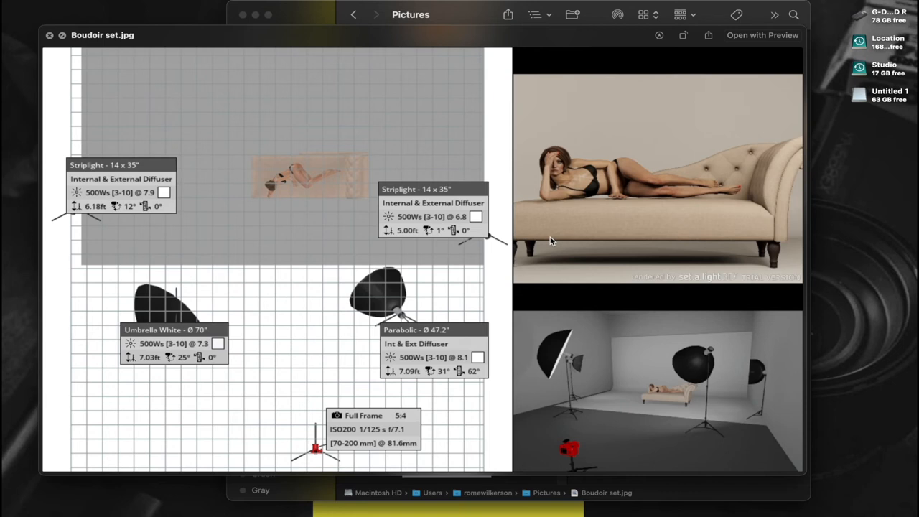
mouse_move(50, 36)
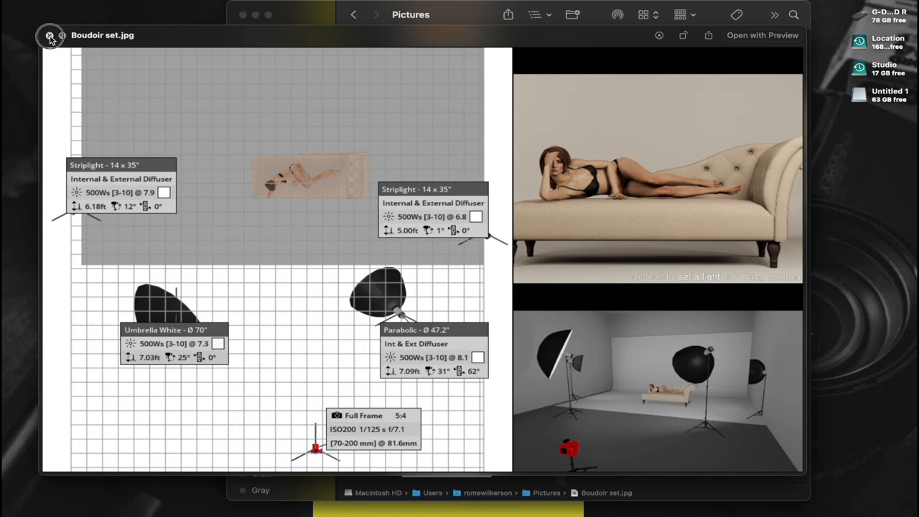
click(50, 35)
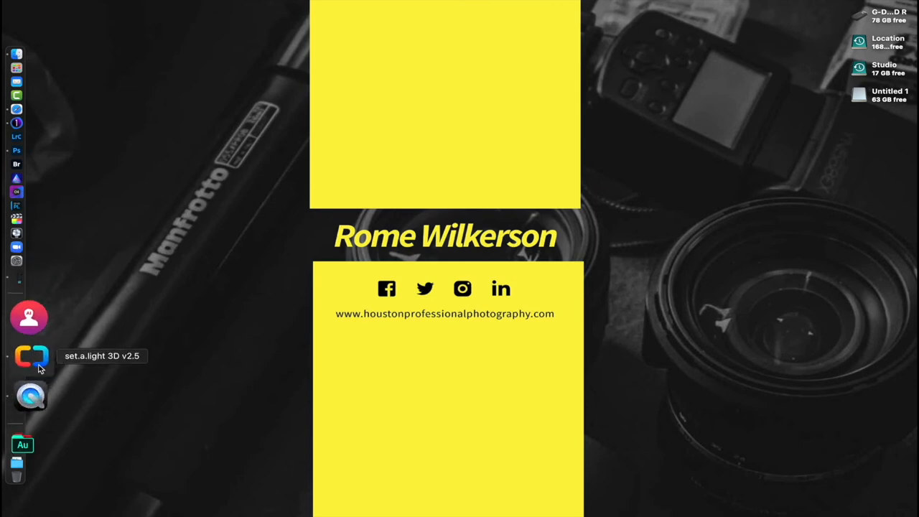
Step: Switch back to set.a.light 3D and its Setup workspace with the reclining-model boudoir set
click(32, 356)
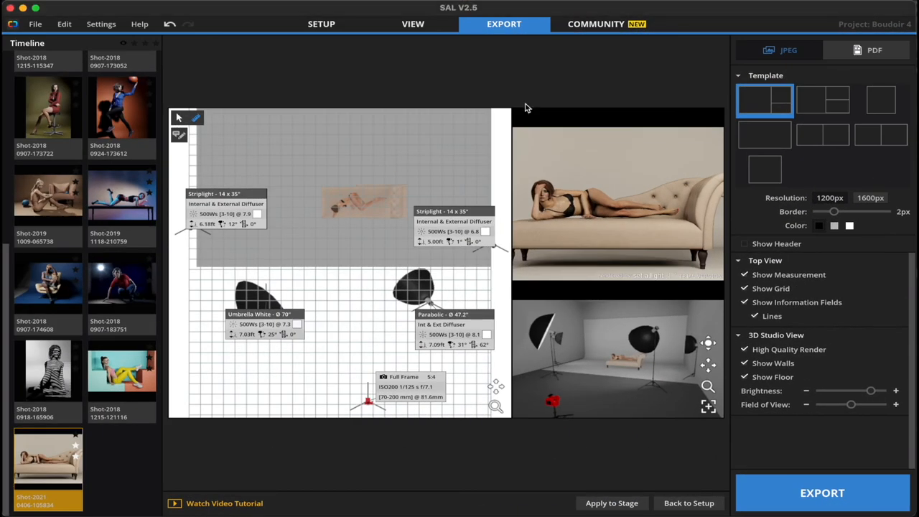
click(321, 23)
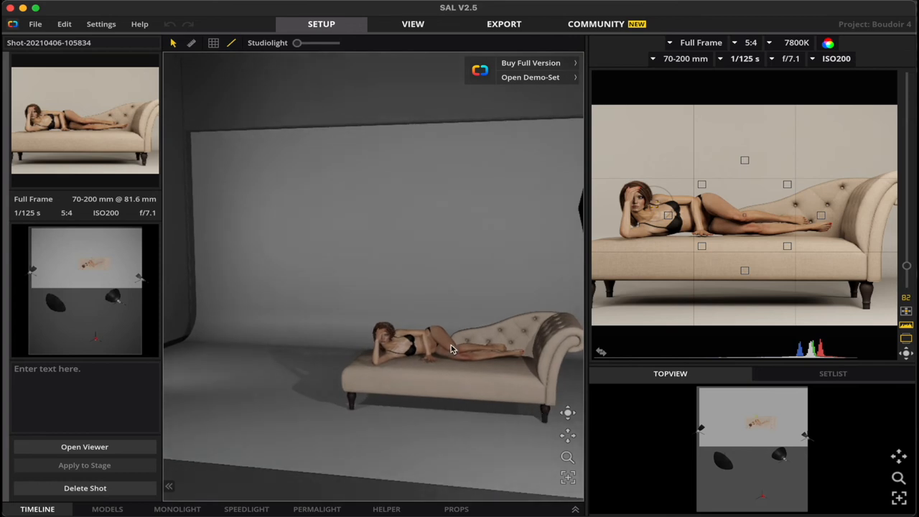
mouse_move(462, 372)
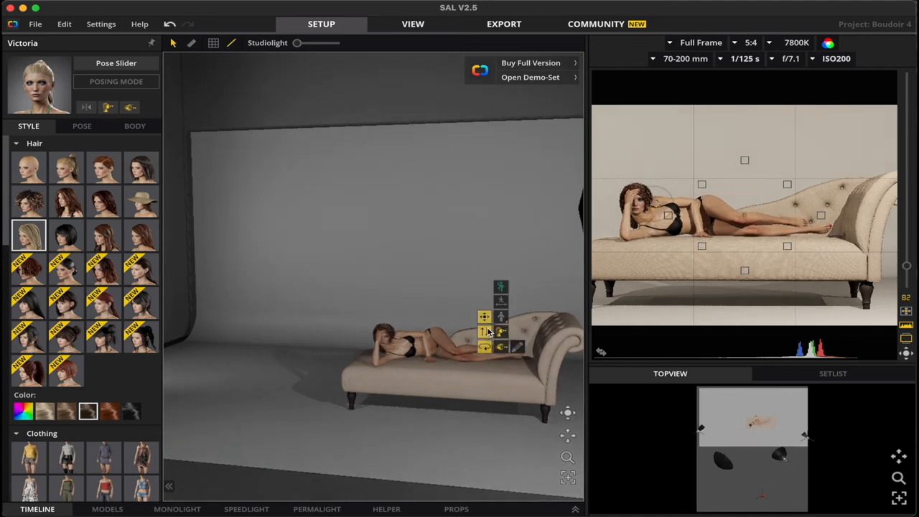
mouse_move(486, 346)
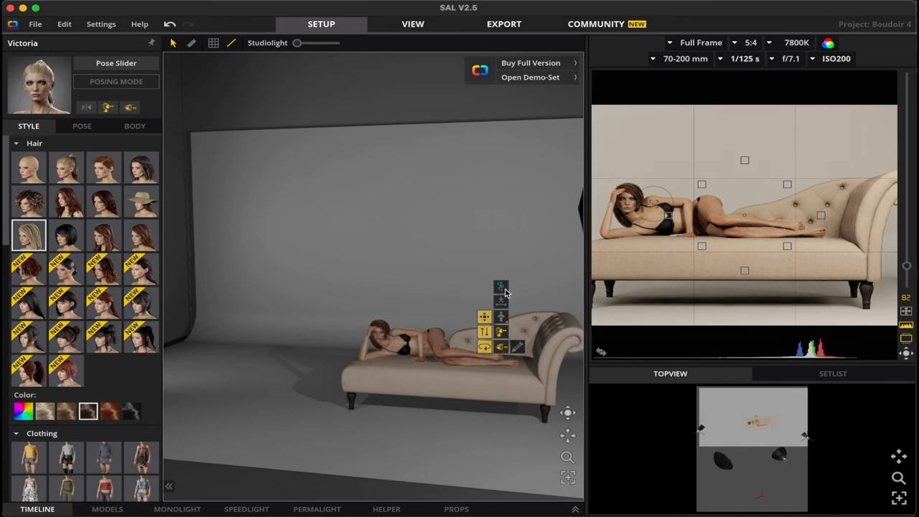
mouse_move(500, 287)
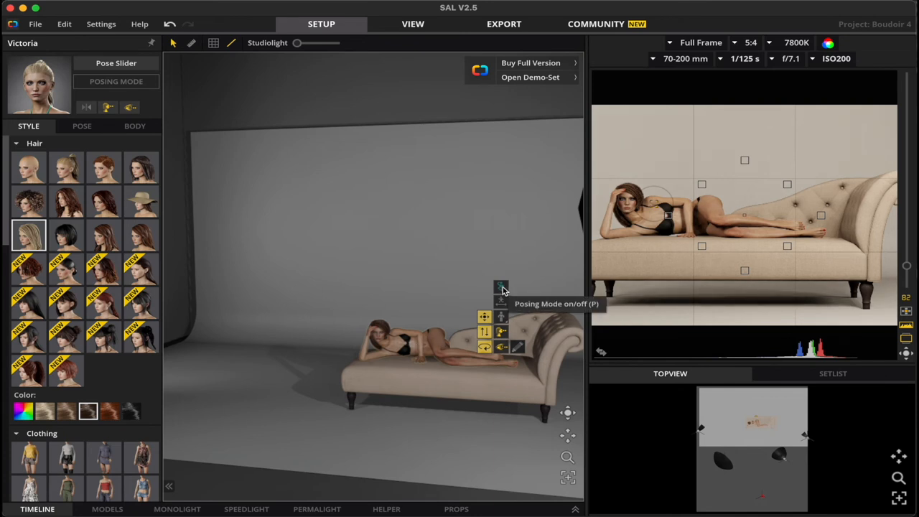
mouse_move(89, 129)
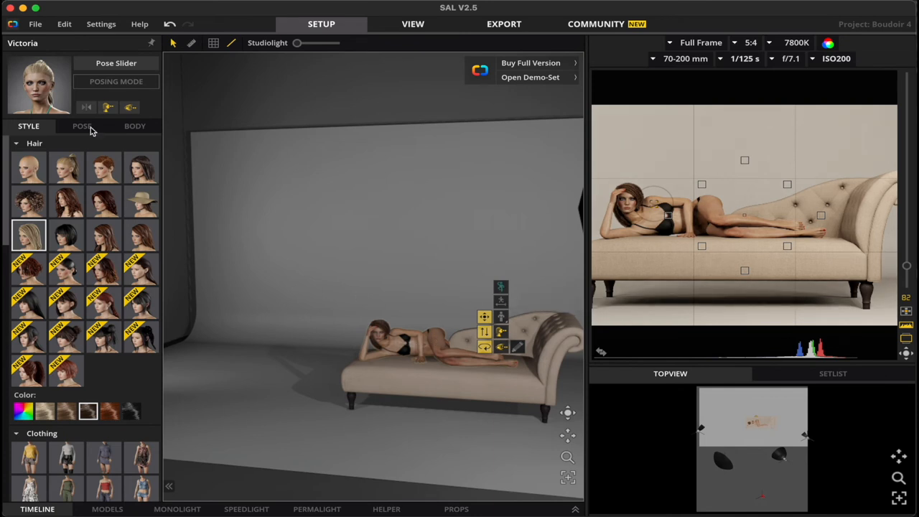
Step: Apply a preset sitting pose, then a lying pose, to the model on the chaise
click(80, 126)
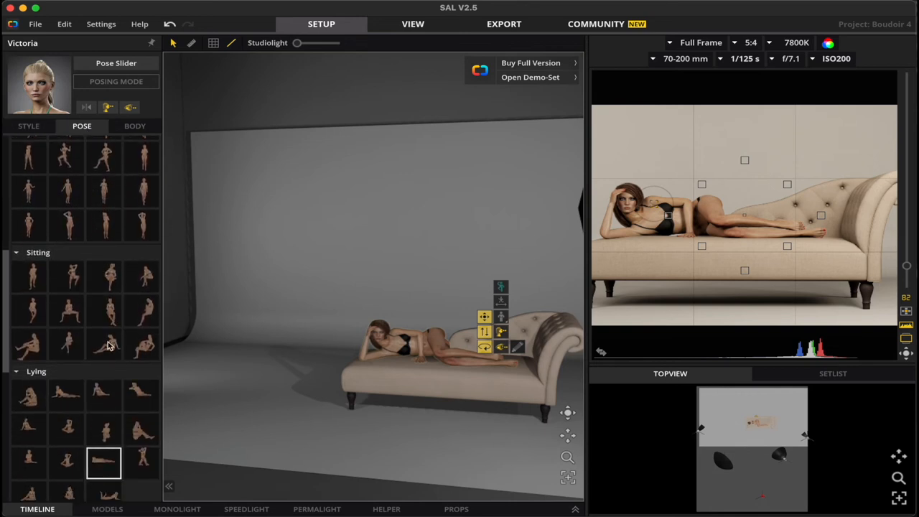
click(103, 343)
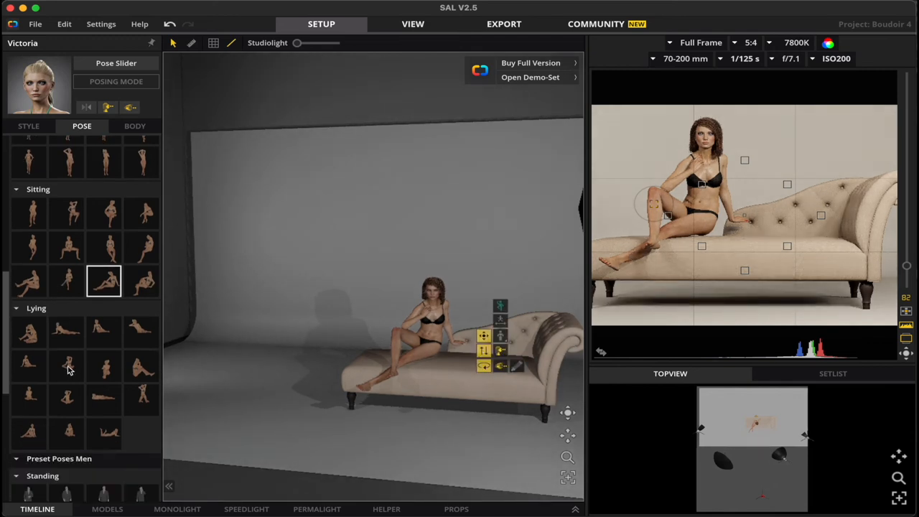
click(66, 332)
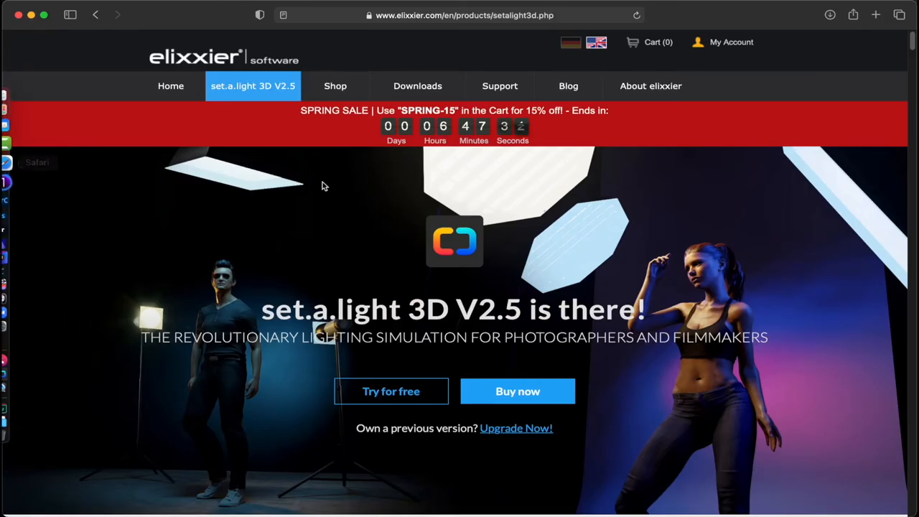
Step: Scroll down the set.a.light 3D V2.5 product page in Safari
scroll(down, 3)
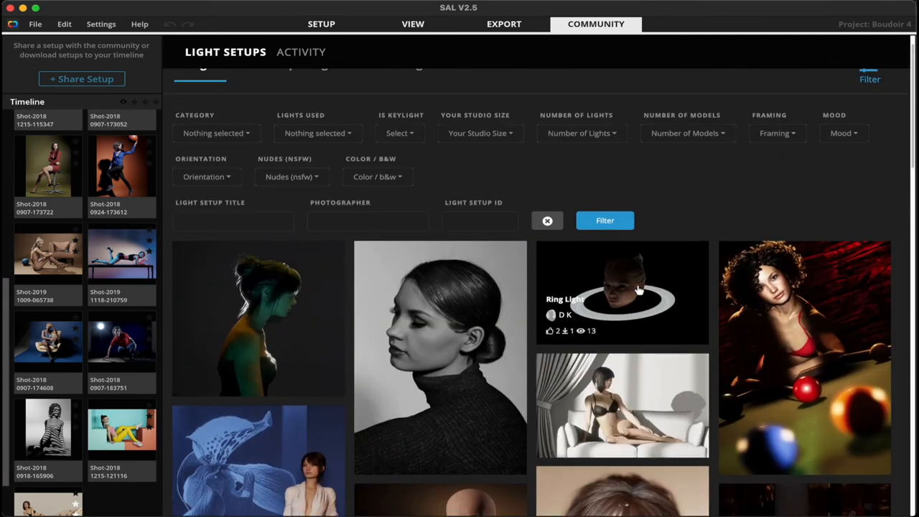
scroll(down, 3)
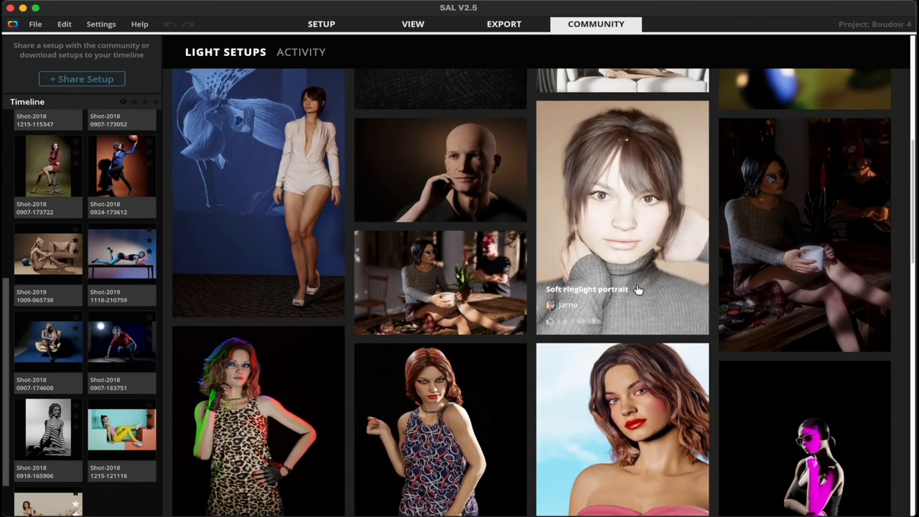
scroll(down, 3)
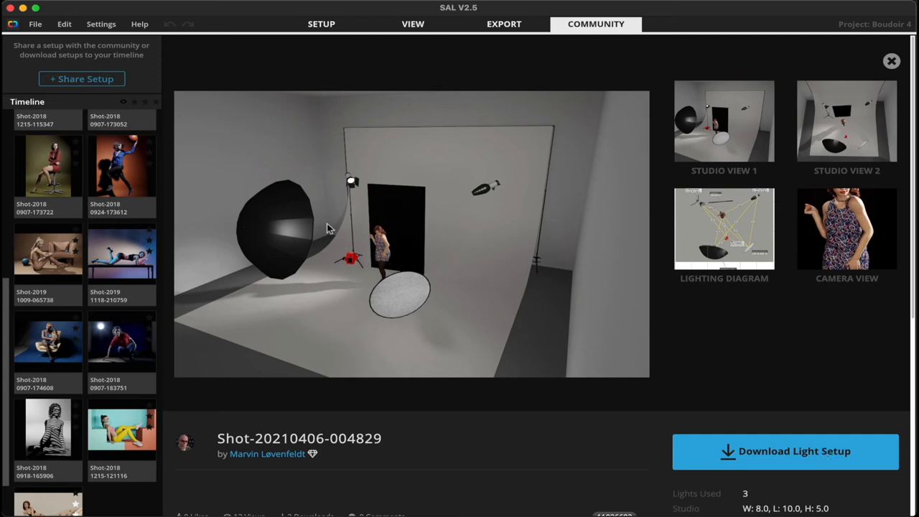
mouse_move(348, 178)
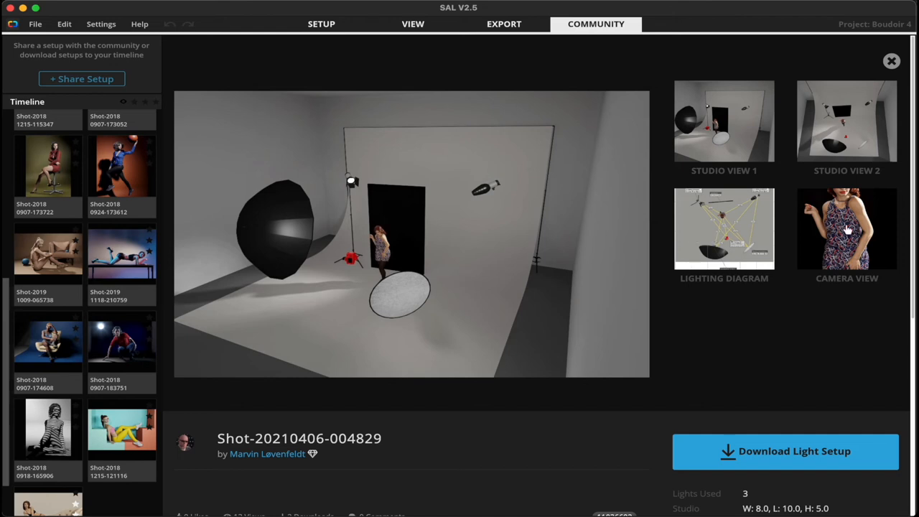
click(847, 120)
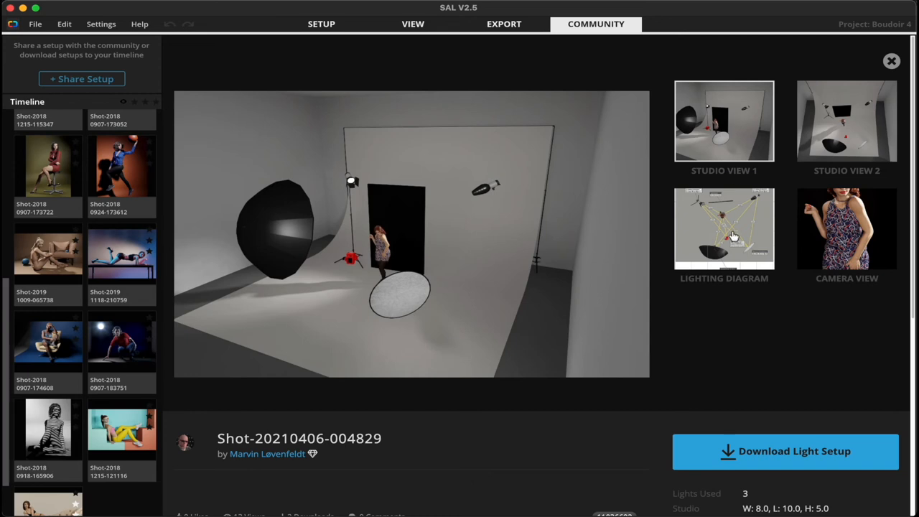
click(723, 229)
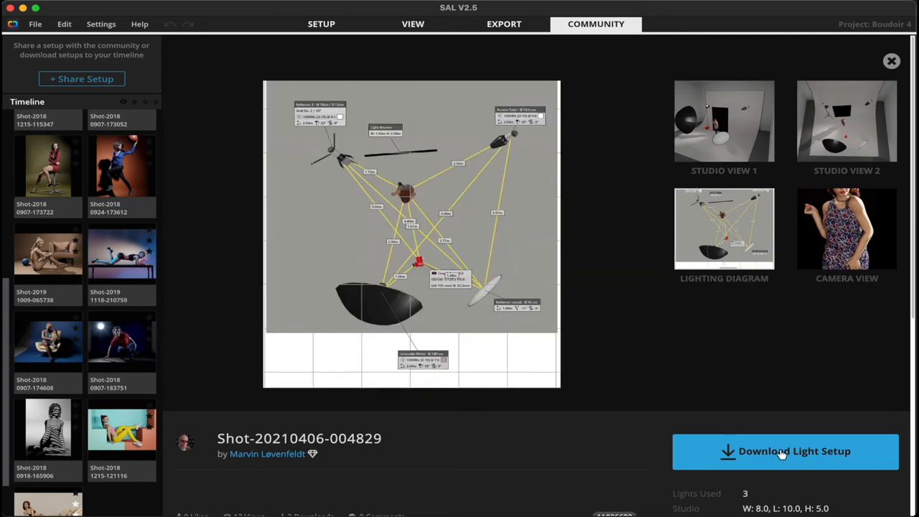
Step: Attempt Download Light Setup, dismiss the Demo Mode notice, close the details and keep browsing
click(784, 451)
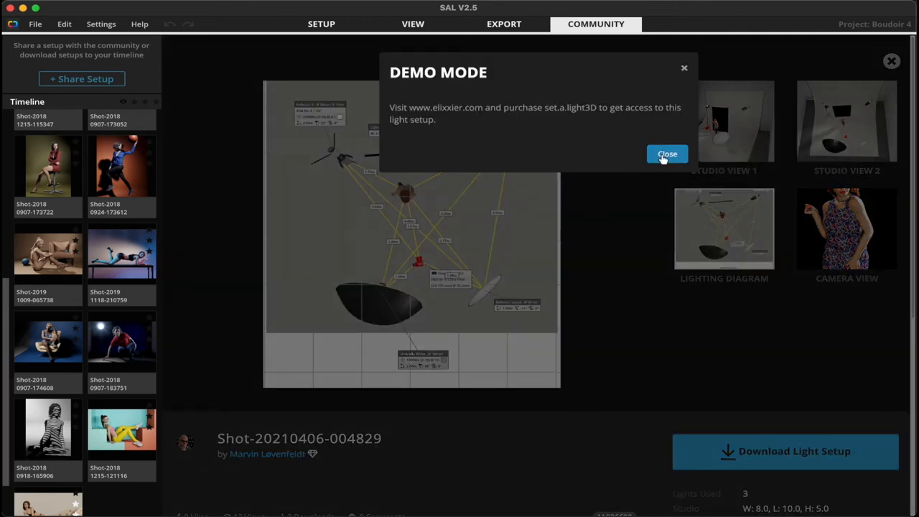
click(666, 153)
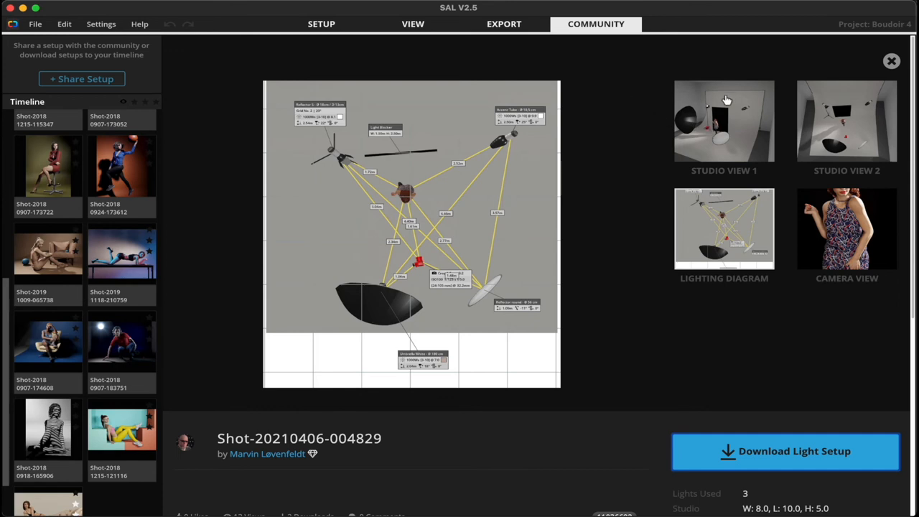
mouse_move(453, 60)
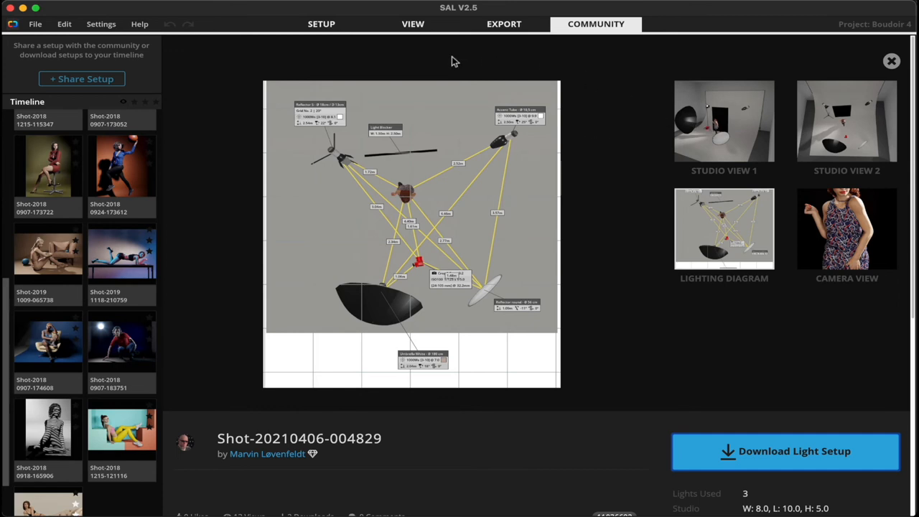
mouse_move(382, 169)
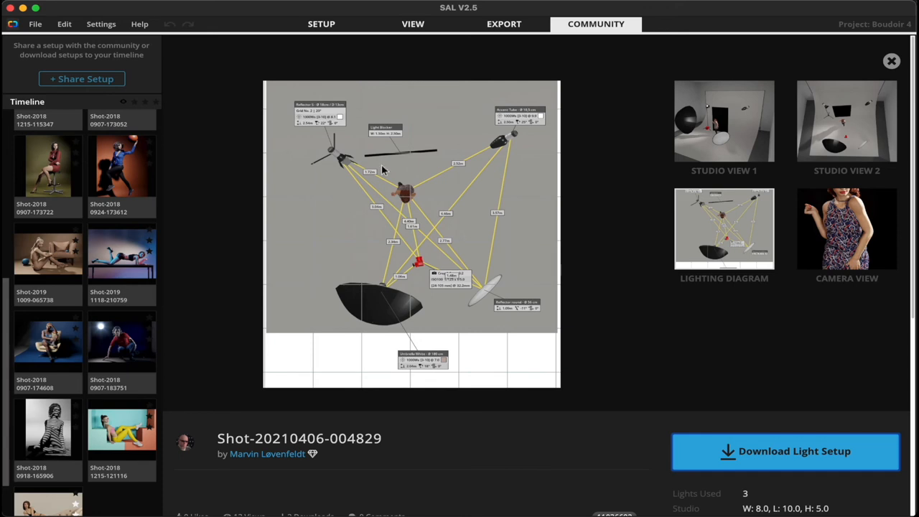
mouse_move(260, 241)
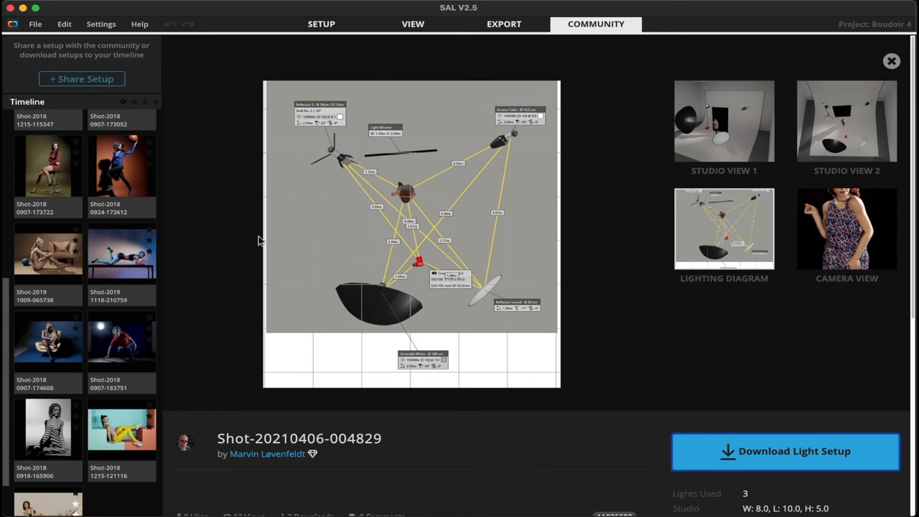
mouse_move(822, 52)
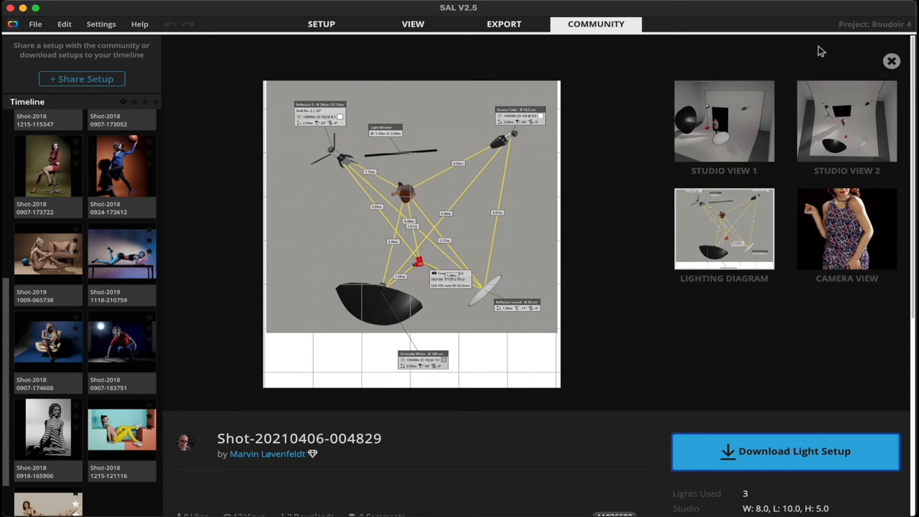
click(890, 61)
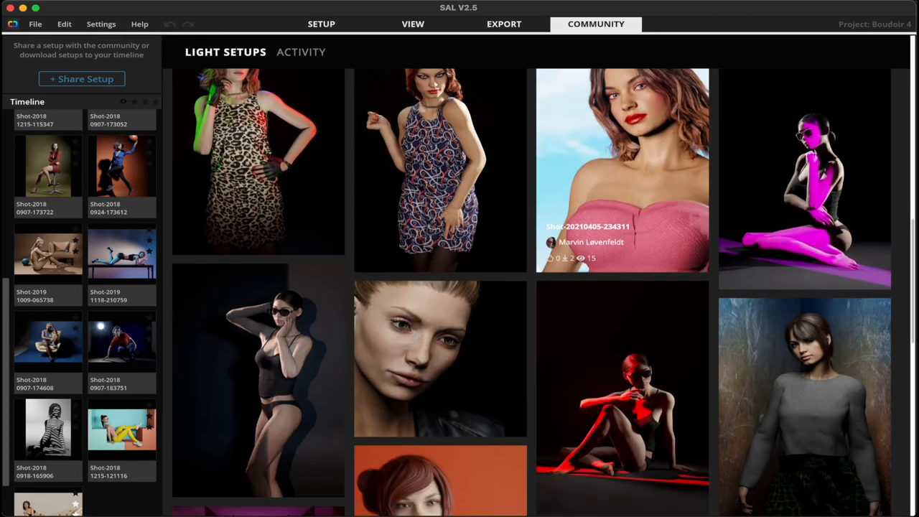
scroll(down, 3)
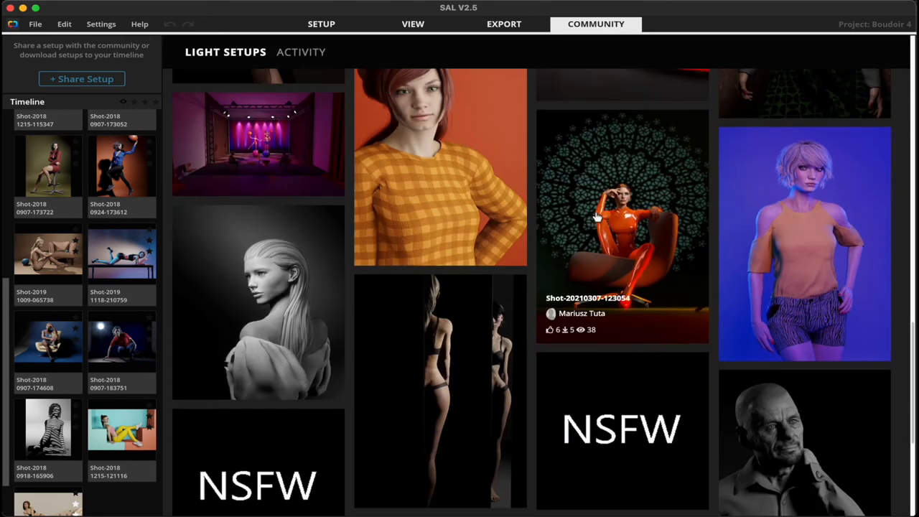
scroll(down, 3)
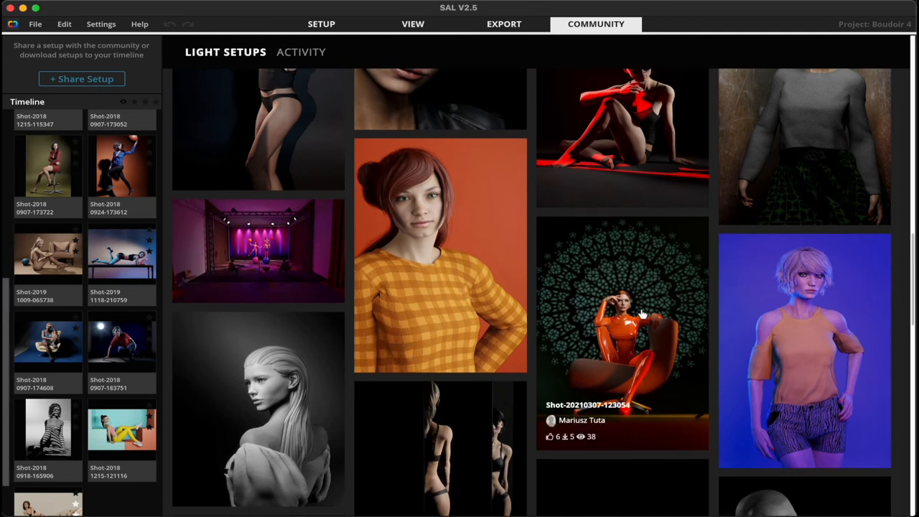
click(622, 331)
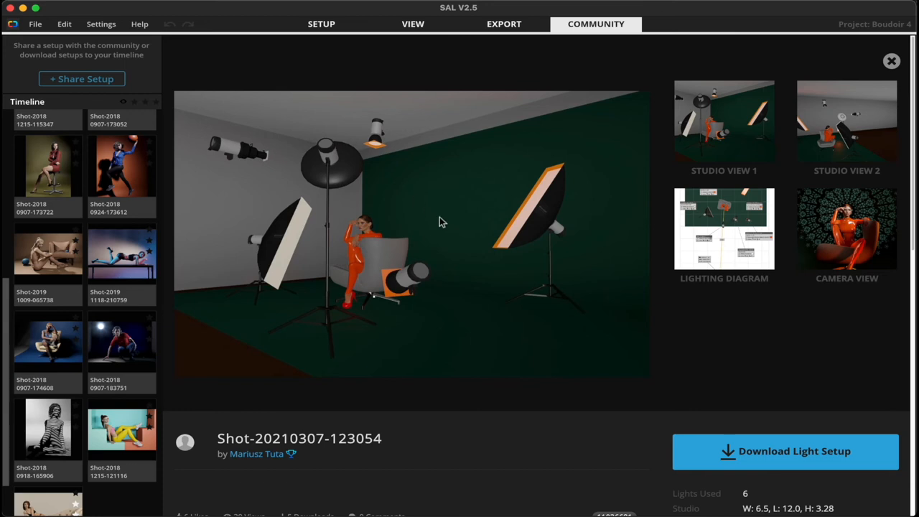
click(723, 228)
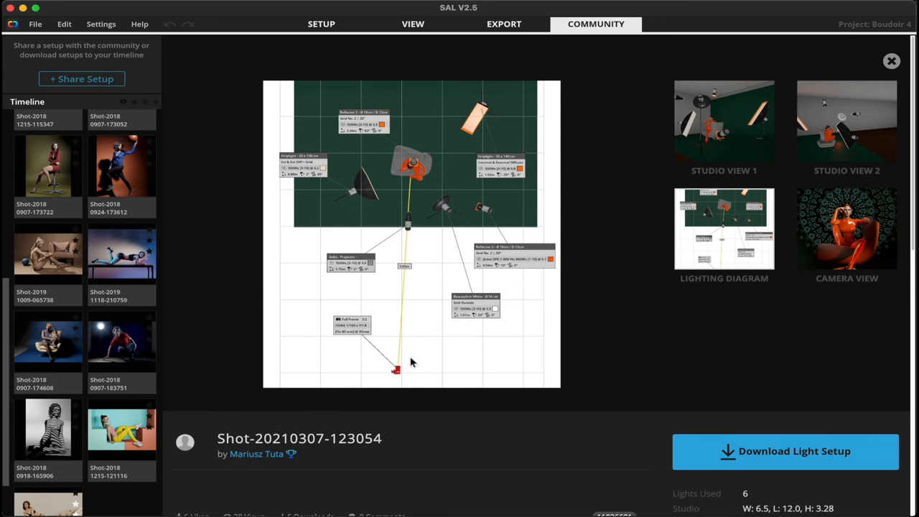
mouse_move(402, 366)
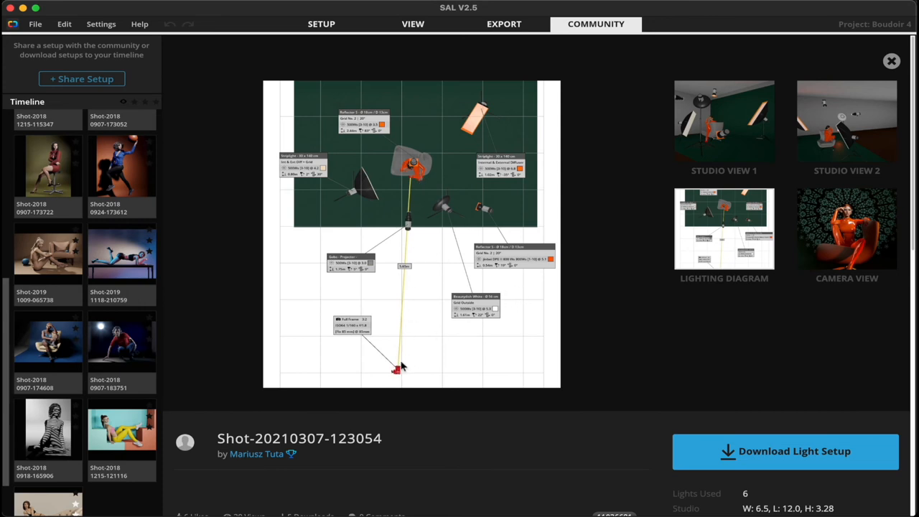
mouse_move(415, 185)
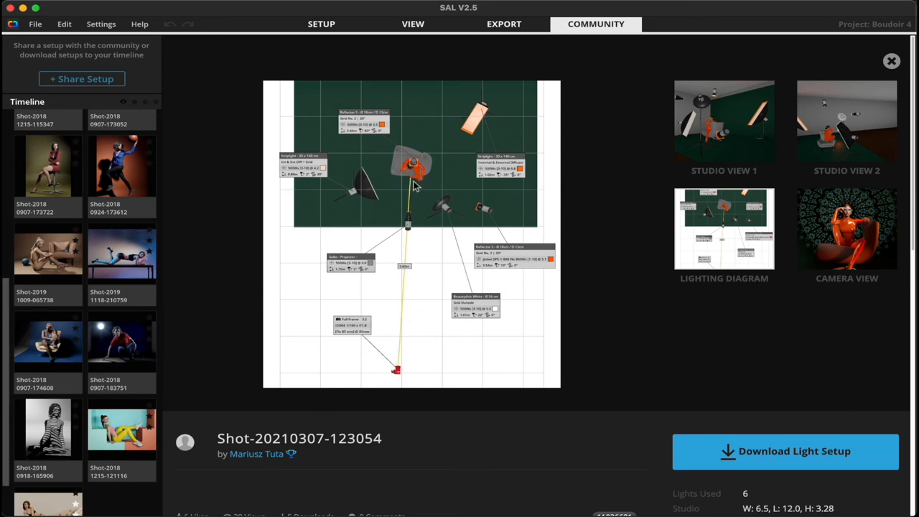
mouse_move(409, 231)
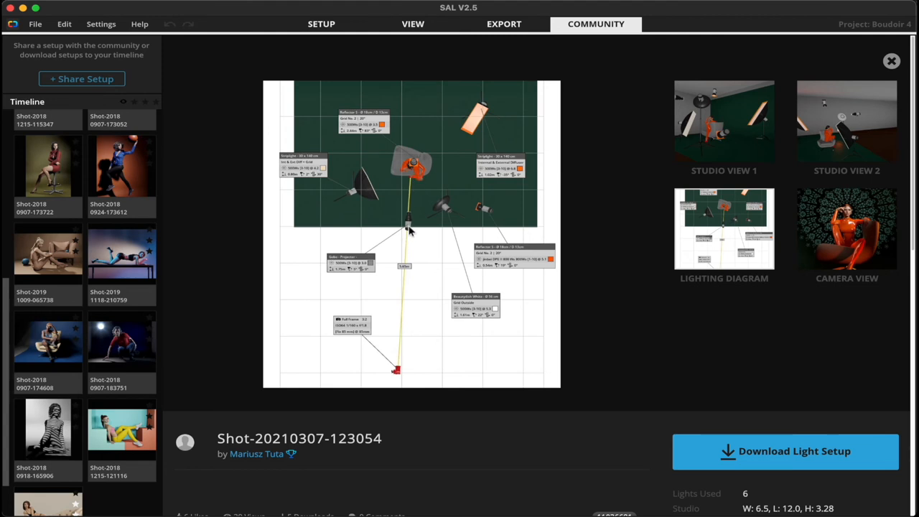
mouse_move(459, 178)
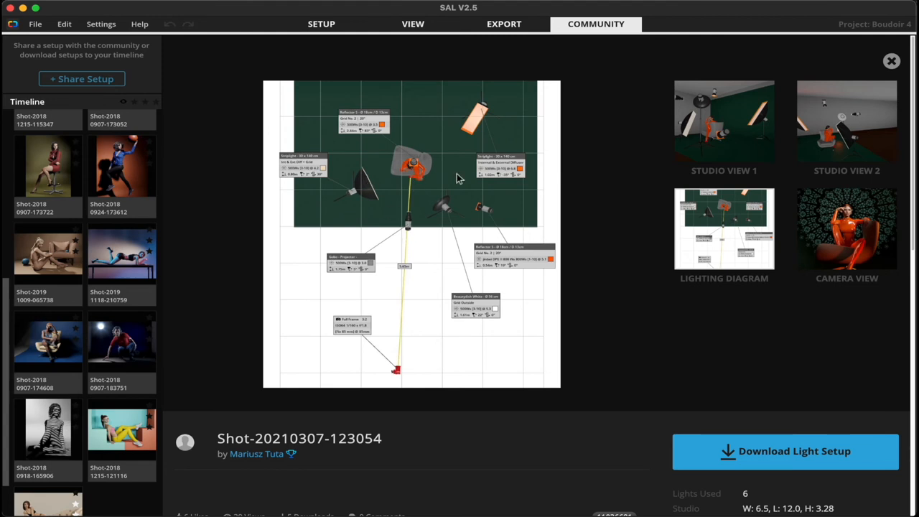
mouse_move(494, 242)
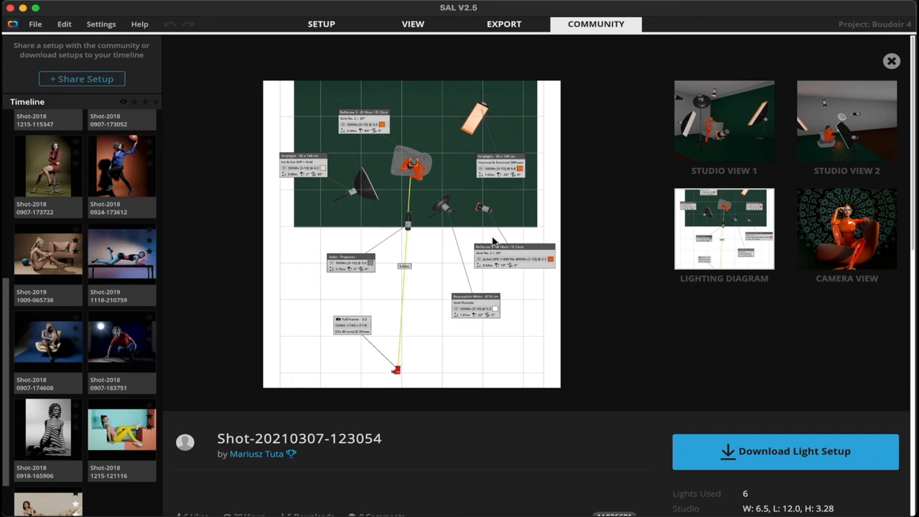
click(847, 228)
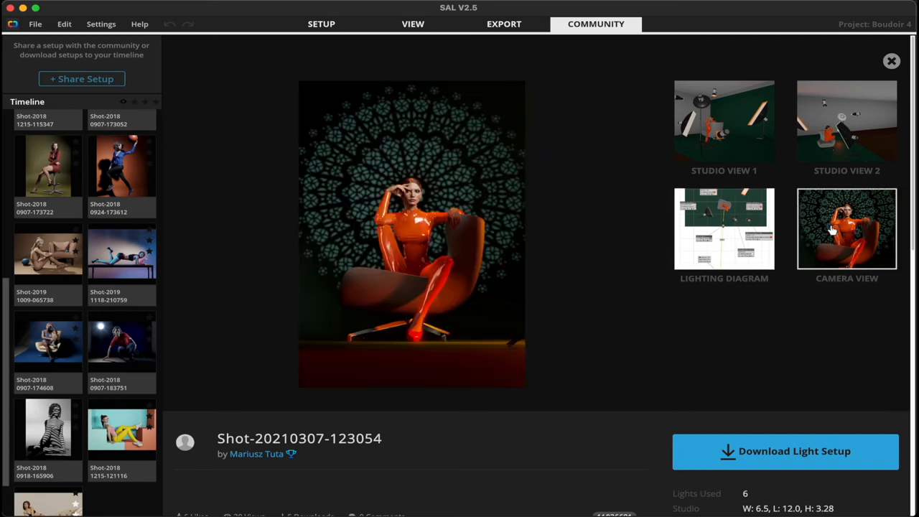
mouse_move(442, 241)
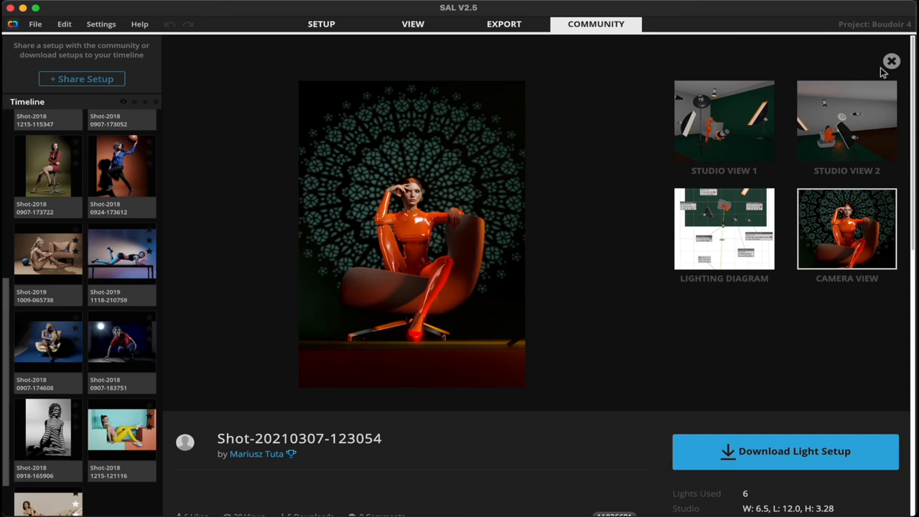
Step: Close the setup details, browse further down the gallery and show the Community filter options
click(892, 60)
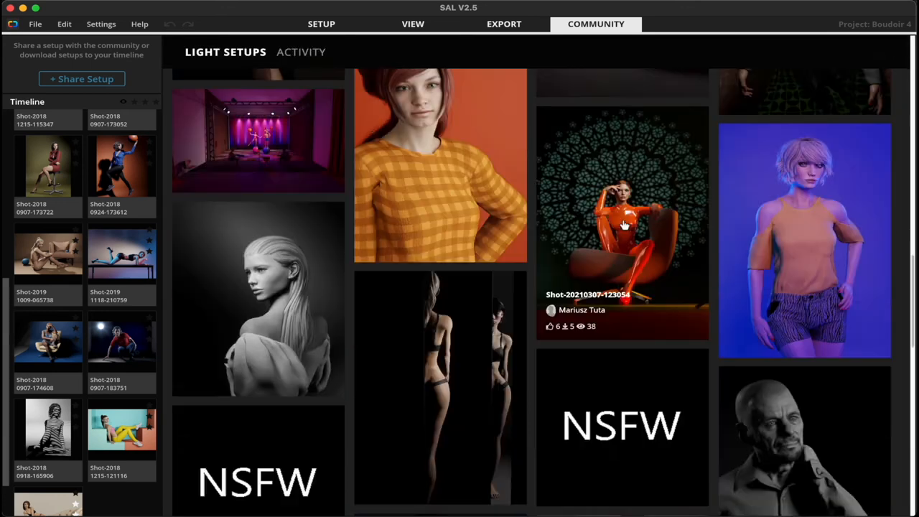
scroll(down, 3)
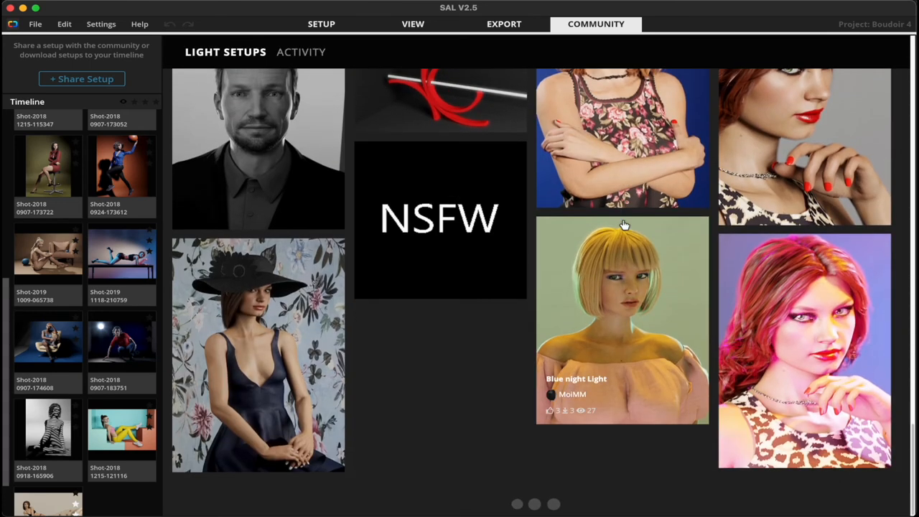
scroll(down, 3)
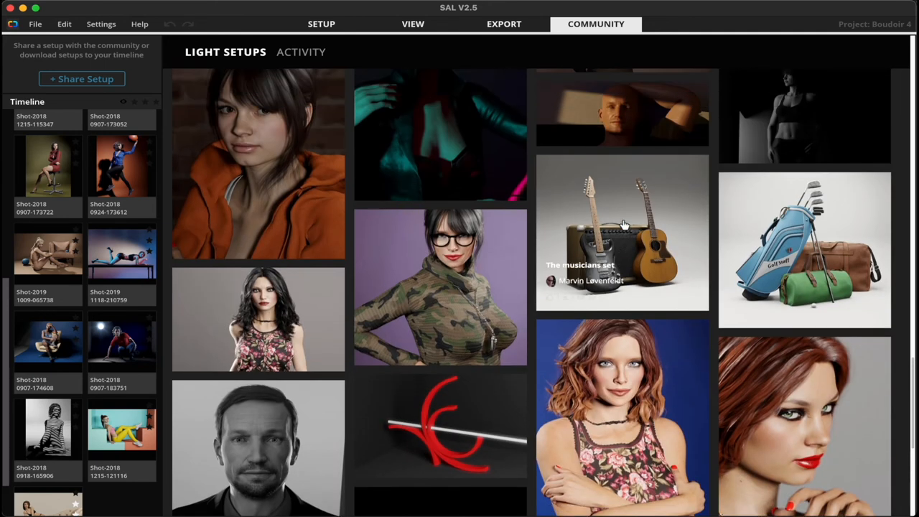
scroll(down, 3)
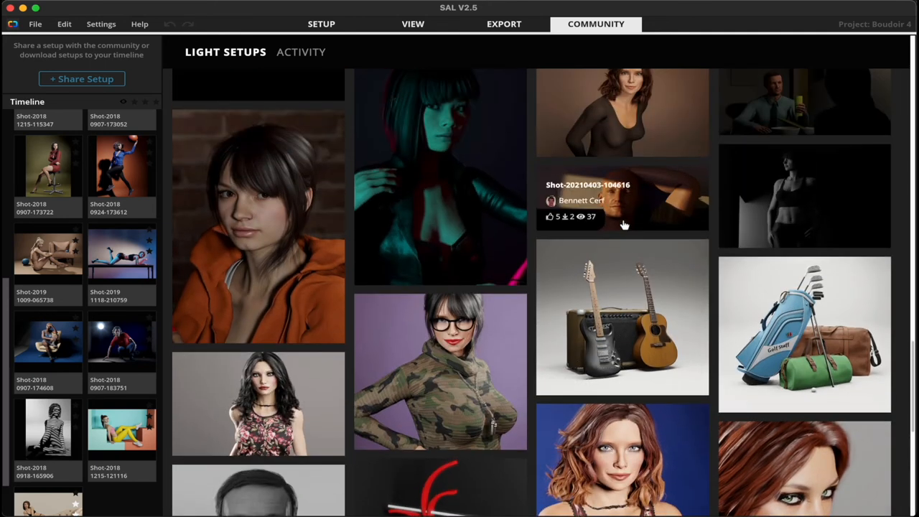
scroll(down, 3)
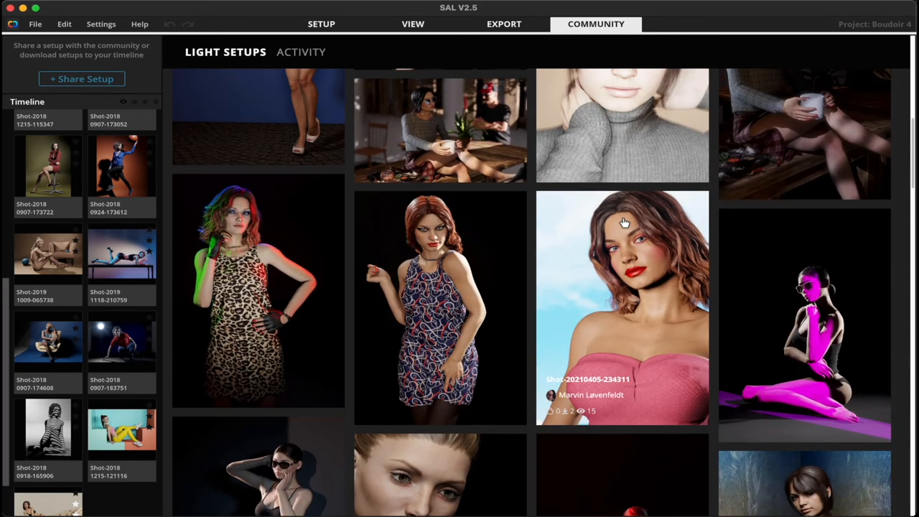
click(868, 97)
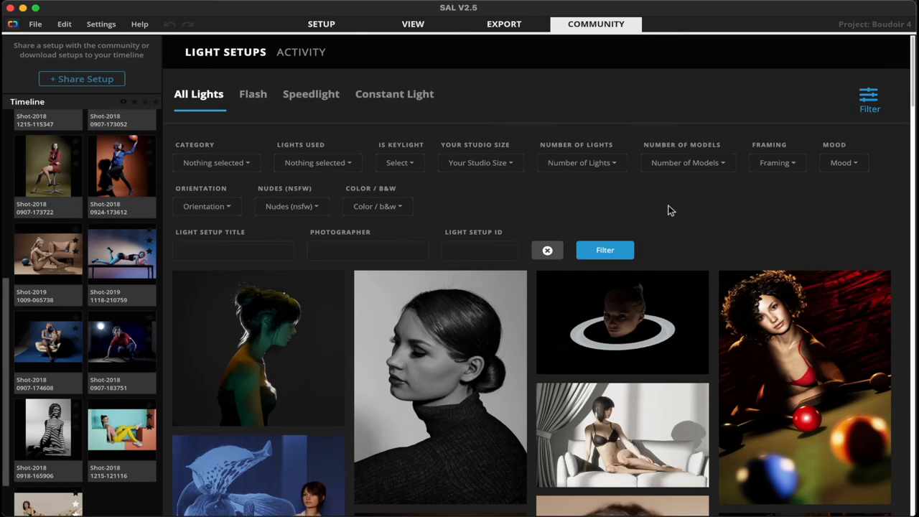
mouse_move(495, 120)
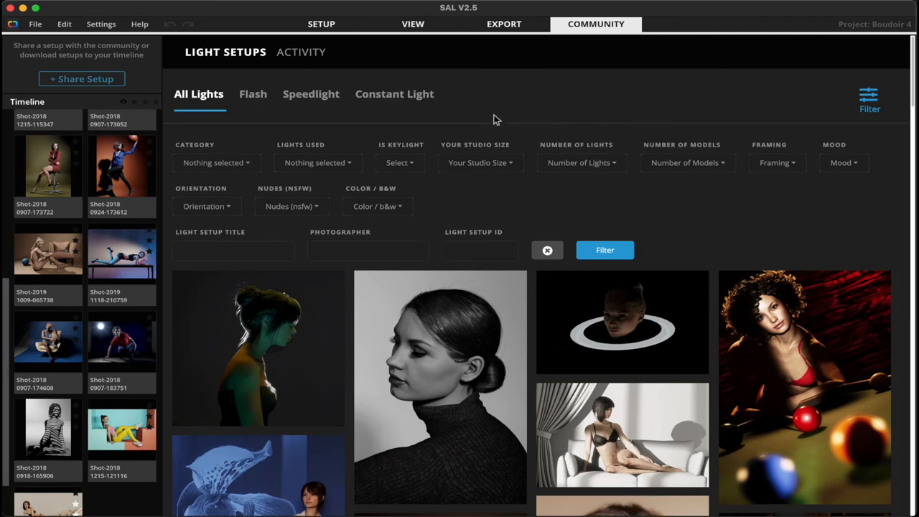
mouse_move(353, 23)
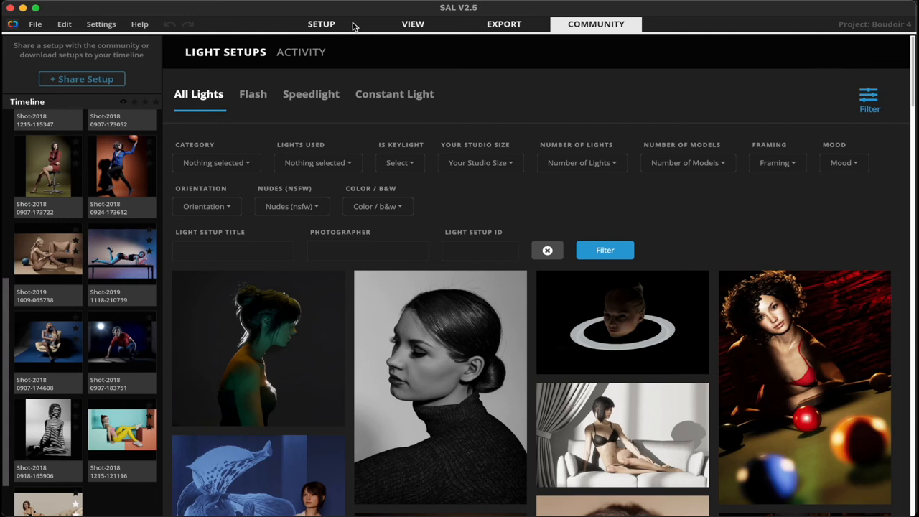
mouse_move(351, 25)
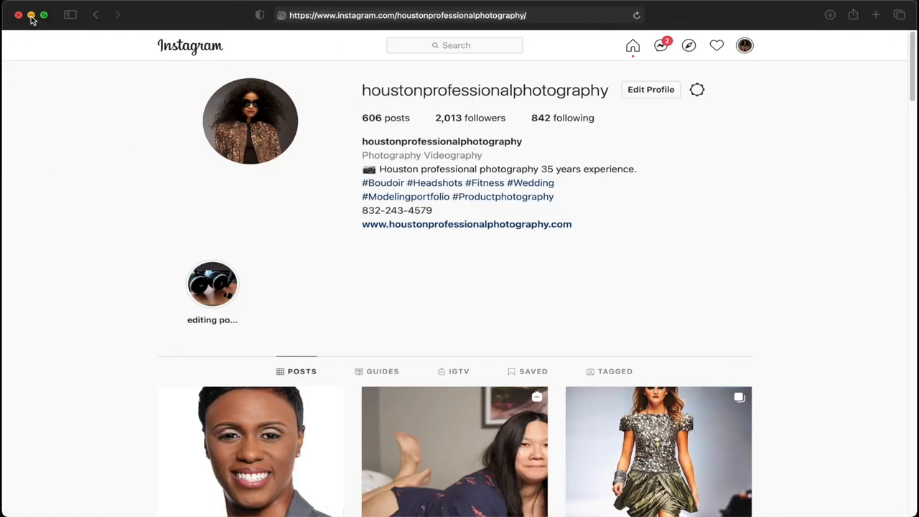
Step: Minimize the Safari window showing the Instagram photography profile
click(408, 14)
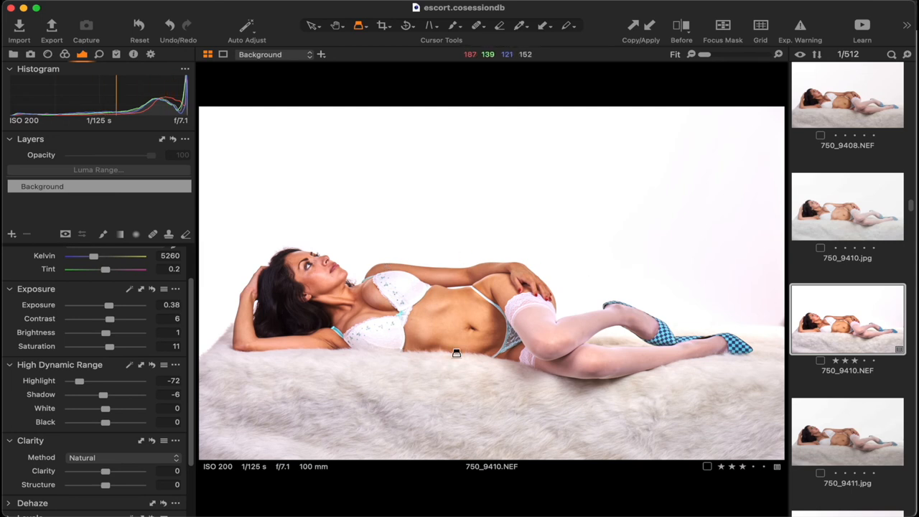
mouse_move(452, 316)
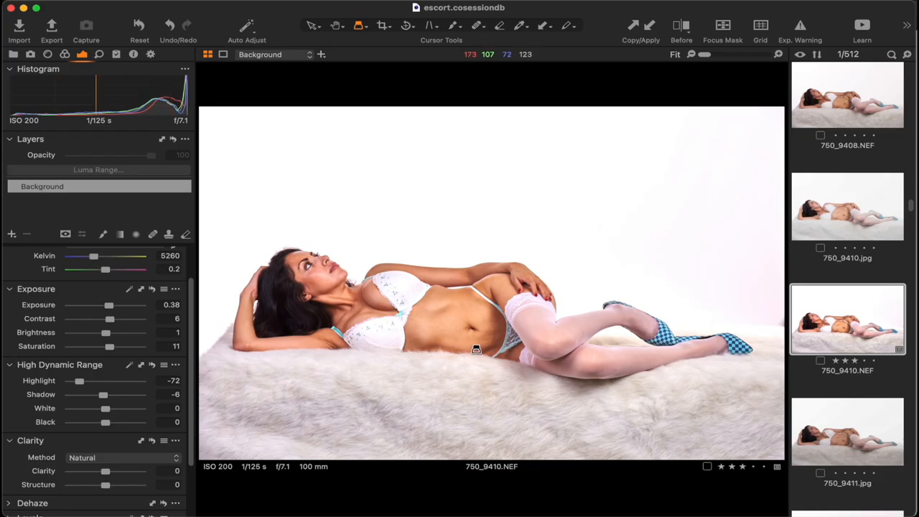
mouse_move(410, 358)
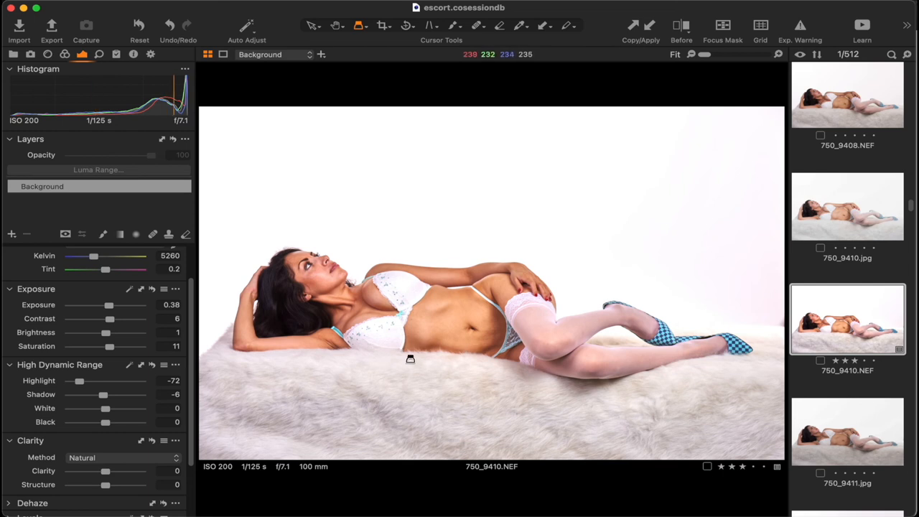
mouse_move(459, 356)
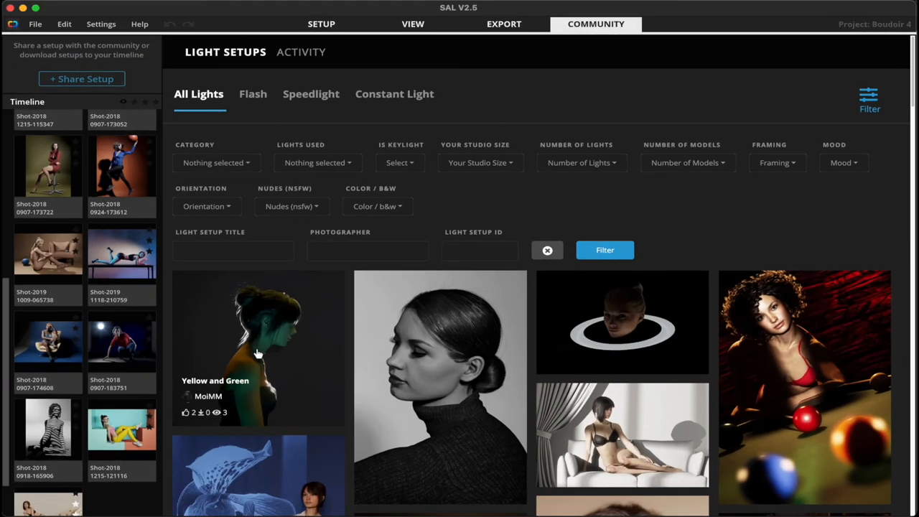
Step: Return to the Setup workspace and browse the props library
click(322, 23)
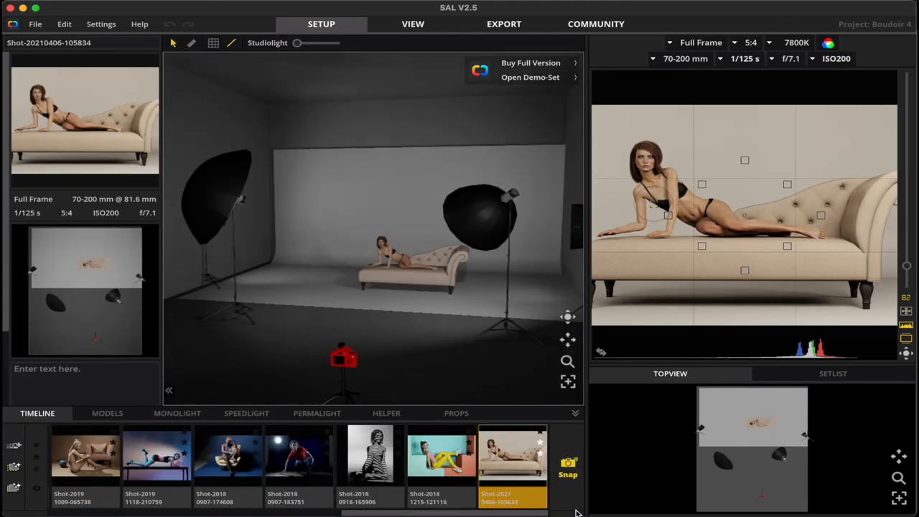
click(456, 414)
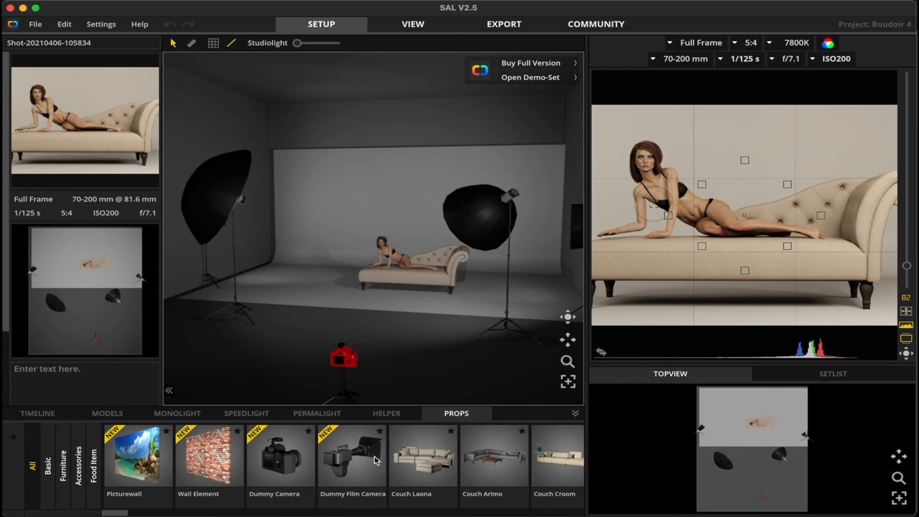
scroll(left, 3)
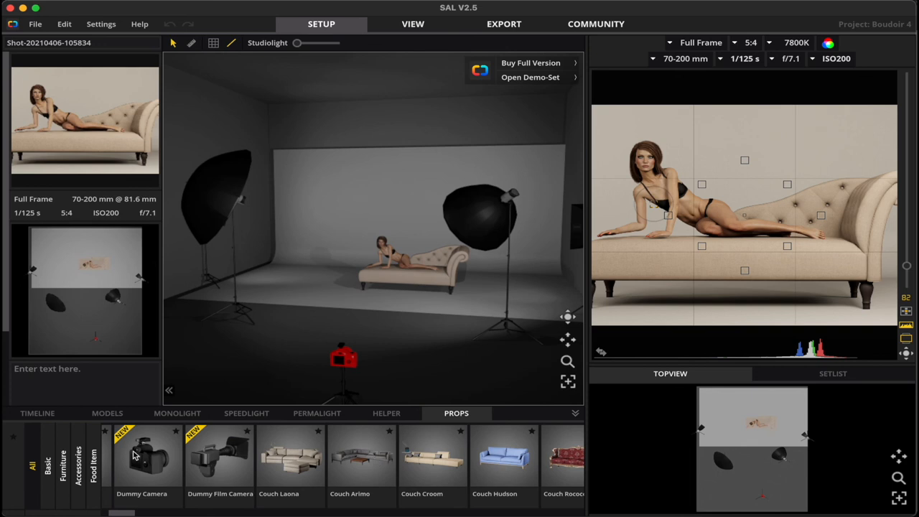
Step: Browse the Accessories and Food Item prop categories
click(78, 465)
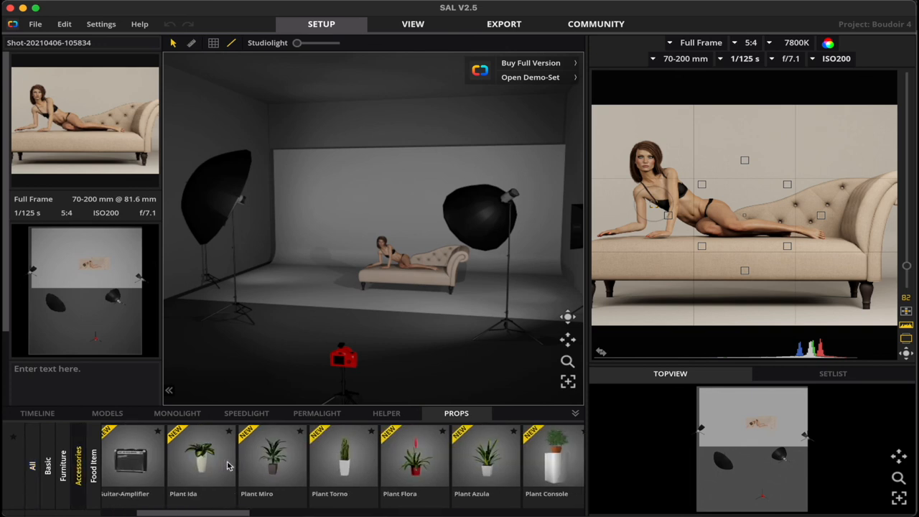
scroll(right, 3)
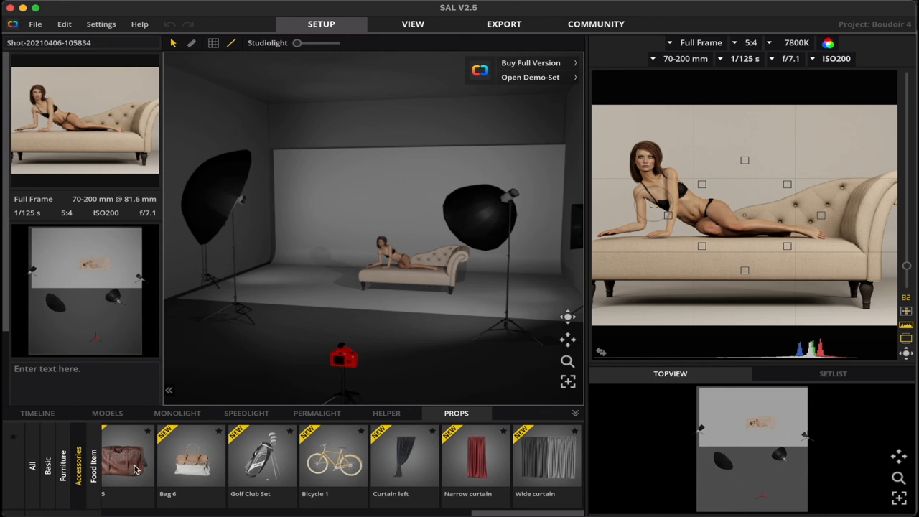
click(93, 466)
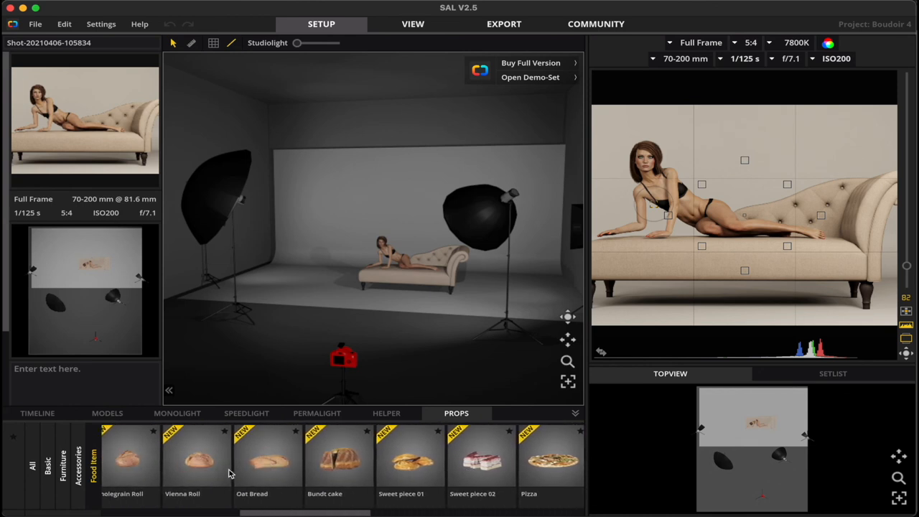
scroll(left, 3)
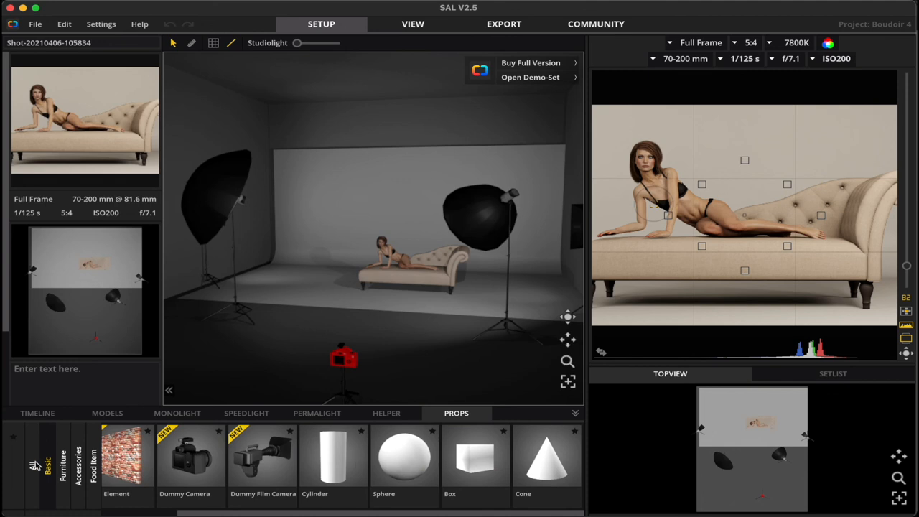
Step: Show the Furniture props category with its stools and tables
click(63, 462)
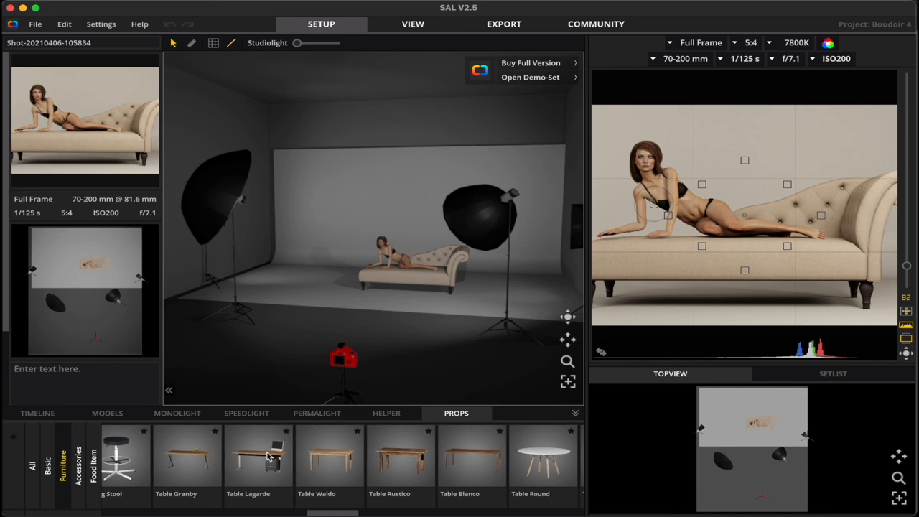
mouse_move(409, 452)
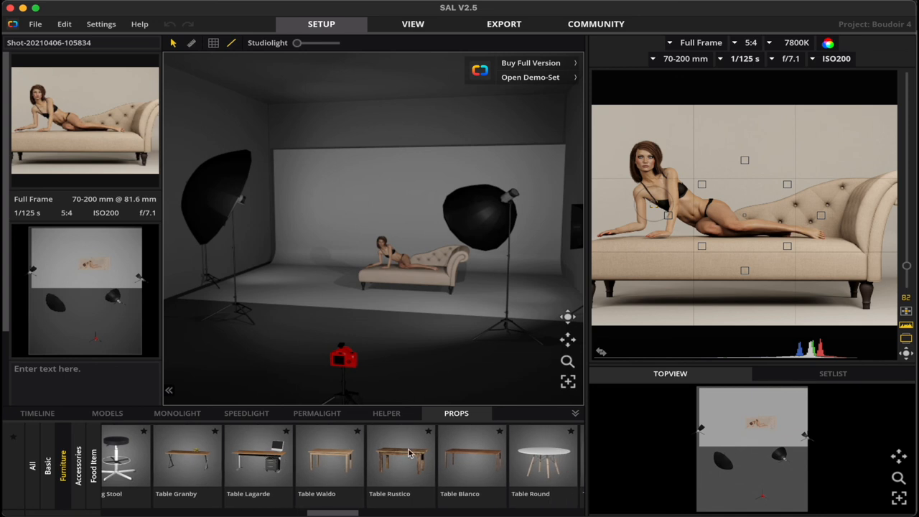
mouse_move(359, 465)
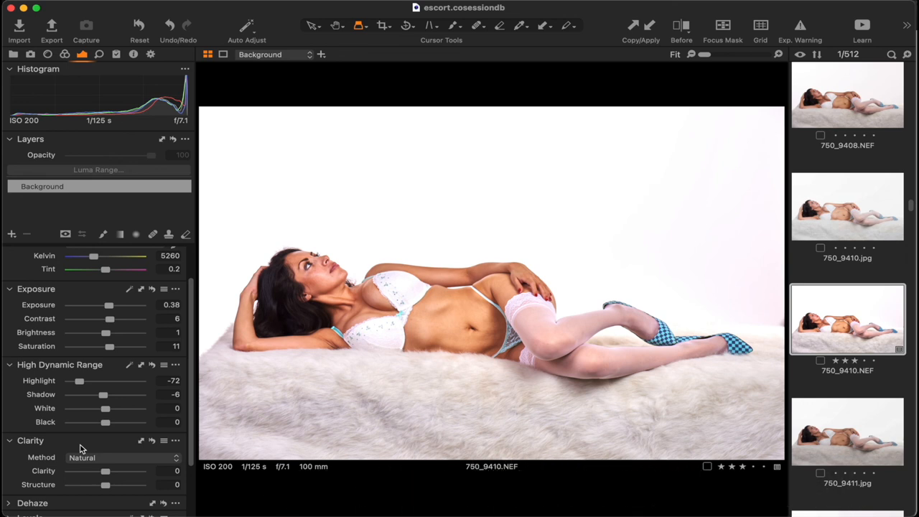
mouse_move(170, 176)
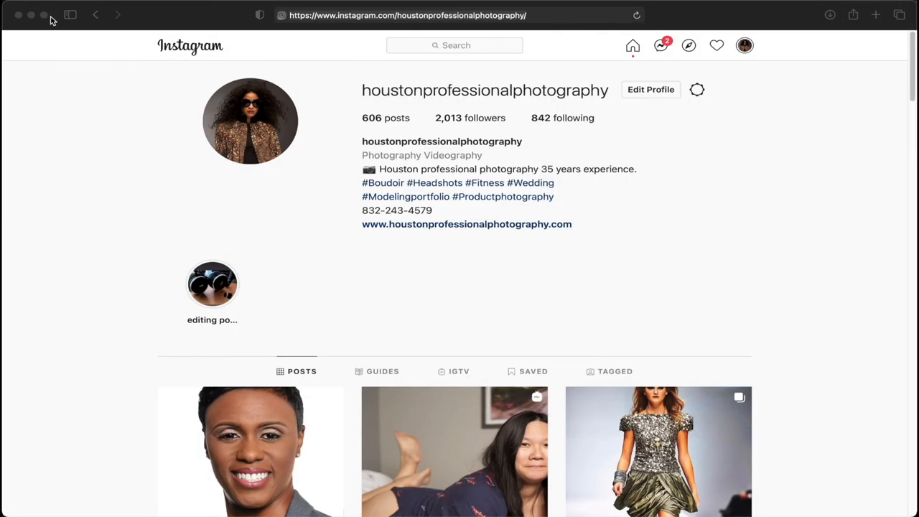
scroll(down, 3)
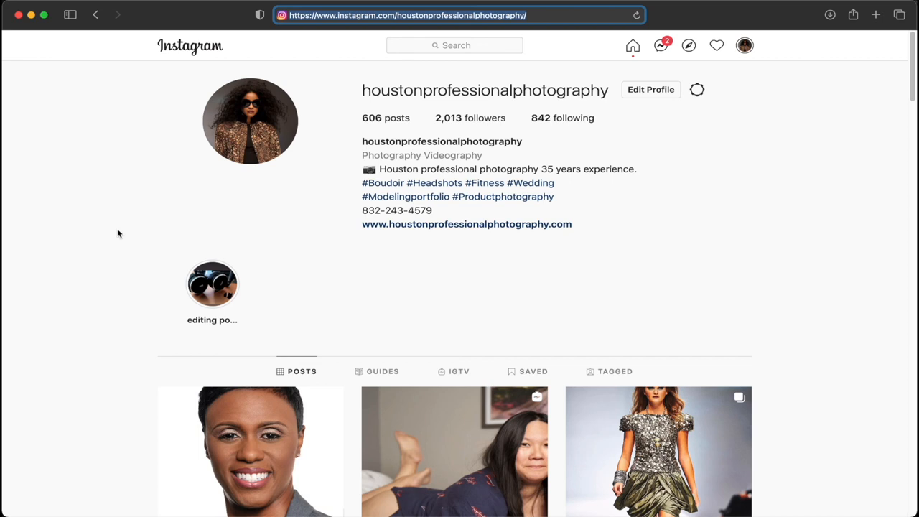
scroll(down, 3)
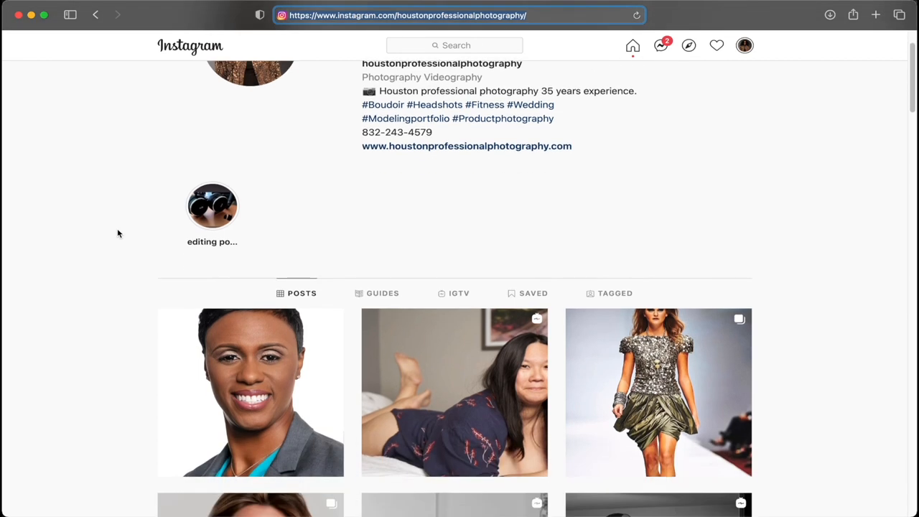
scroll(down, 3)
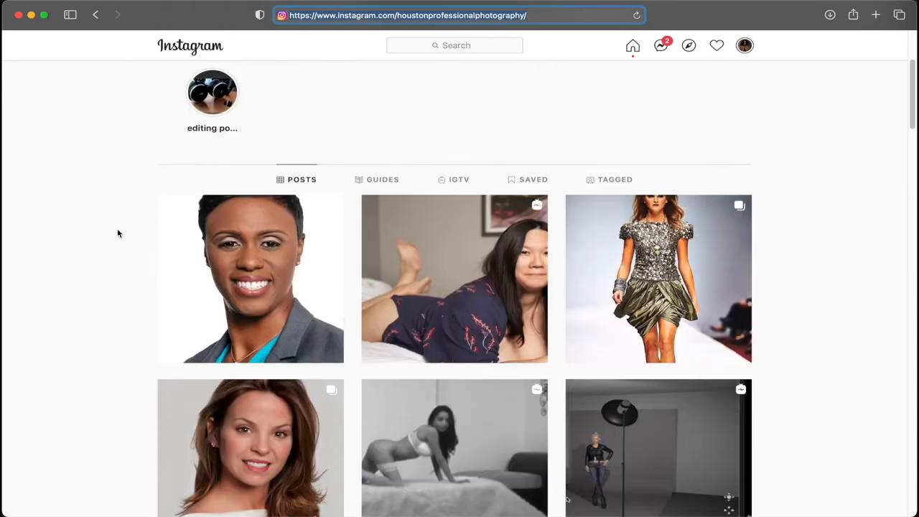
scroll(down, 3)
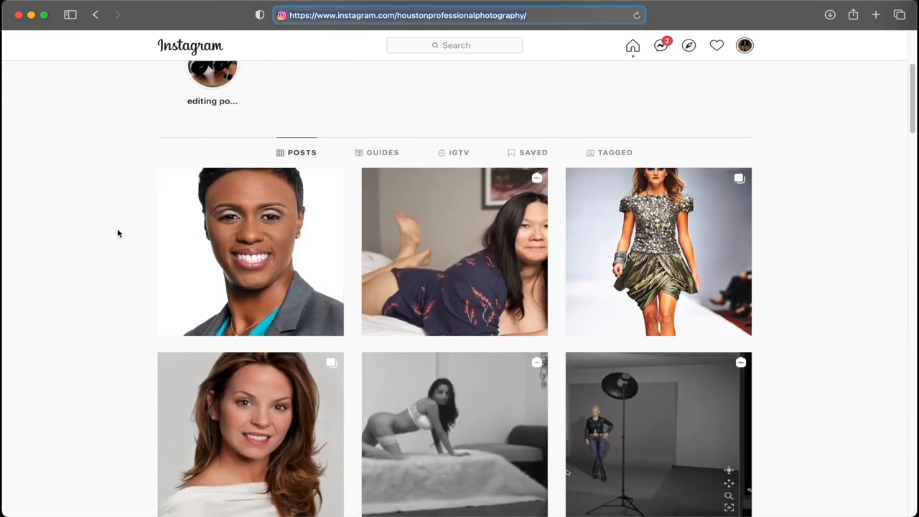
scroll(down, 3)
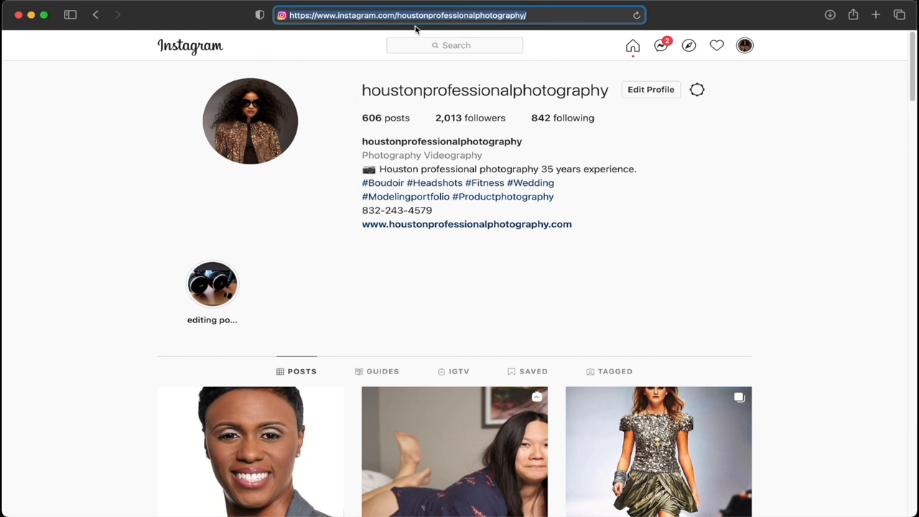
mouse_move(92, 126)
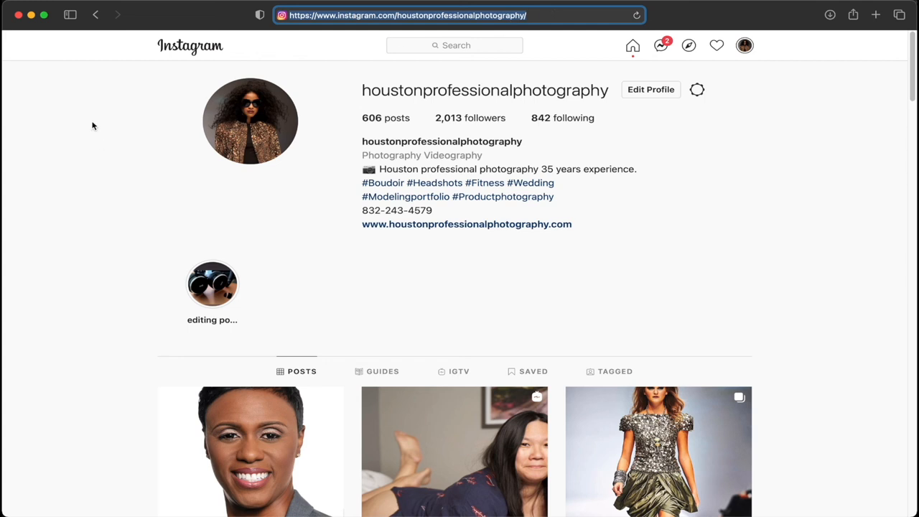